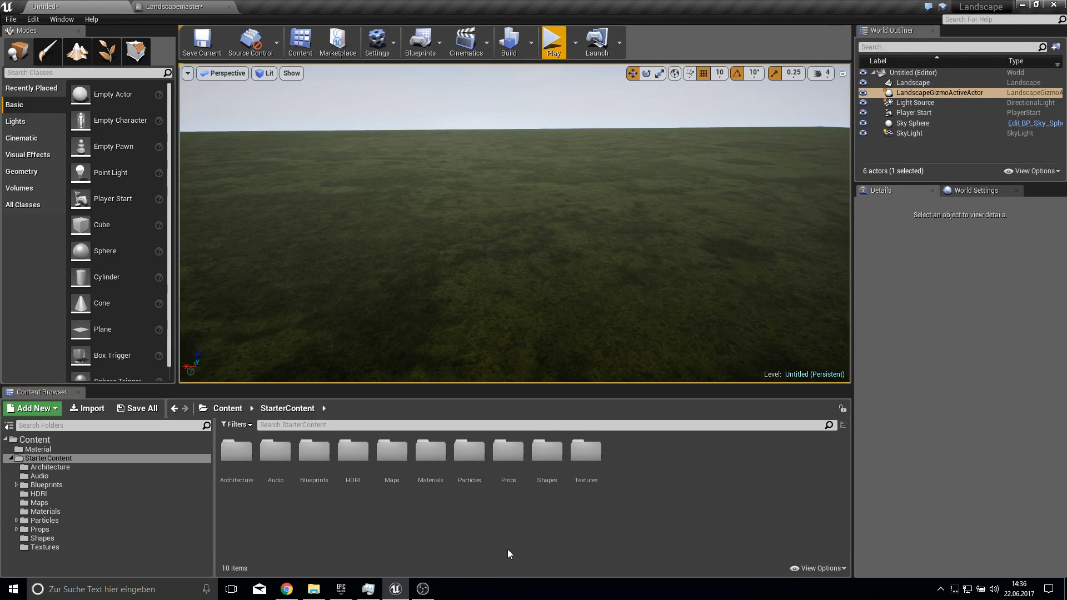
mouse_move(453, 232)
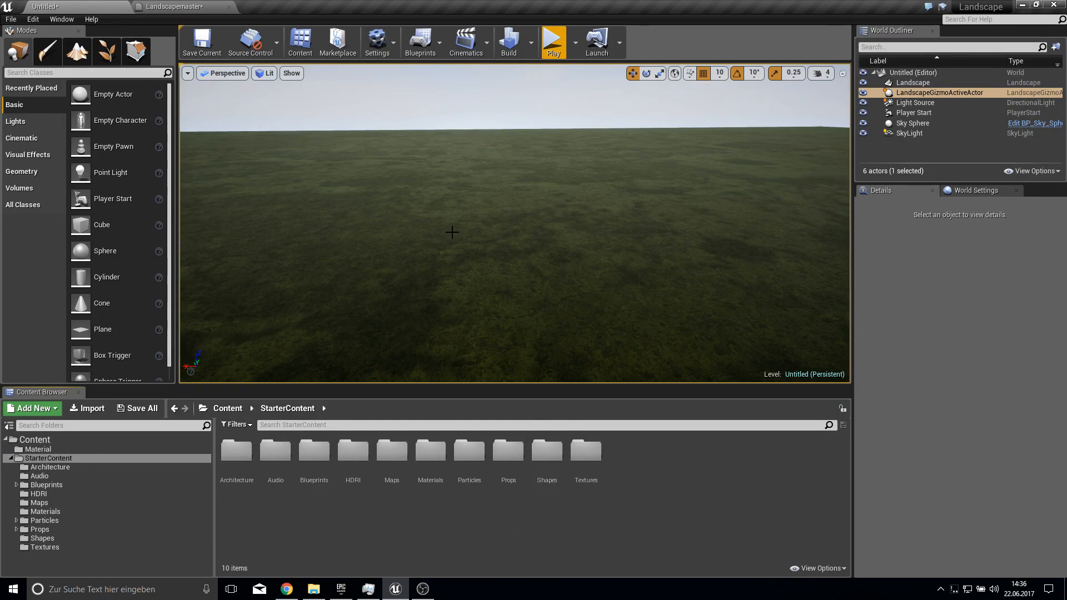
mouse_move(75, 52)
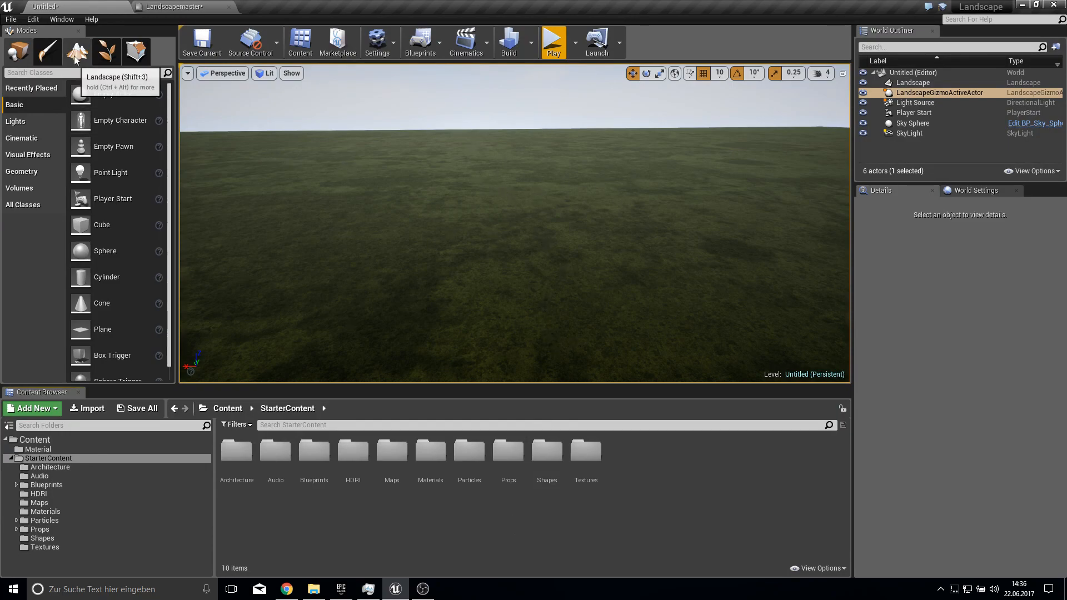
In Landscape mode, raise noisy bumps and a tall peak, then smooth them into rounded mounds.
click(75, 52)
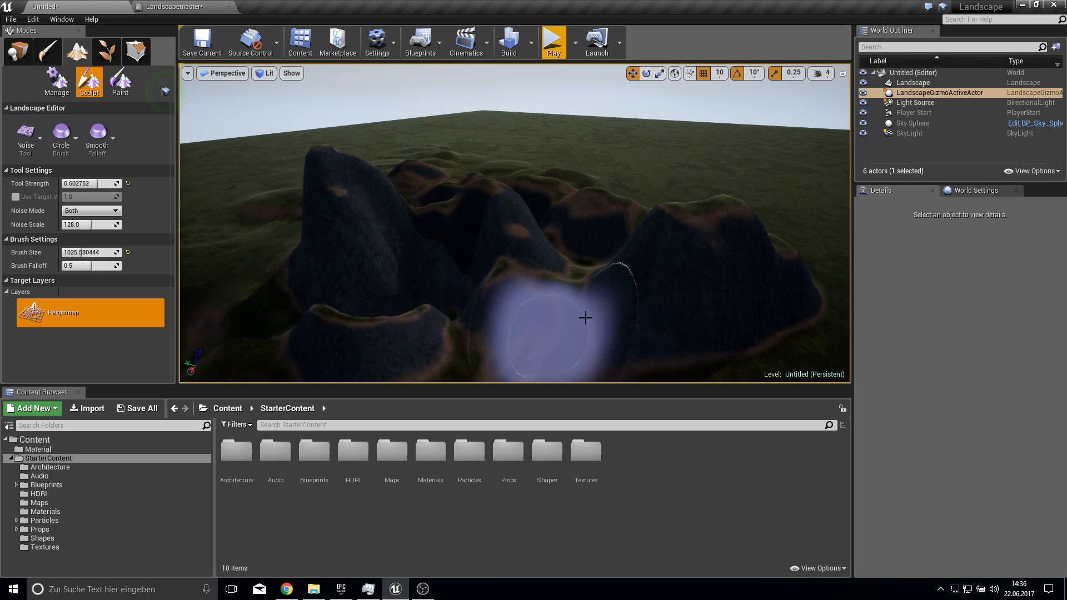
click(90, 210)
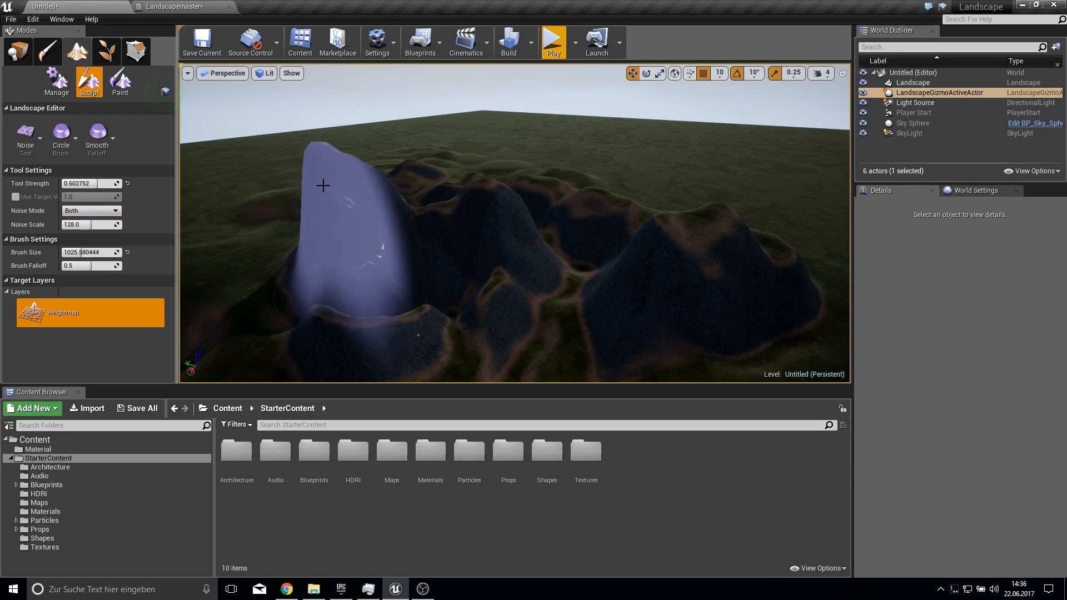
click(25, 135)
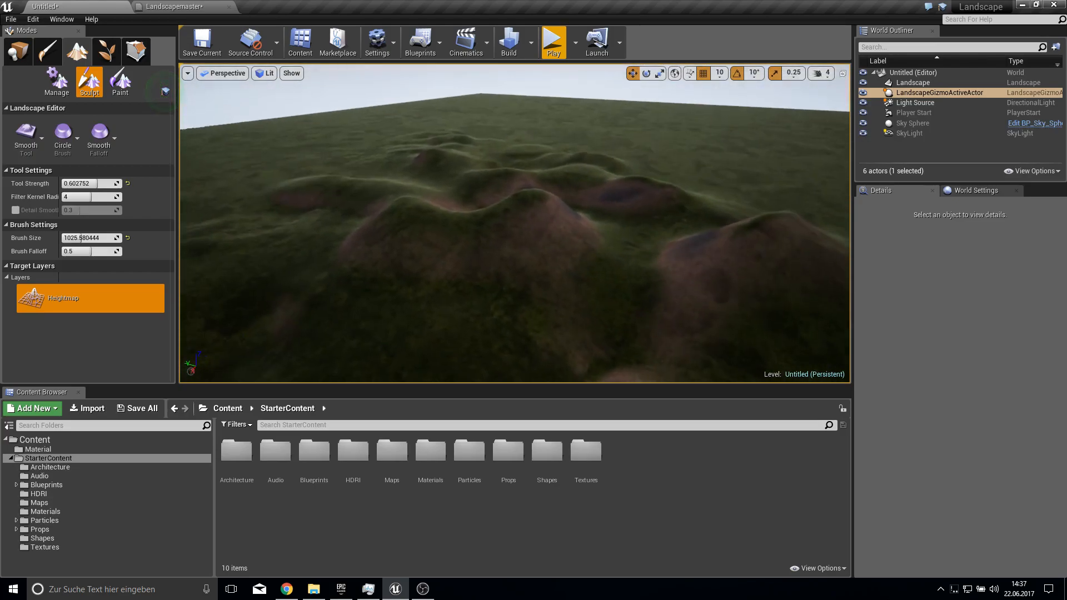
From the launcher start 4.16.1 and create a blank project named LandscapeSlope.
click(340, 589)
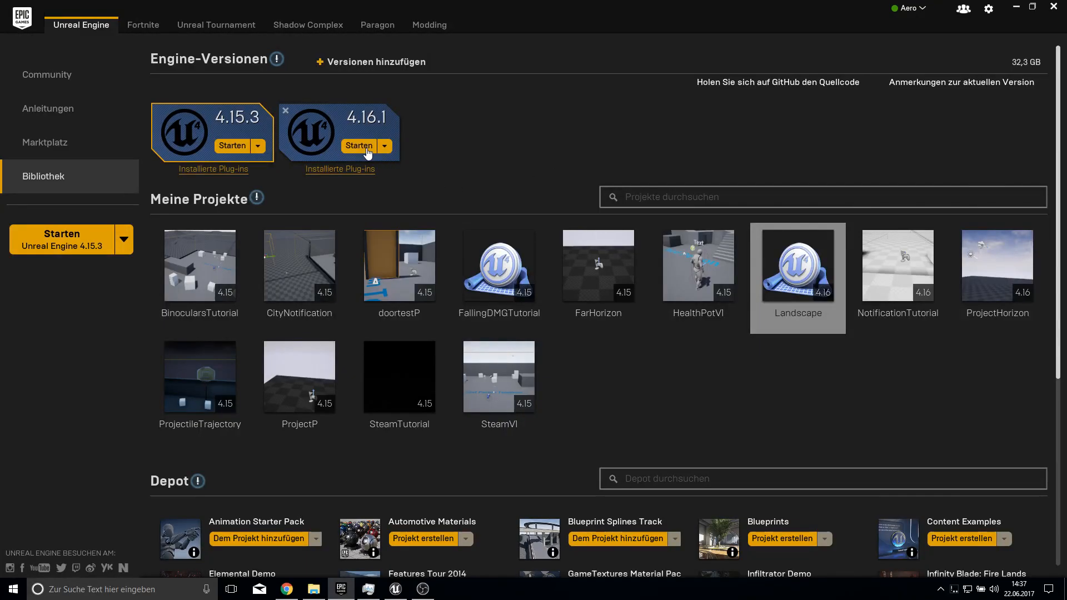
click(359, 146)
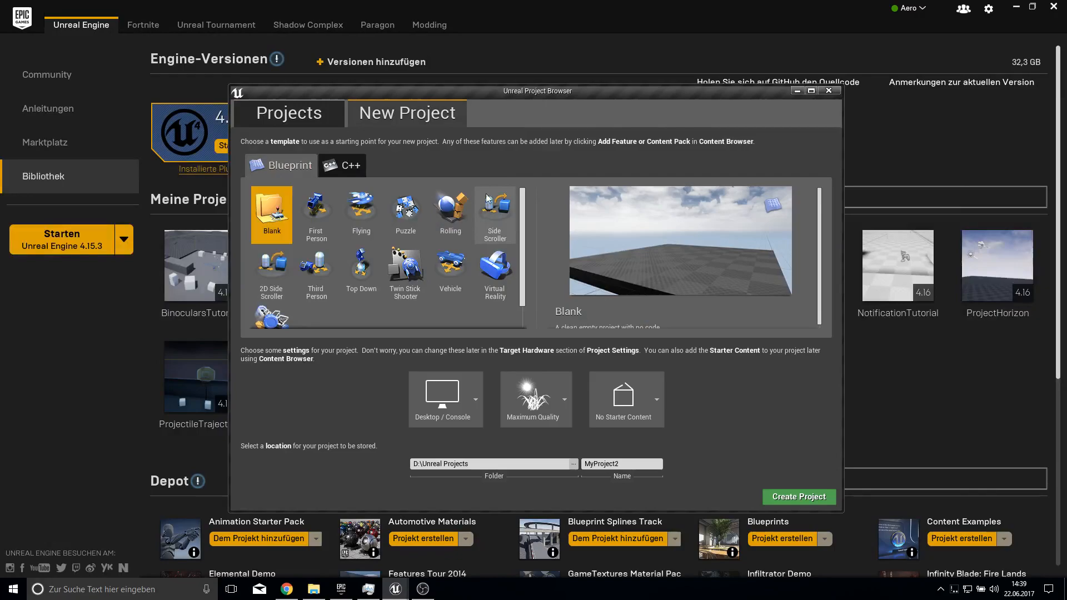
mouse_move(477, 447)
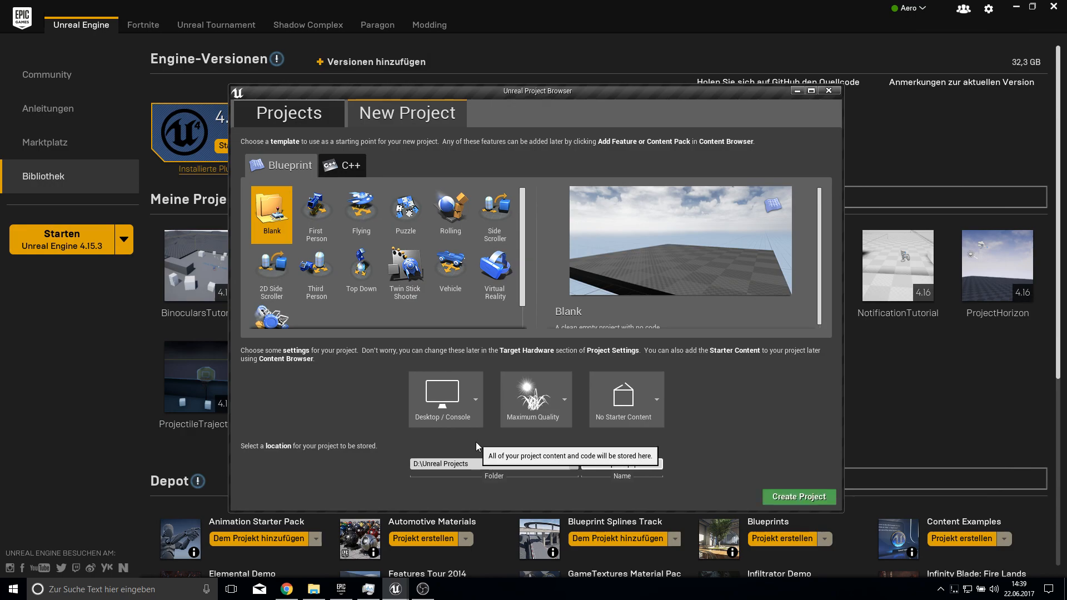
click(828, 90)
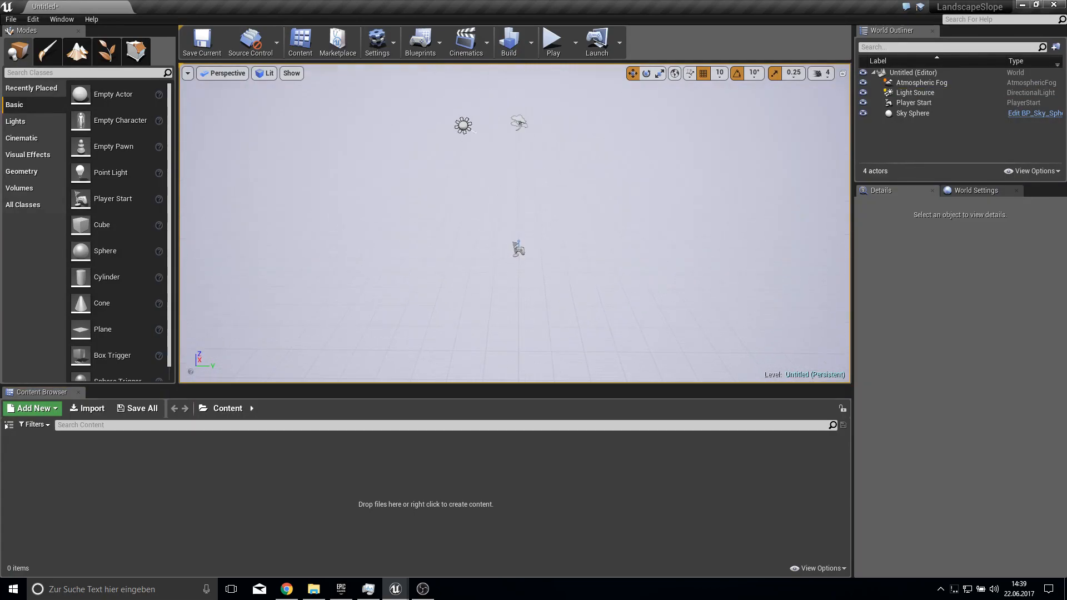
Create a new flat landscape and return to Place mode.
click(77, 52)
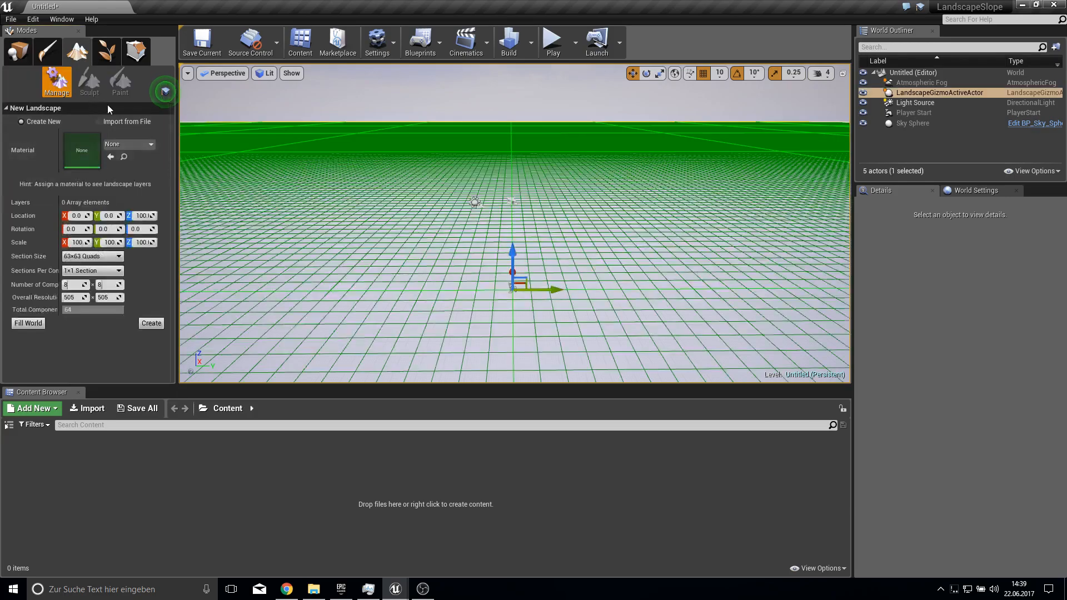
click(150, 324)
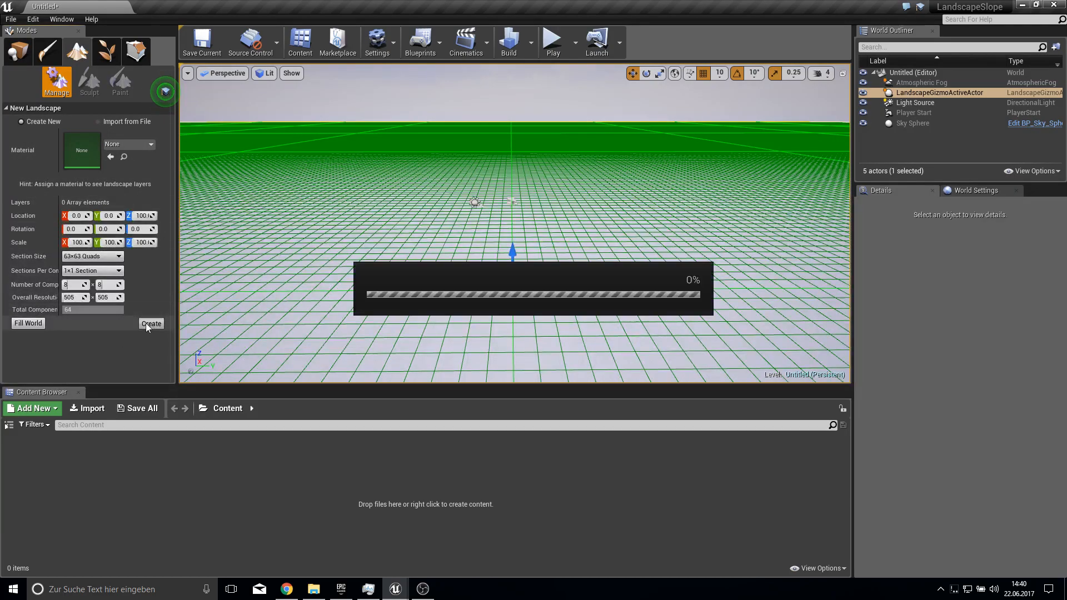
click(150, 324)
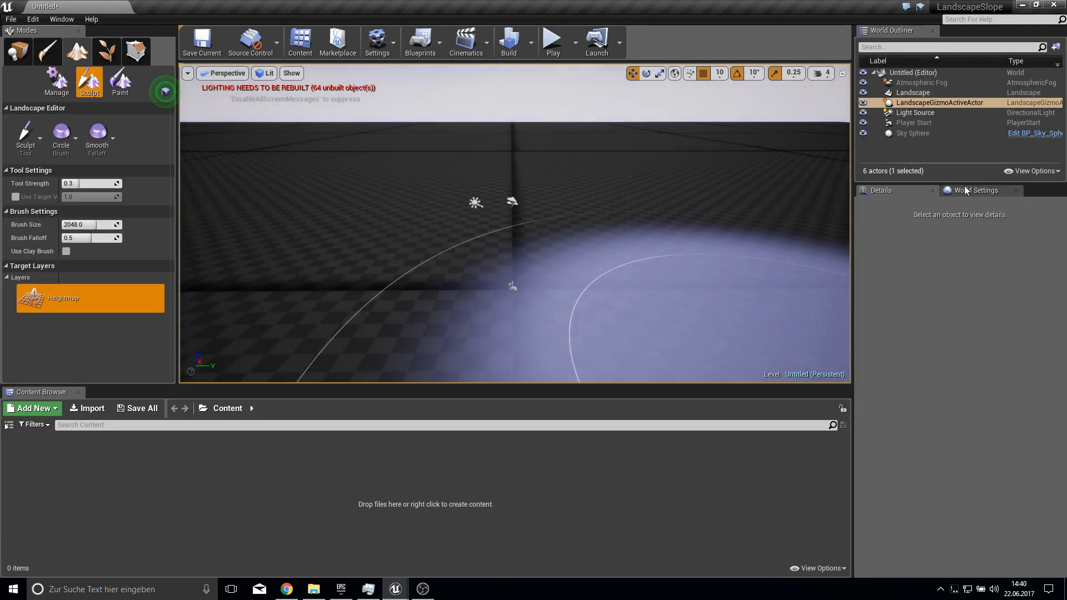
click(17, 51)
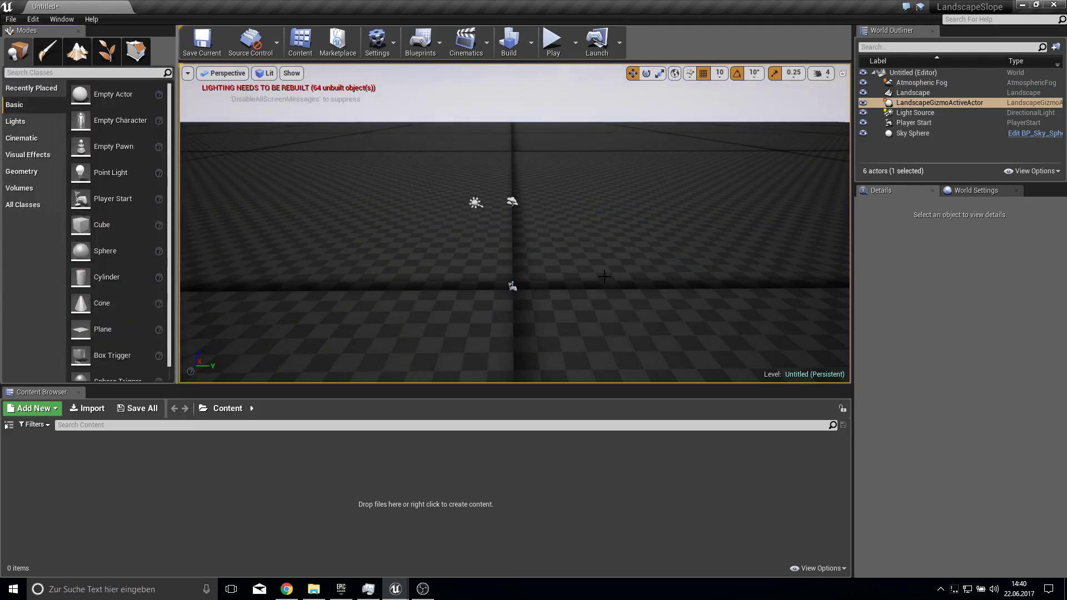
Add a Sky Light and set the directional light's intensity to 1.5.
text(sky)
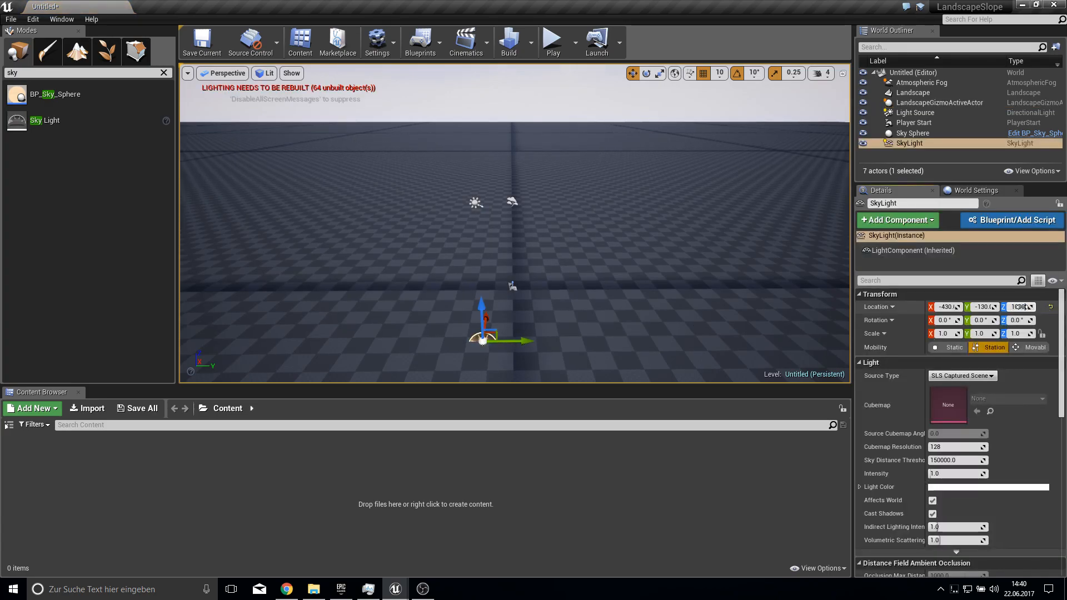
click(923, 82)
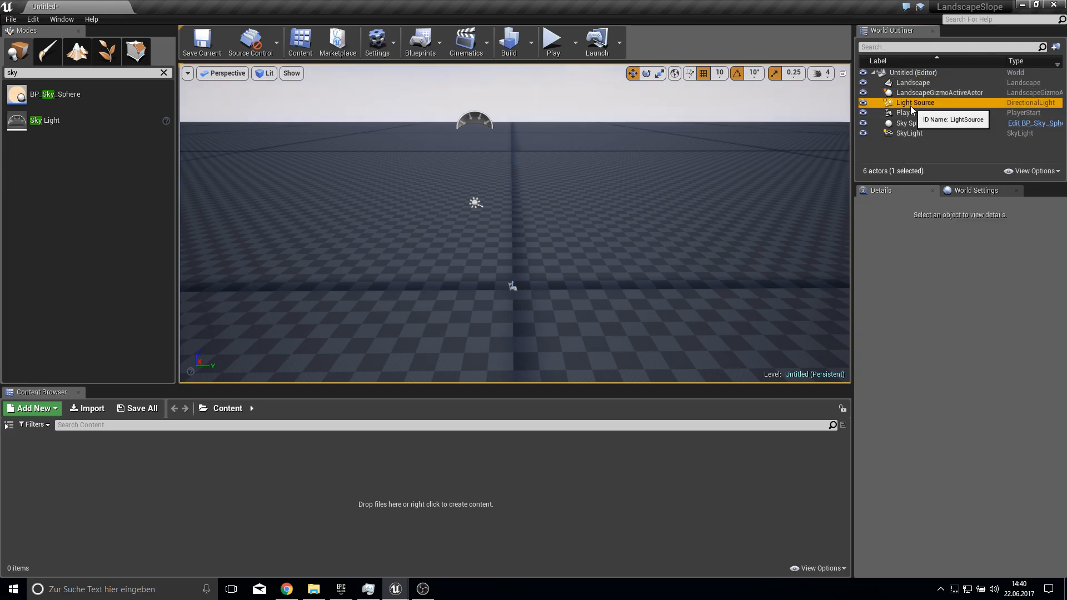
click(915, 102)
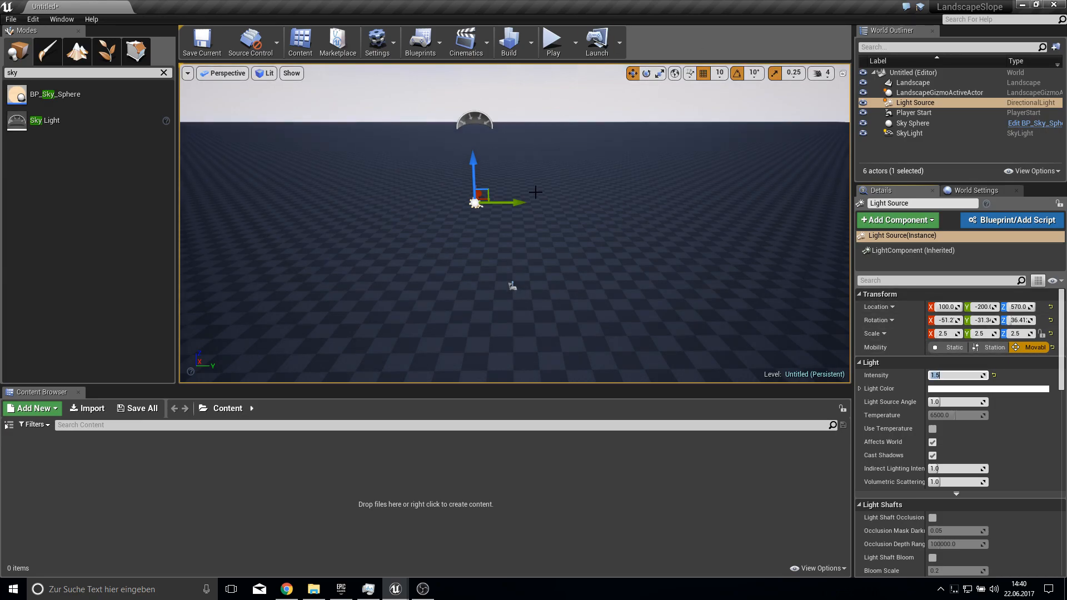
click(10, 424)
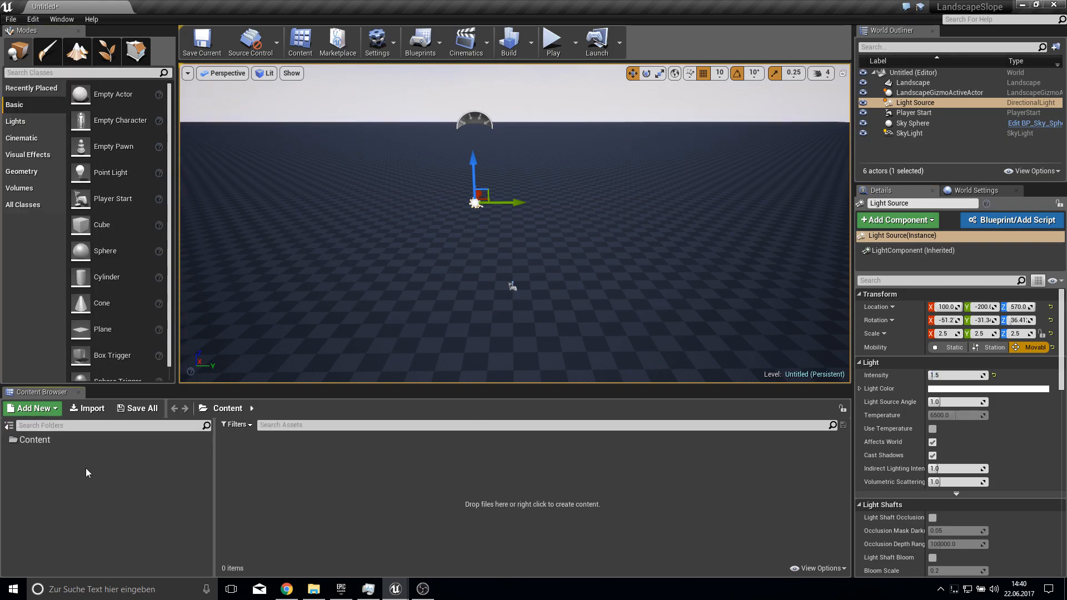
Add the Starter Content feature pack to the project.
click(31, 408)
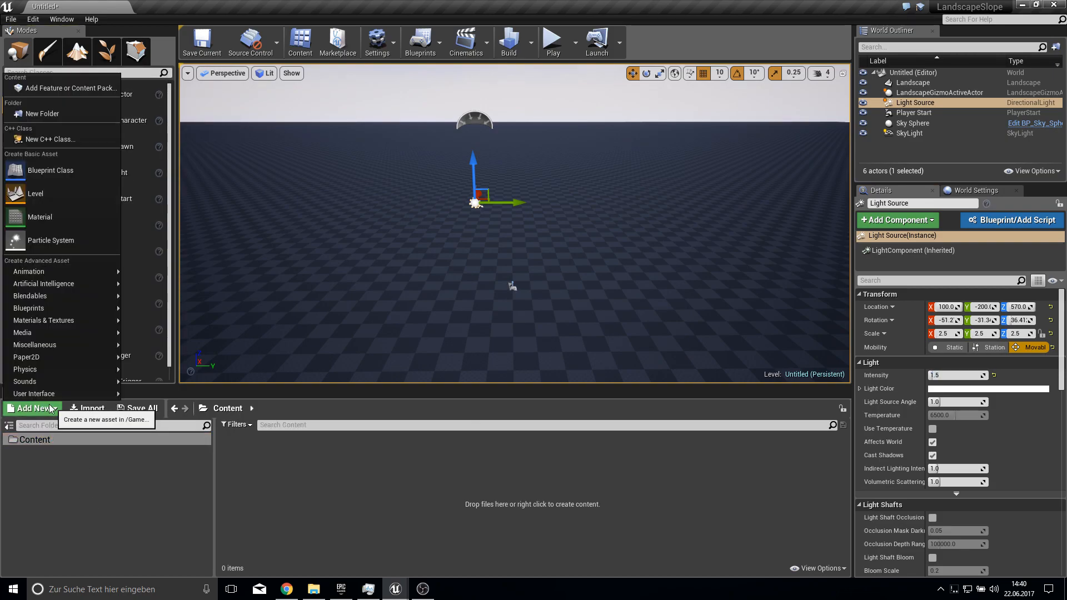
click(70, 88)
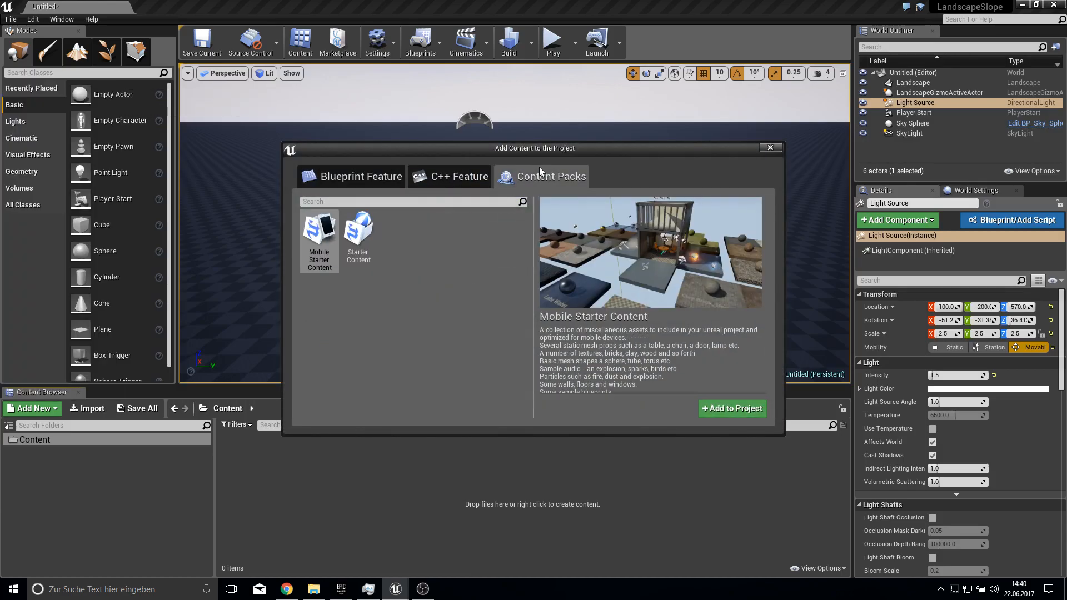
click(358, 231)
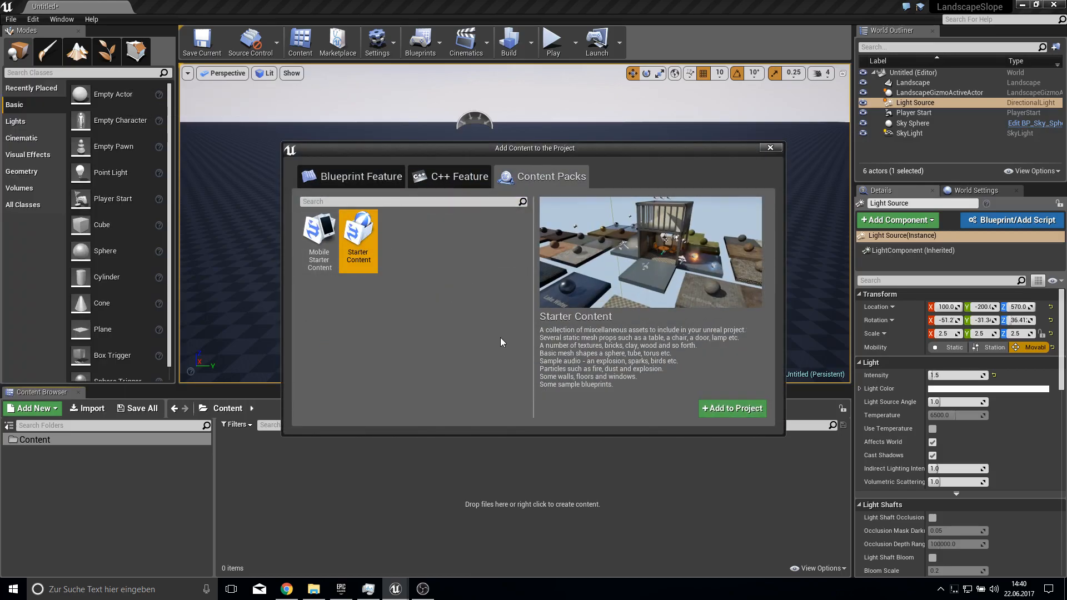
click(731, 408)
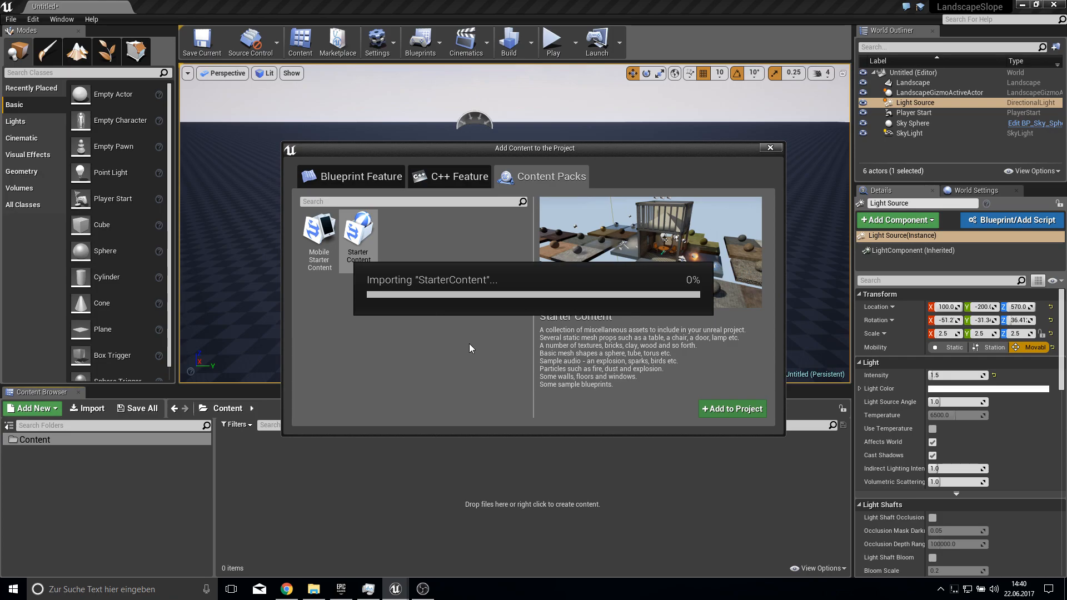
mouse_move(327, 410)
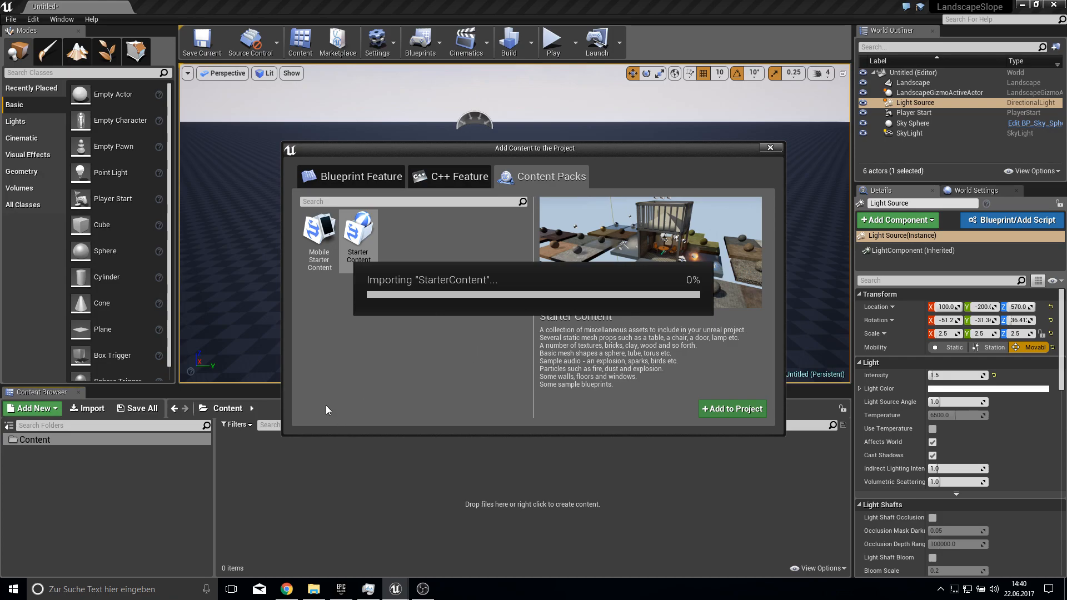
mouse_move(494, 418)
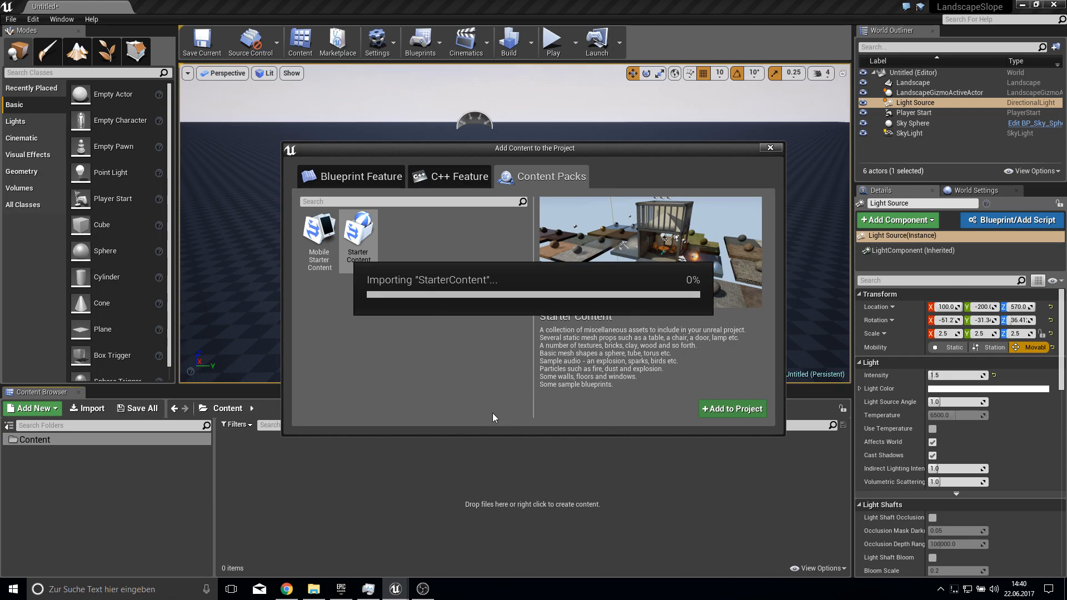
mouse_move(590, 277)
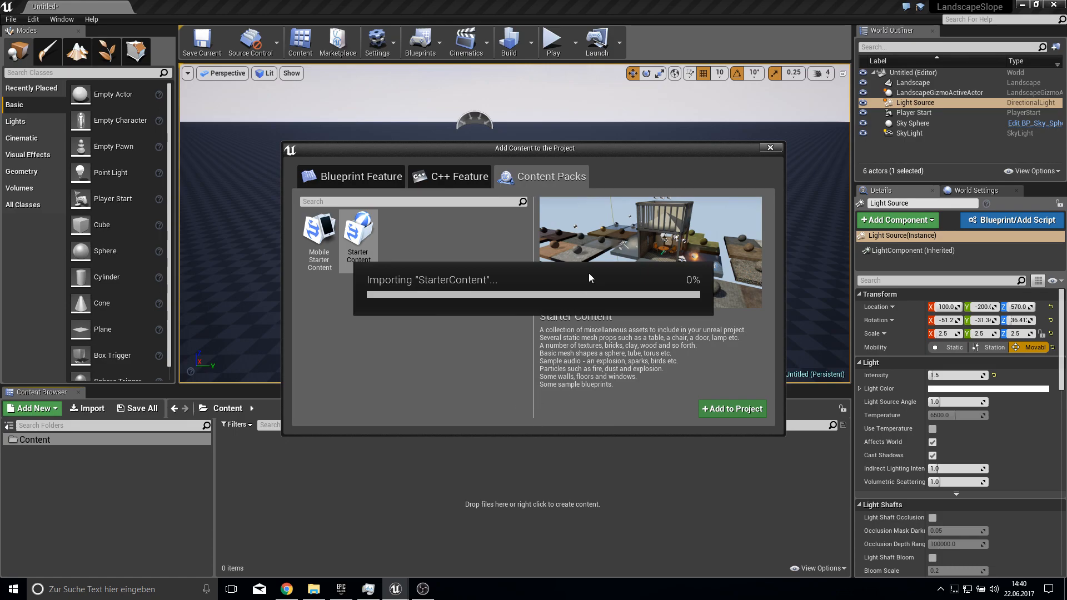
mouse_move(510, 398)
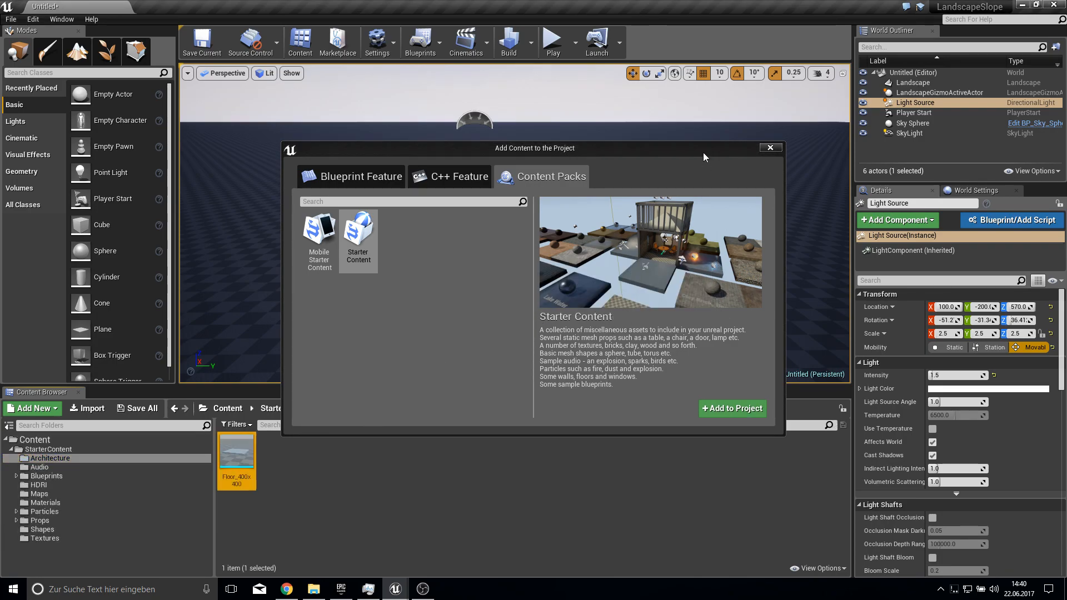
click(769, 148)
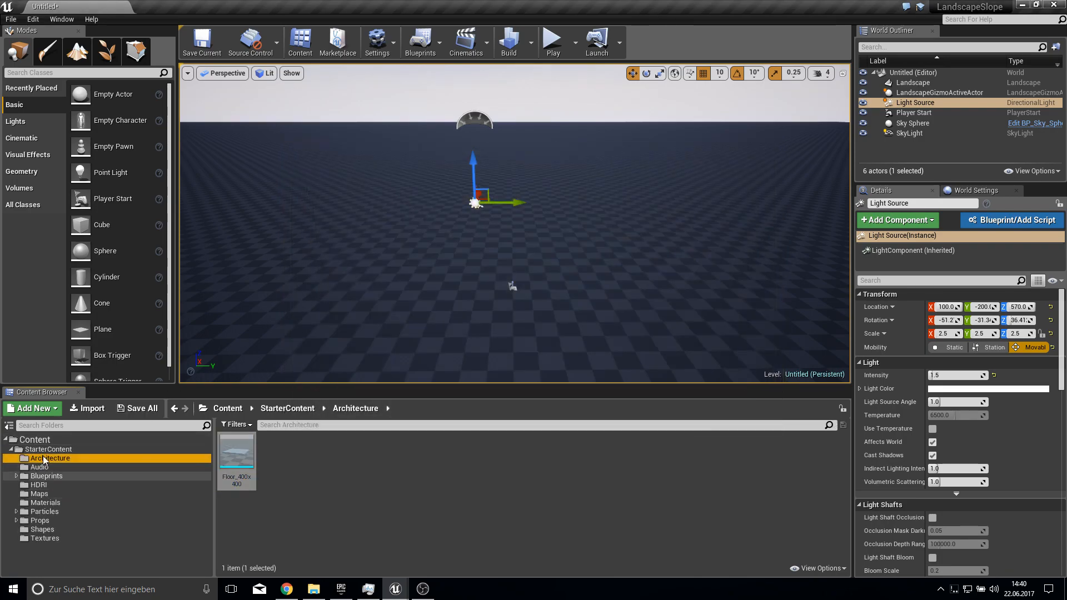
Create a Landscape folder holding a LandscapeMaster material and its LandscapeMaster_Inst instance.
right_click(48, 458)
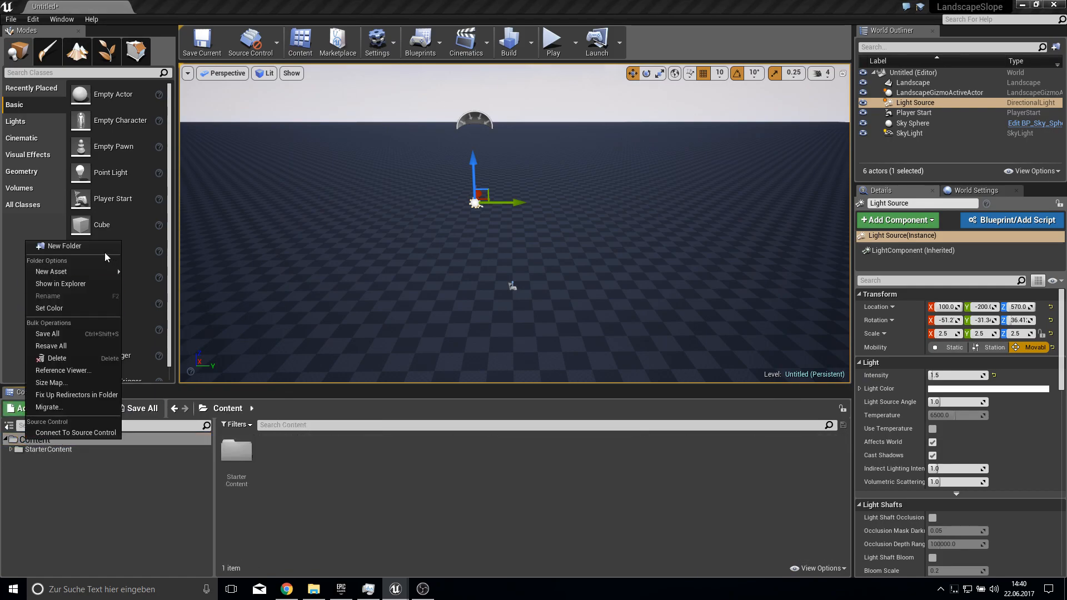
click(63, 246)
text(Landscape)
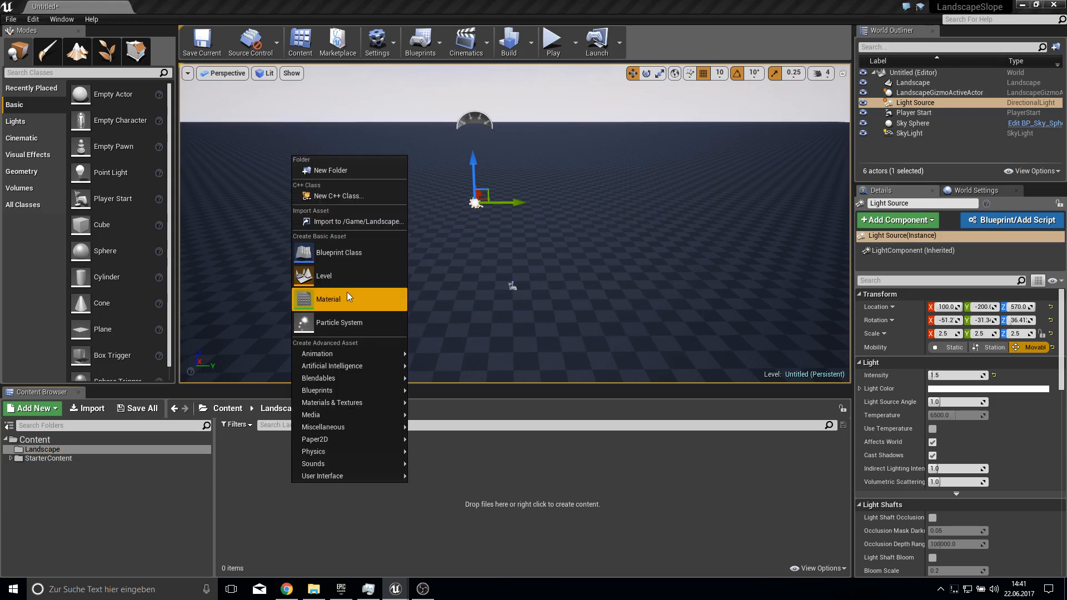
click(328, 299)
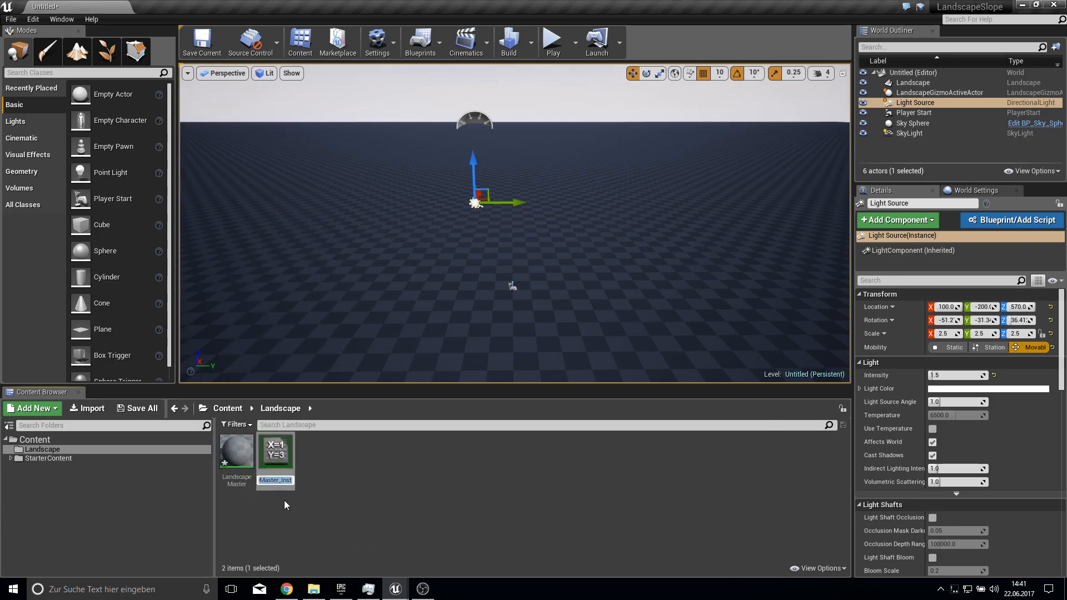
click(385, 257)
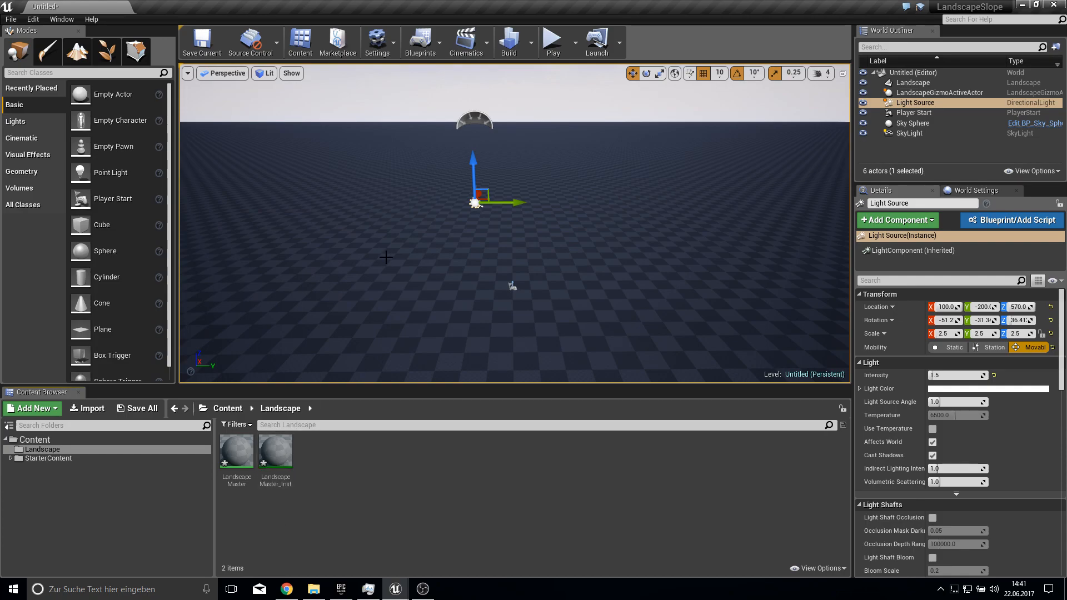
Assign LandscapeMaster_Inst as the landscape's Landscape Material.
click(913, 82)
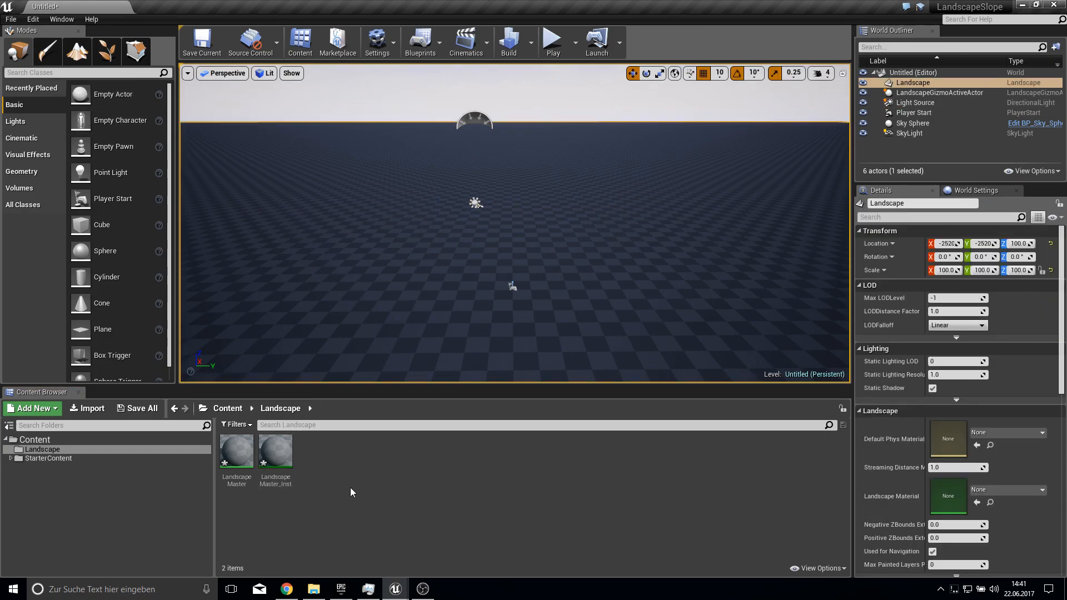
click(275, 452)
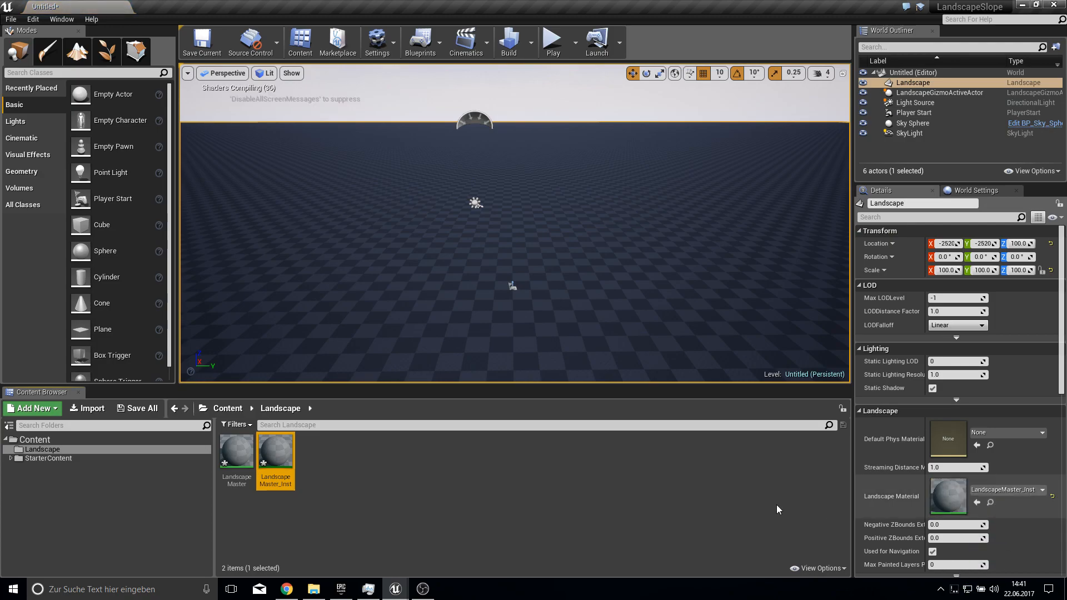
Create three material functions named Moss, Sand and Stone in the Landscape folder.
click(427, 503)
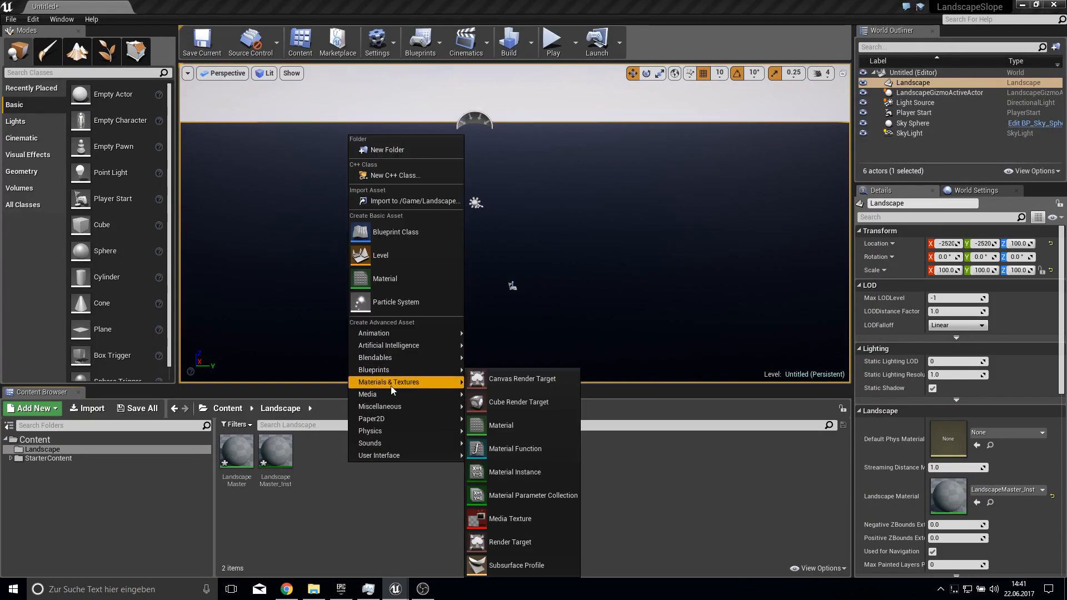
mouse_move(515, 448)
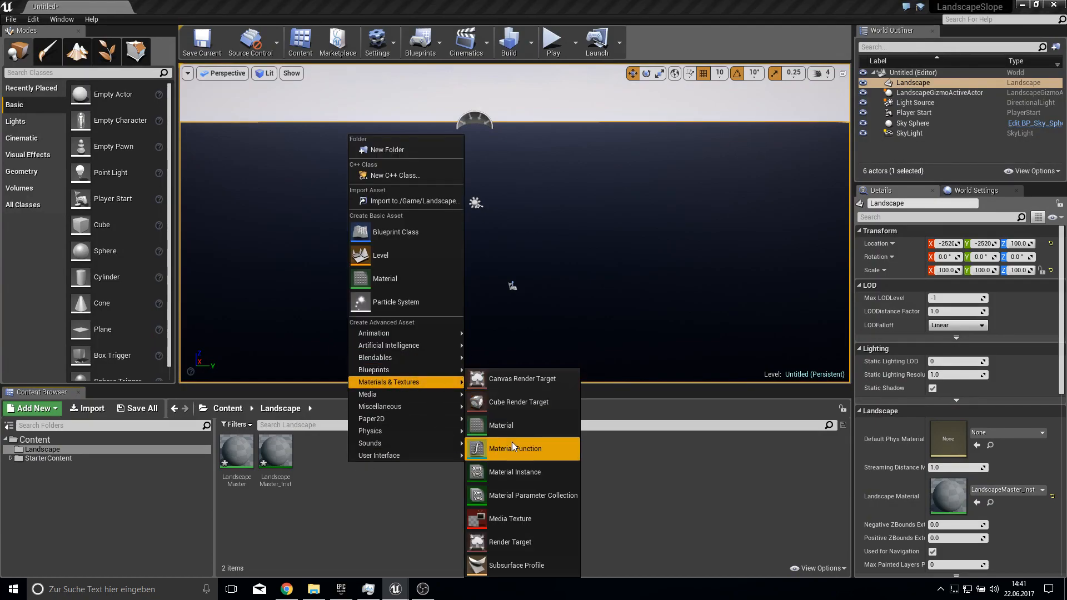
click(515, 448)
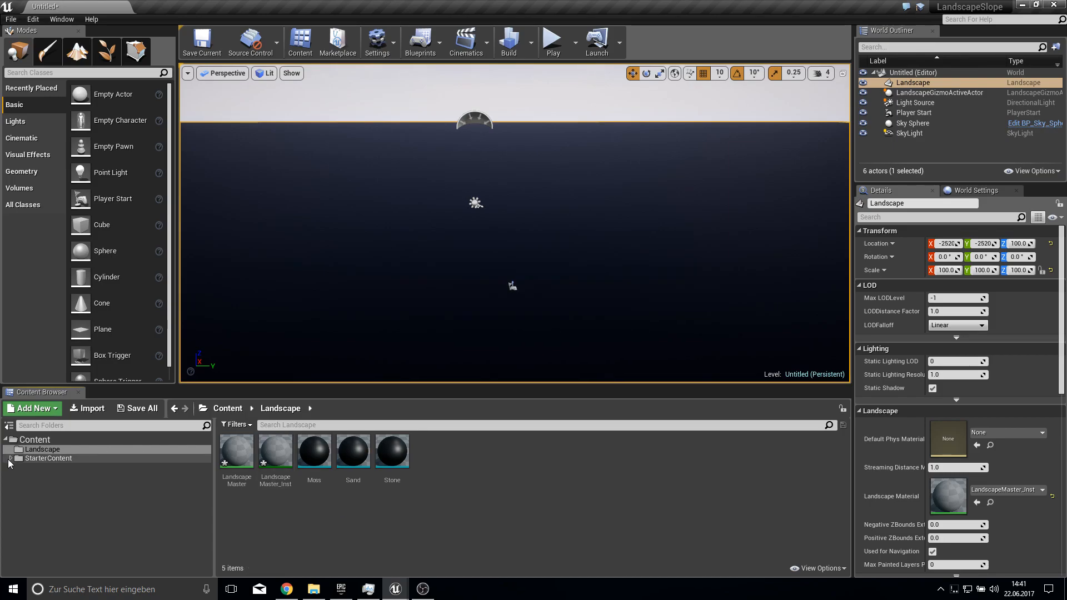
click(41, 449)
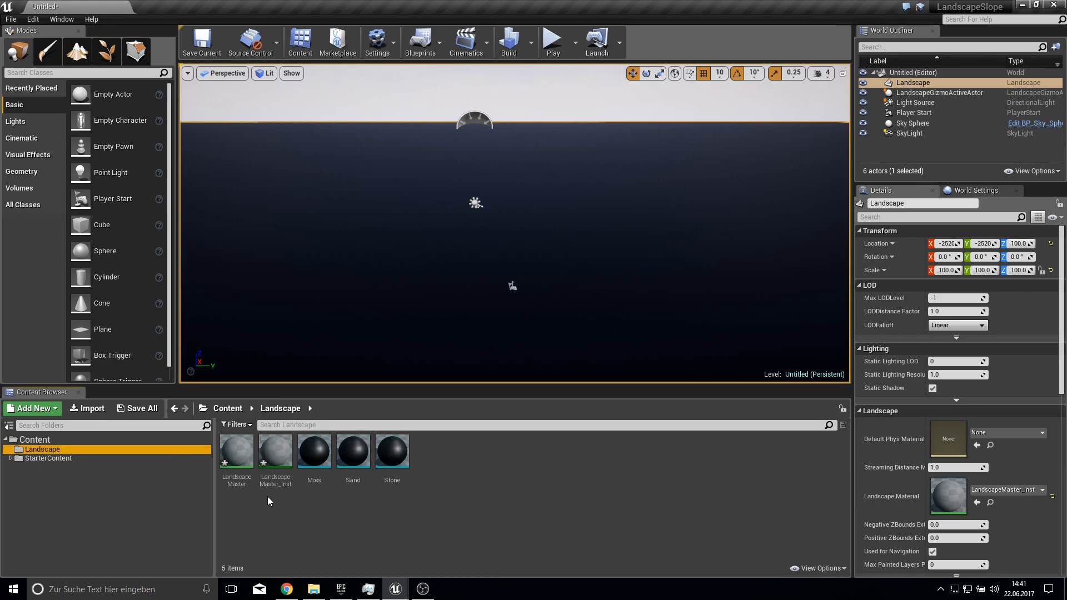
Copy all nodes of Starter Content's M_Ground_Moss and paste them into the Moss function graph.
double_click(314, 450)
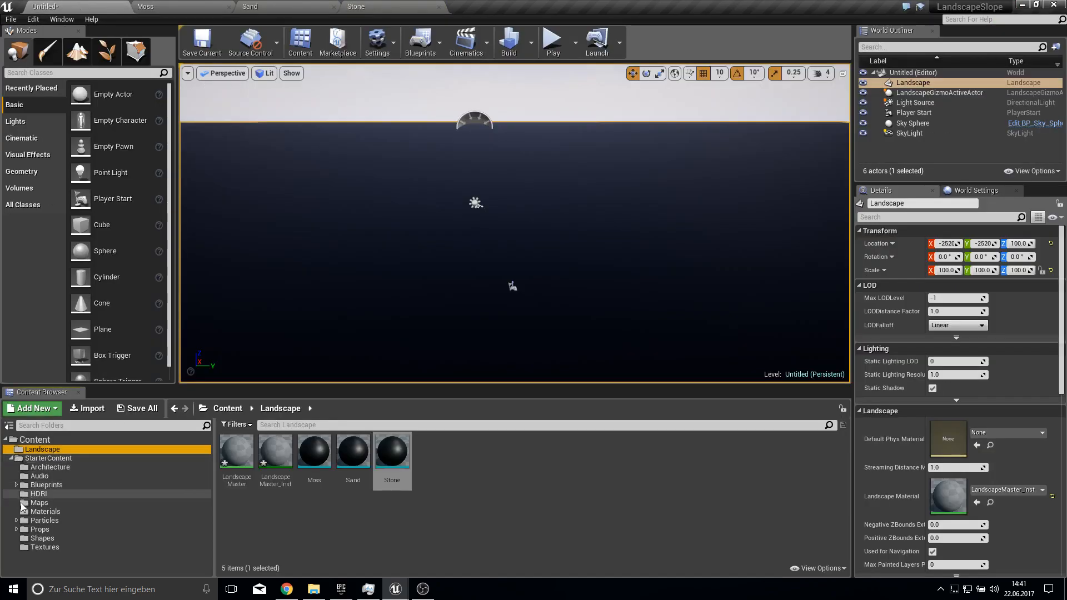
click(43, 511)
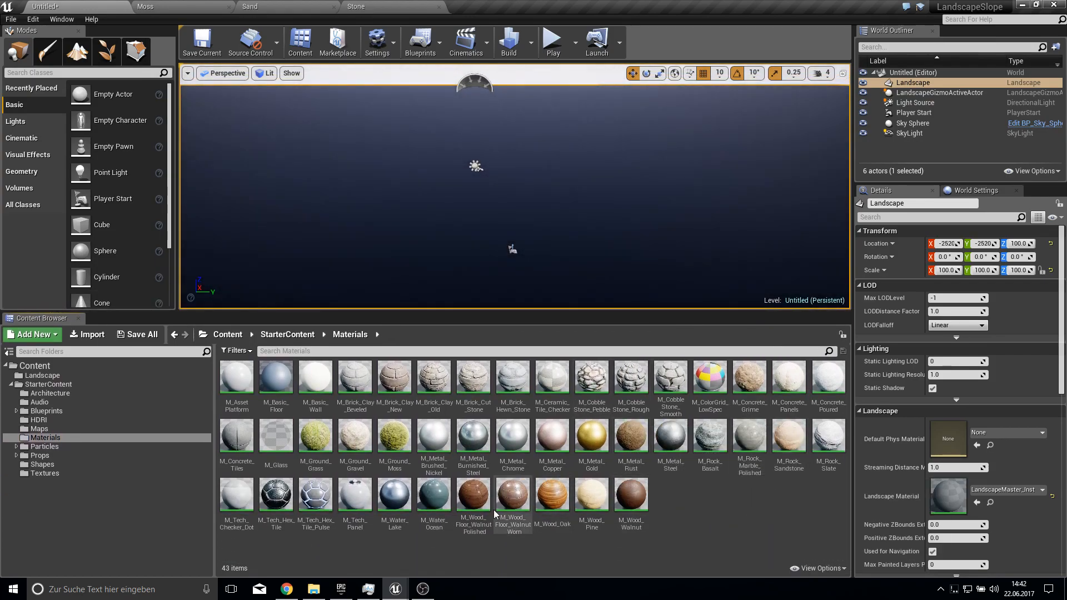
double_click(393, 436)
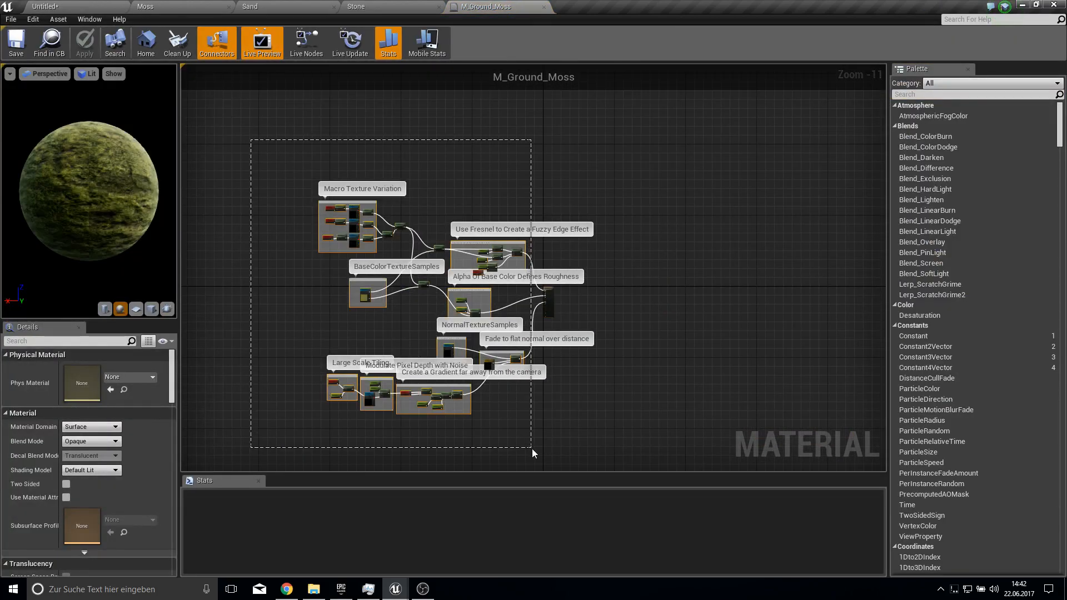
click(250, 7)
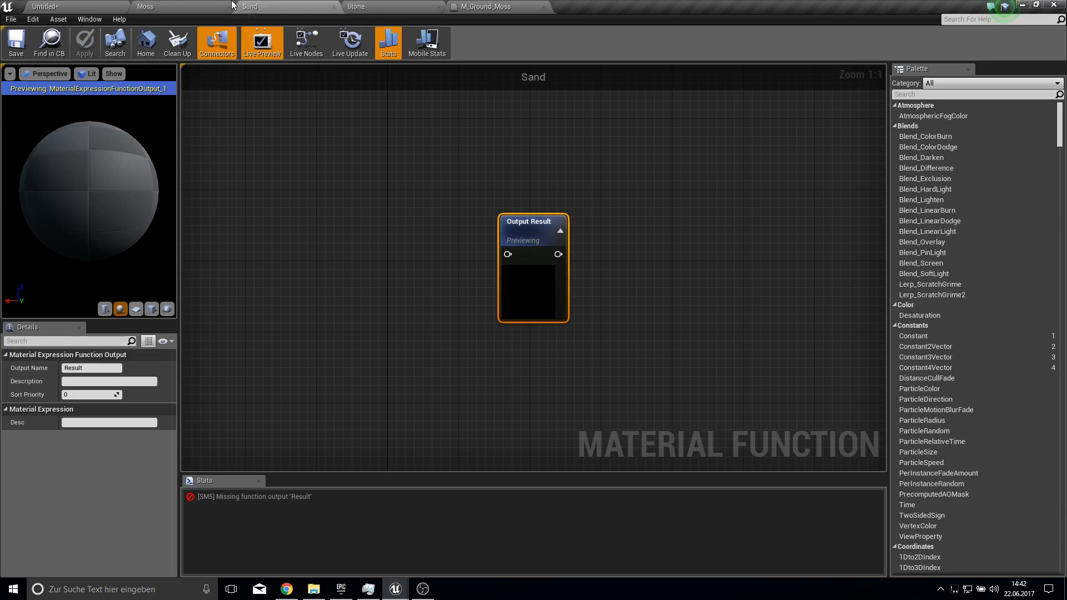
click(145, 7)
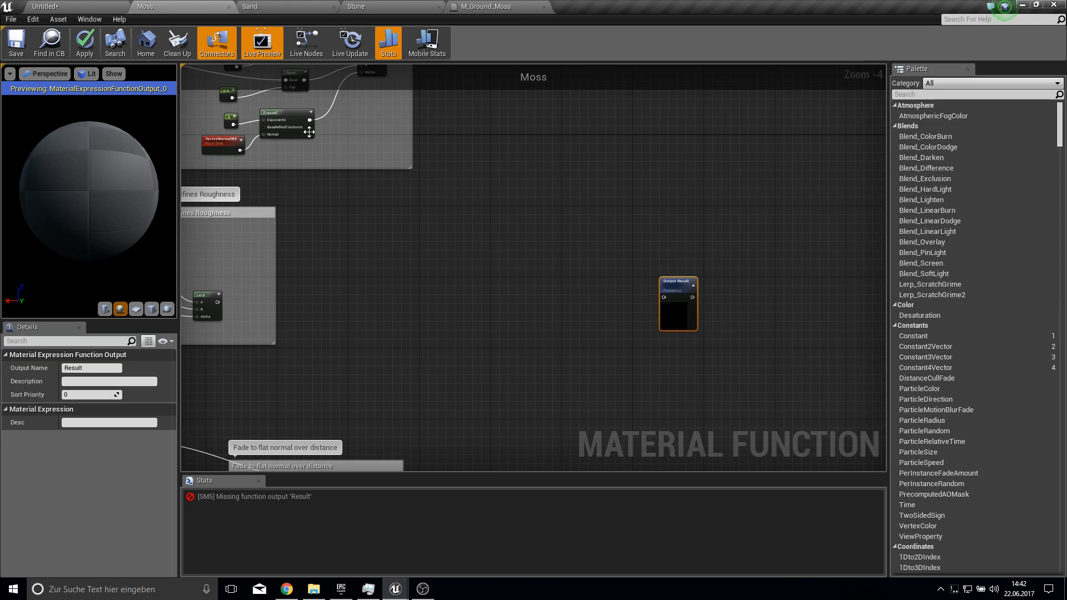
right_click(523, 302)
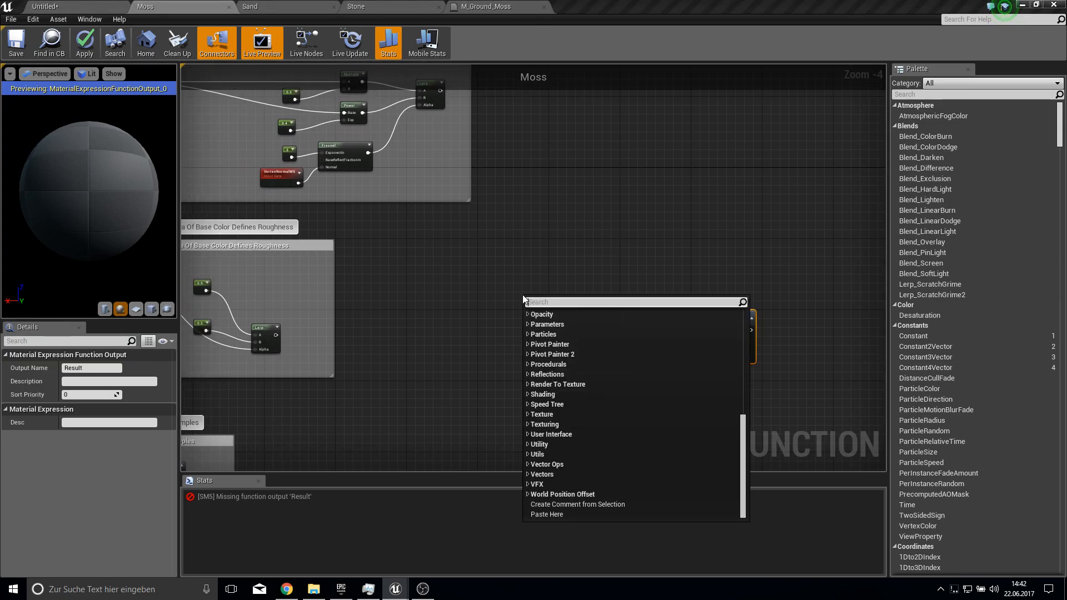
Wire BaseColor, Roughness and Normal through MakeMaterialAttributes into Moss's output, then return to the level.
click(551, 297)
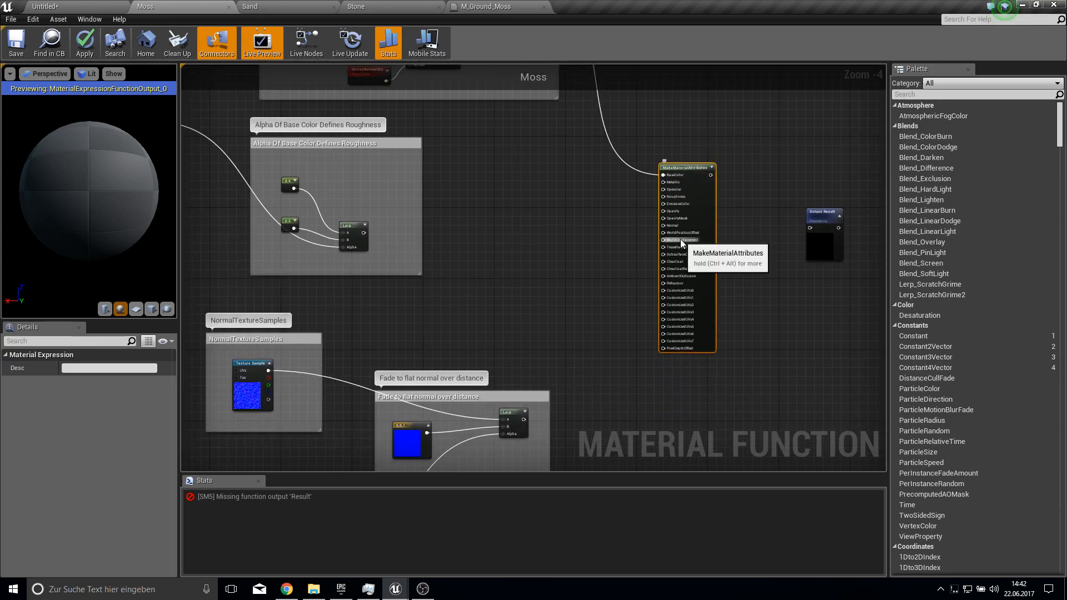
mouse_move(696, 256)
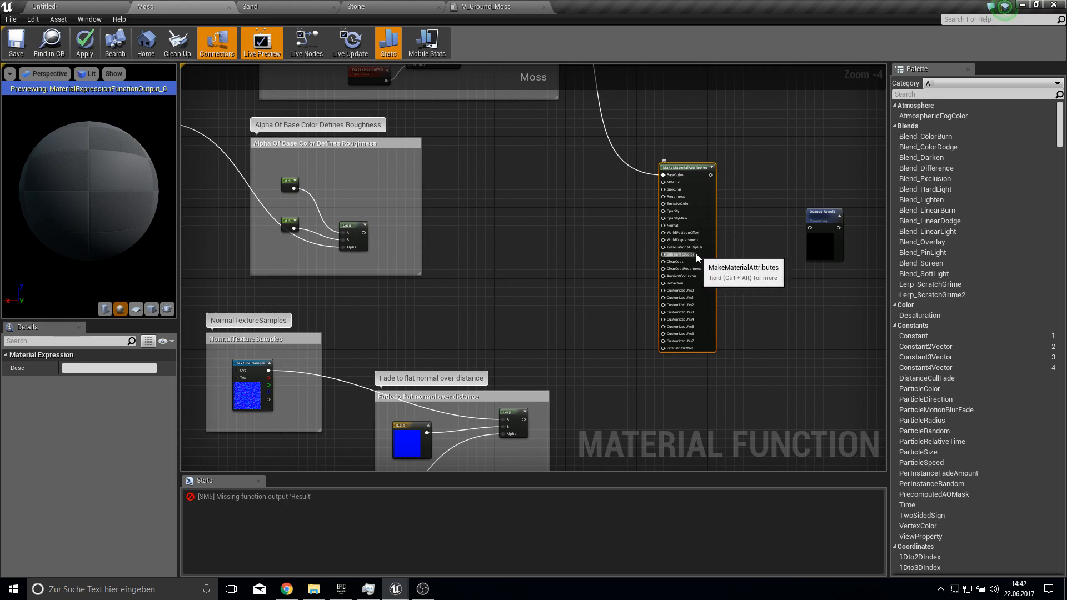
mouse_move(688, 226)
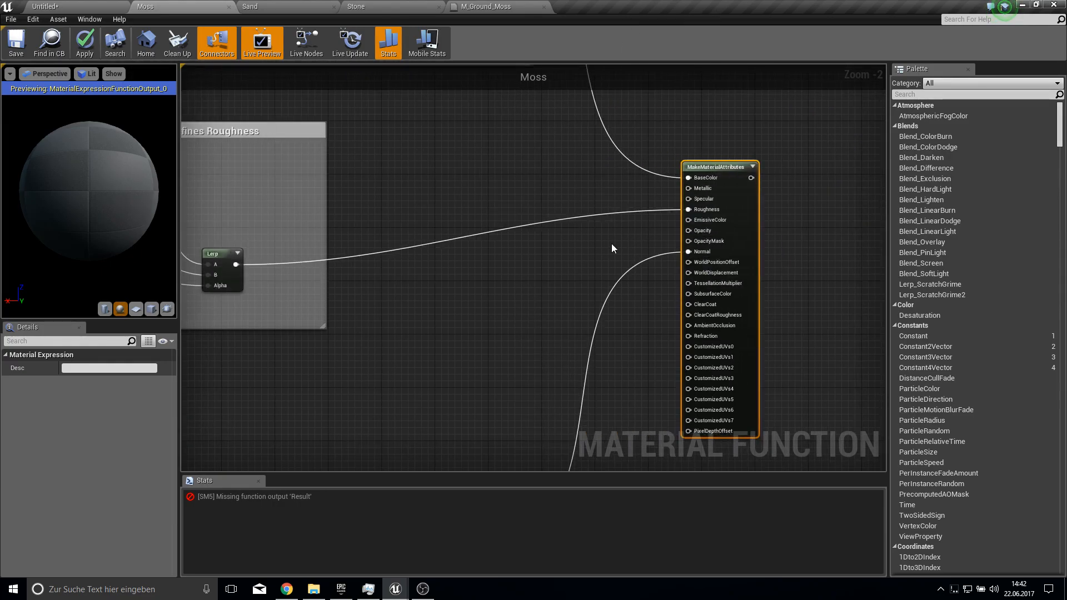
scroll(down, 3)
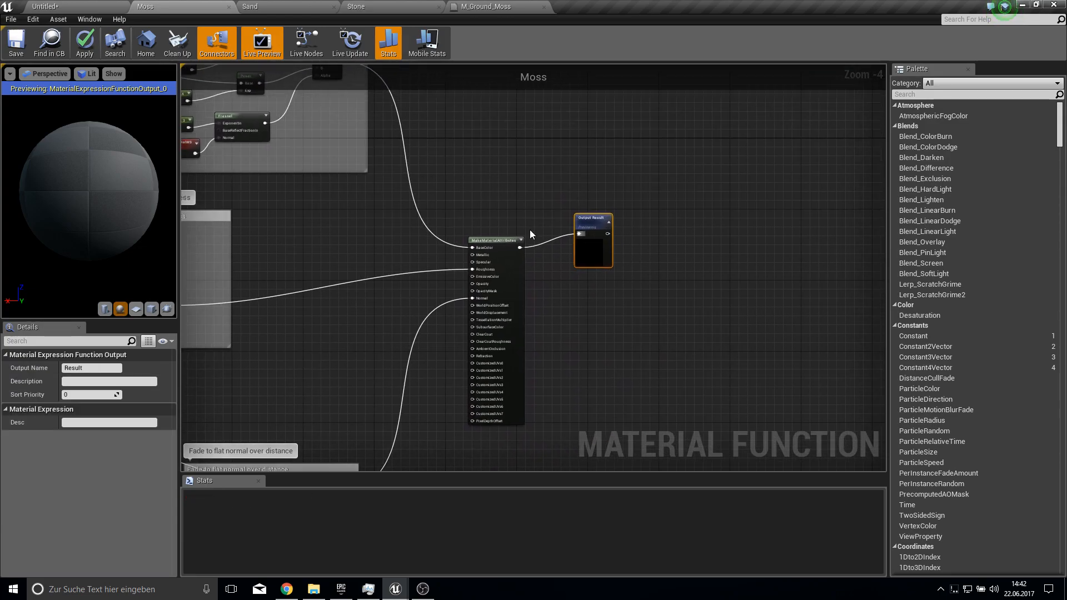
click(83, 43)
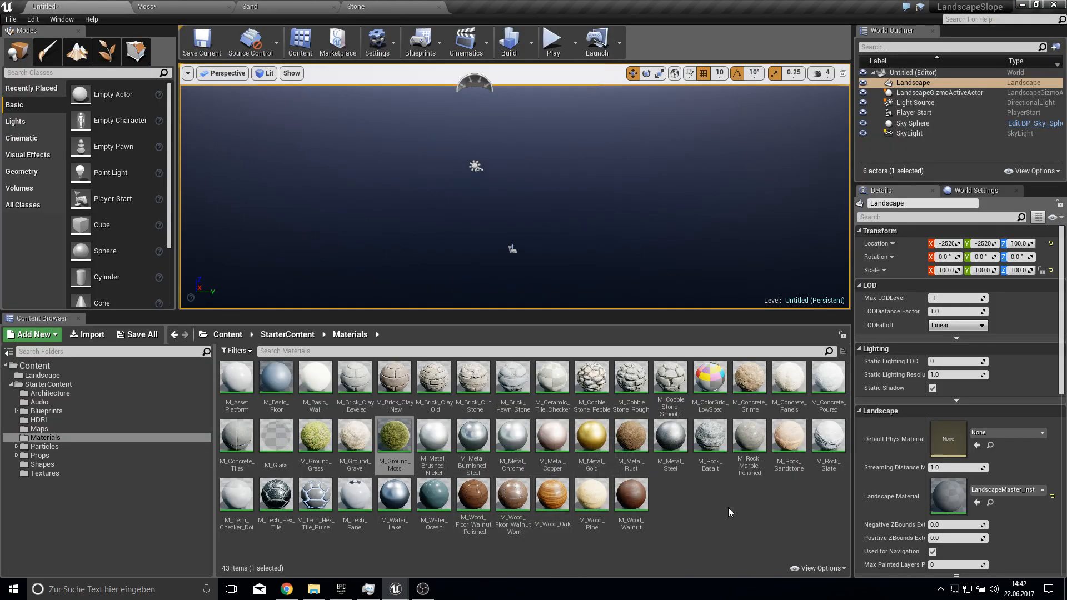
Copy M_Rock_Basalt's network into Stone and feed it through MakeMaterialAttributes to the output.
double_click(709, 436)
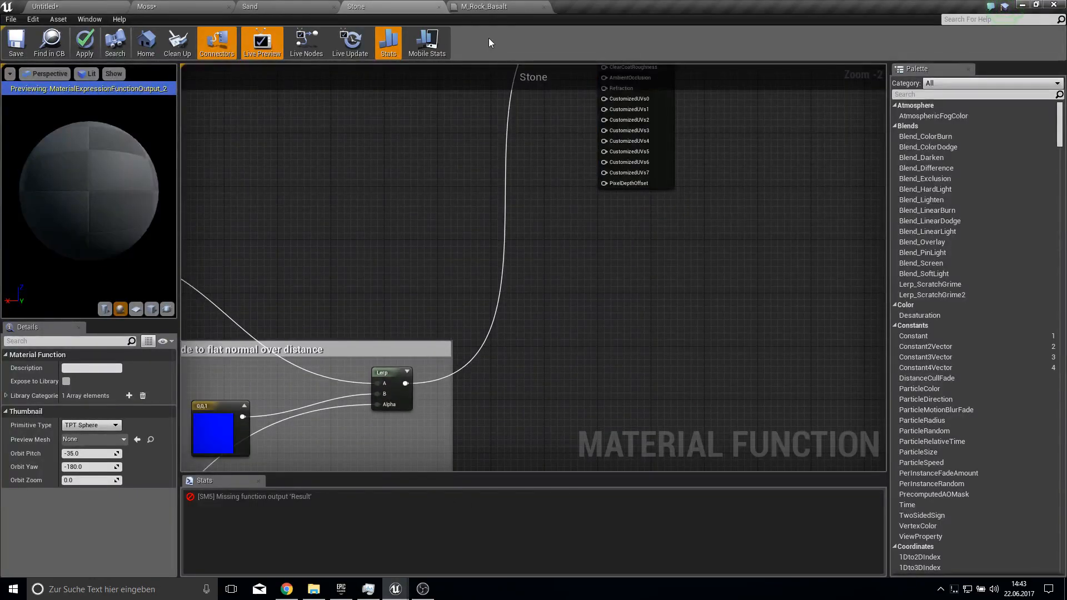
scroll(down, 3)
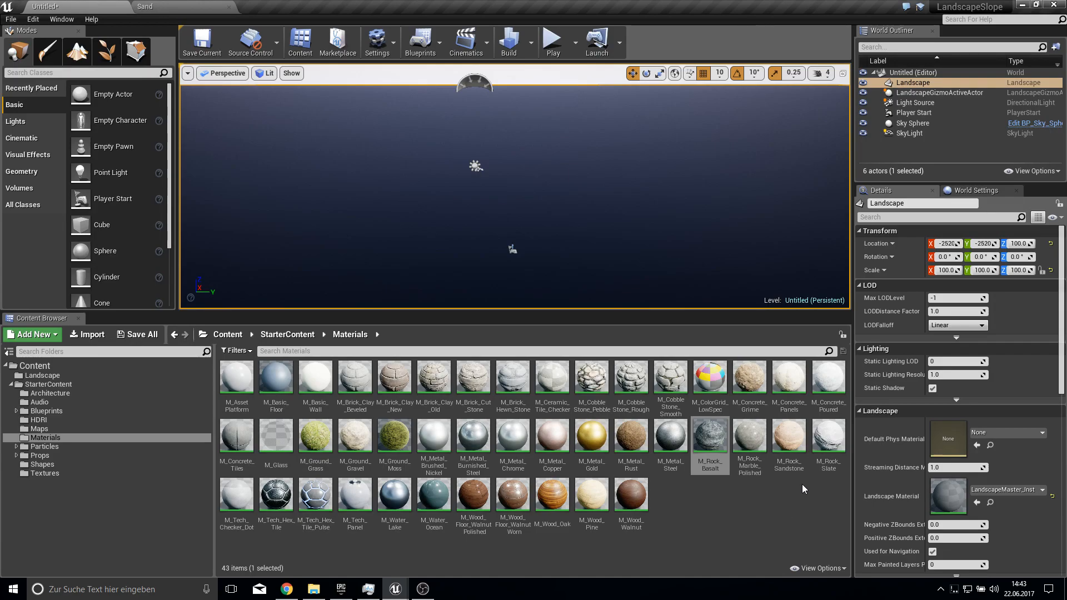
mouse_move(590, 441)
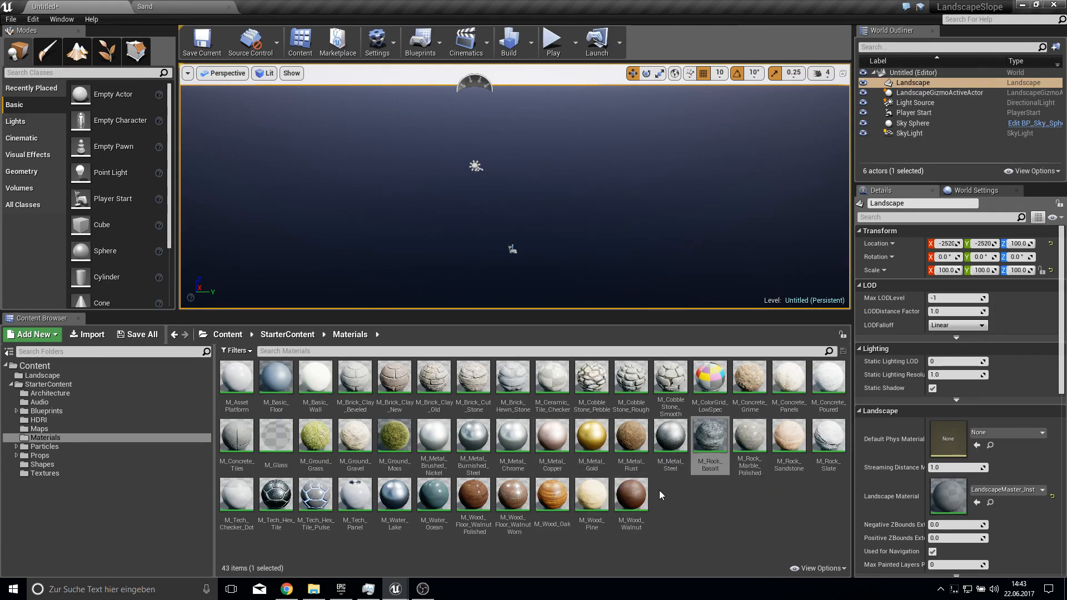
mouse_move(568, 486)
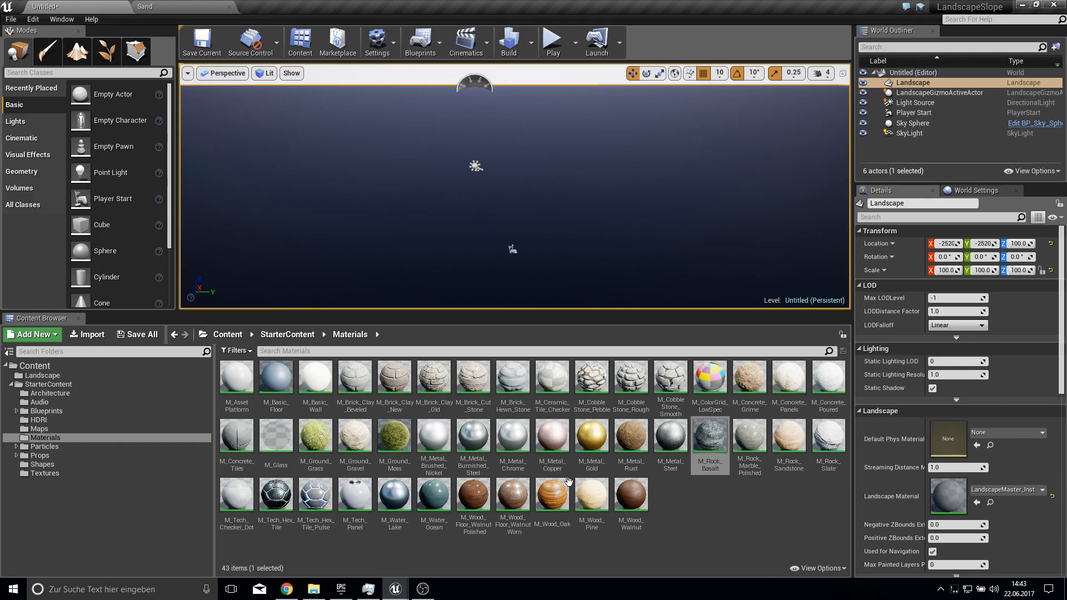
mouse_move(630, 493)
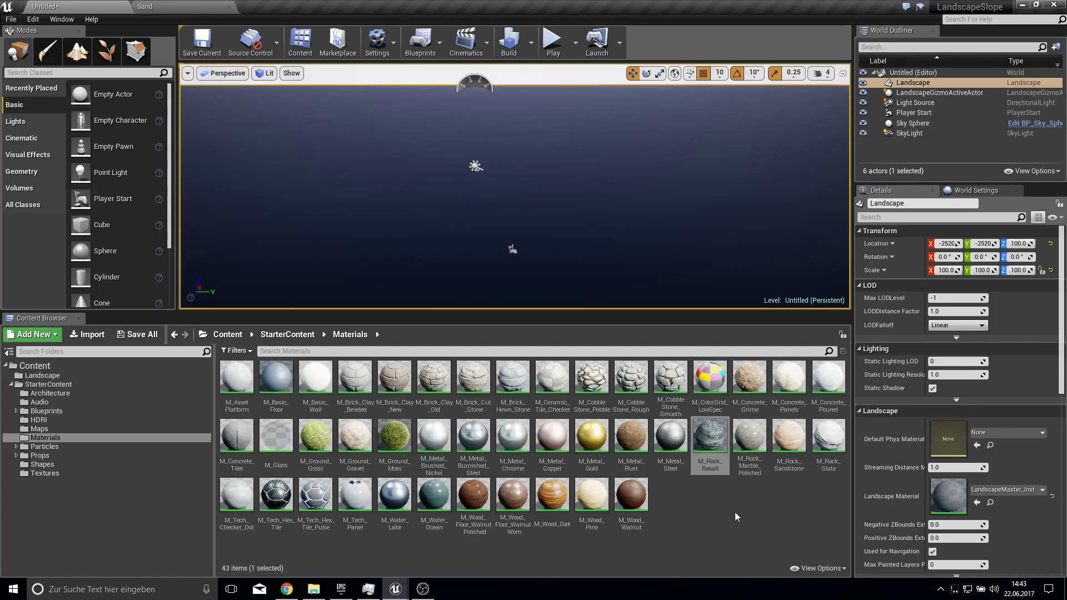
mouse_move(749, 442)
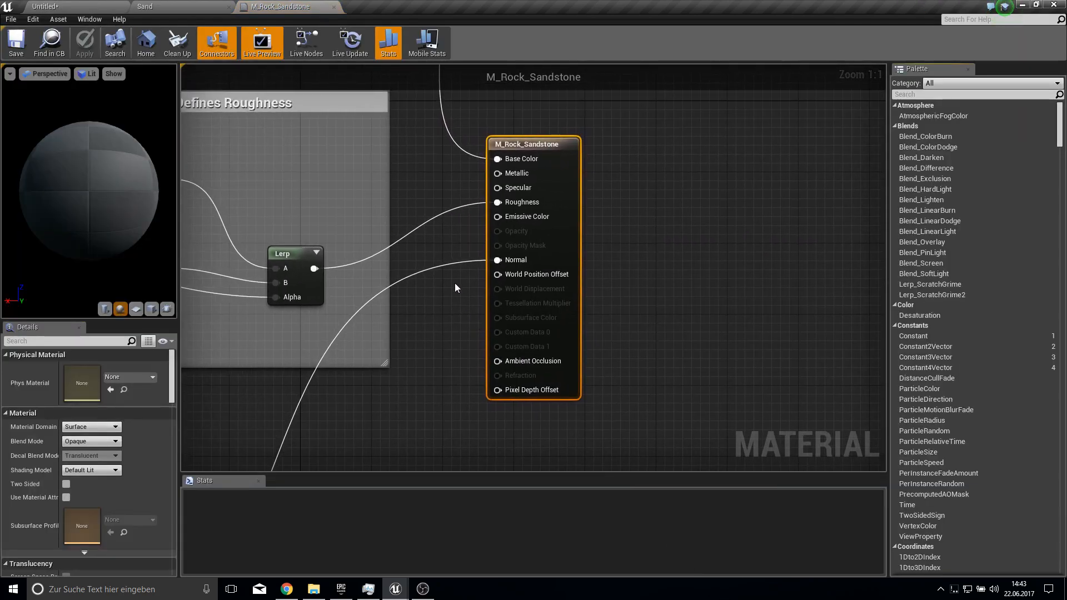
Paste M_Rock_Sandstone's network into Sand and wire it through MakeMaterialAttributes to the output.
scroll(down, 3)
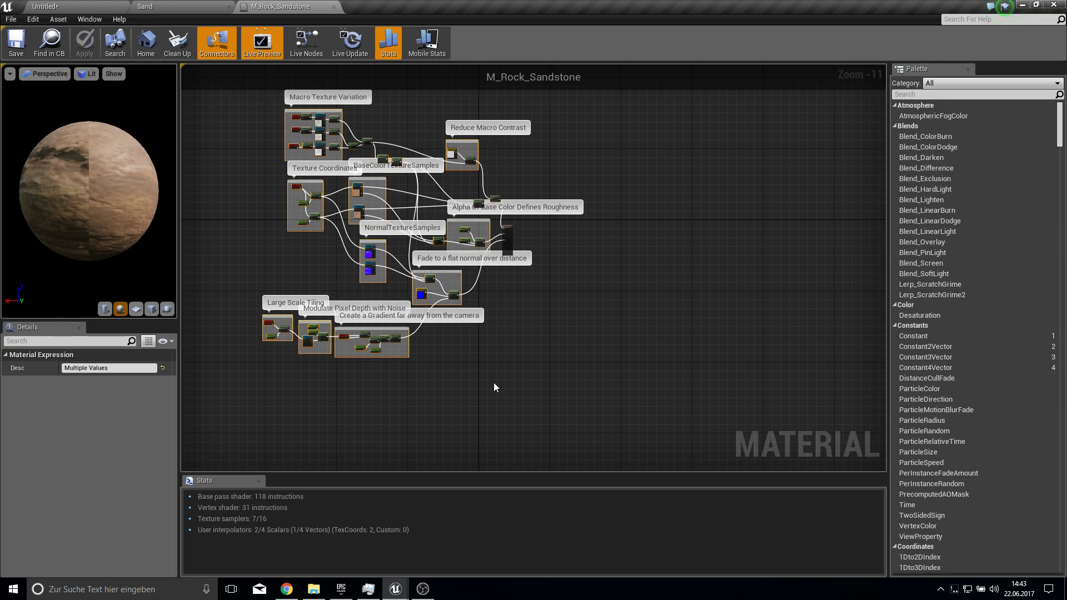
click(145, 7)
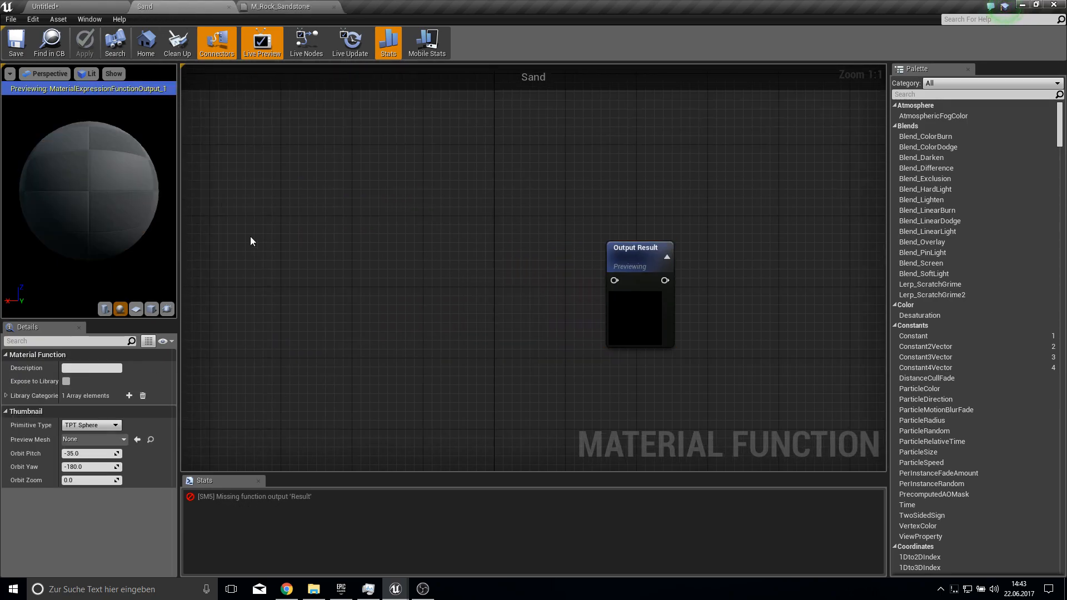
scroll(down, 3)
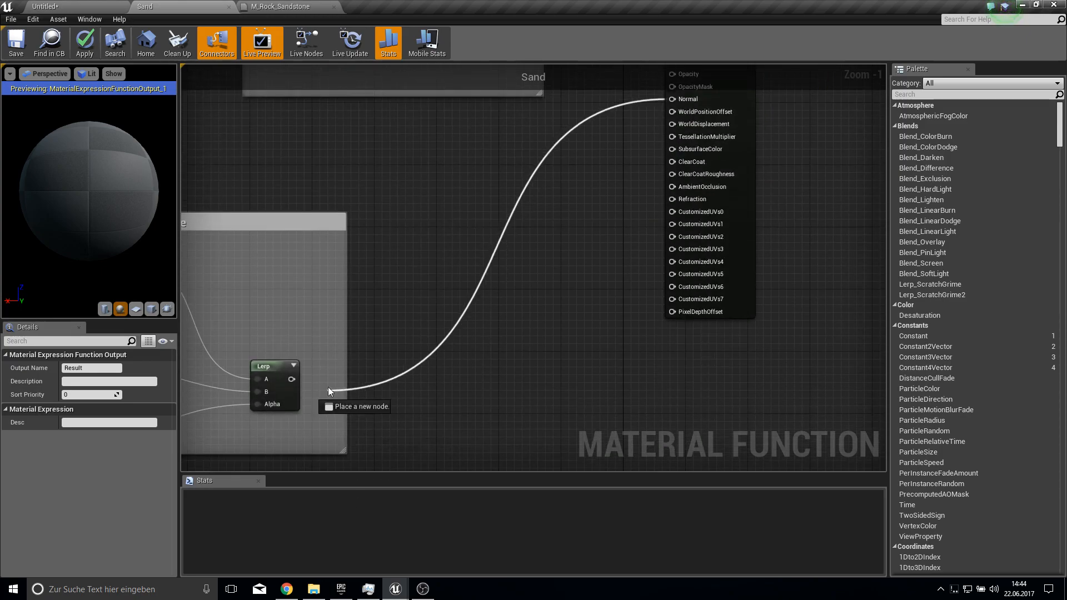
mouse_move(85, 42)
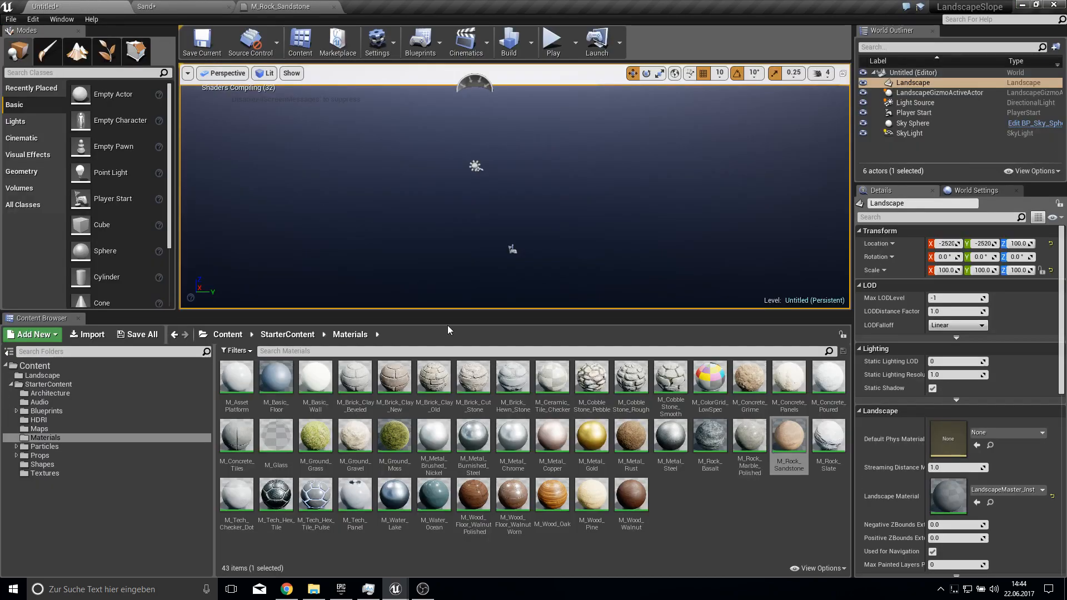
From the Landscape folder, open LandscapeMaster and drag the Moss, Sand and Stone functions into its graph.
click(41, 374)
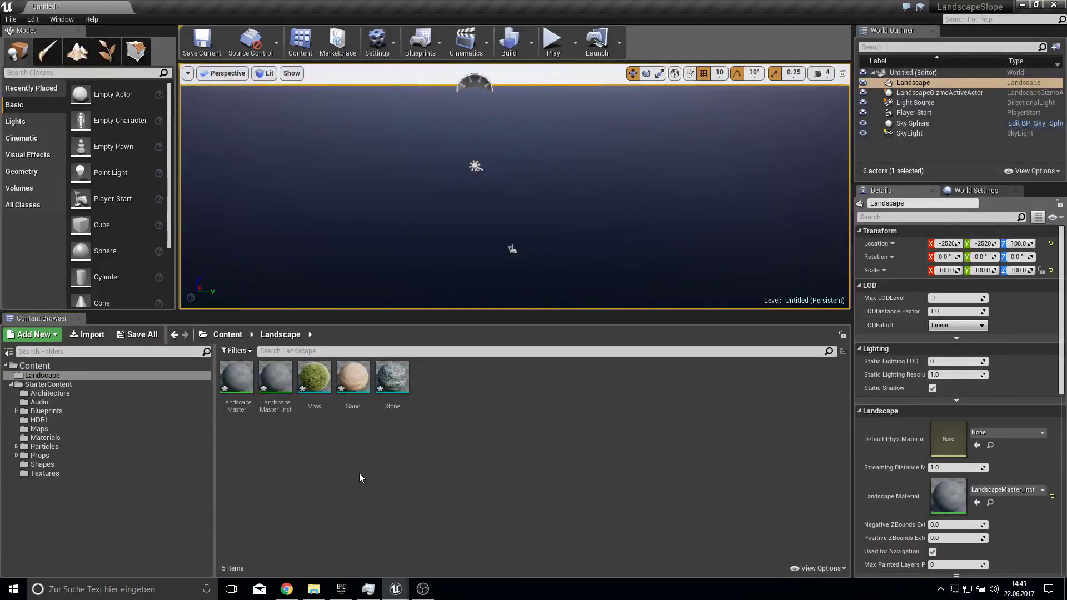
click(313, 375)
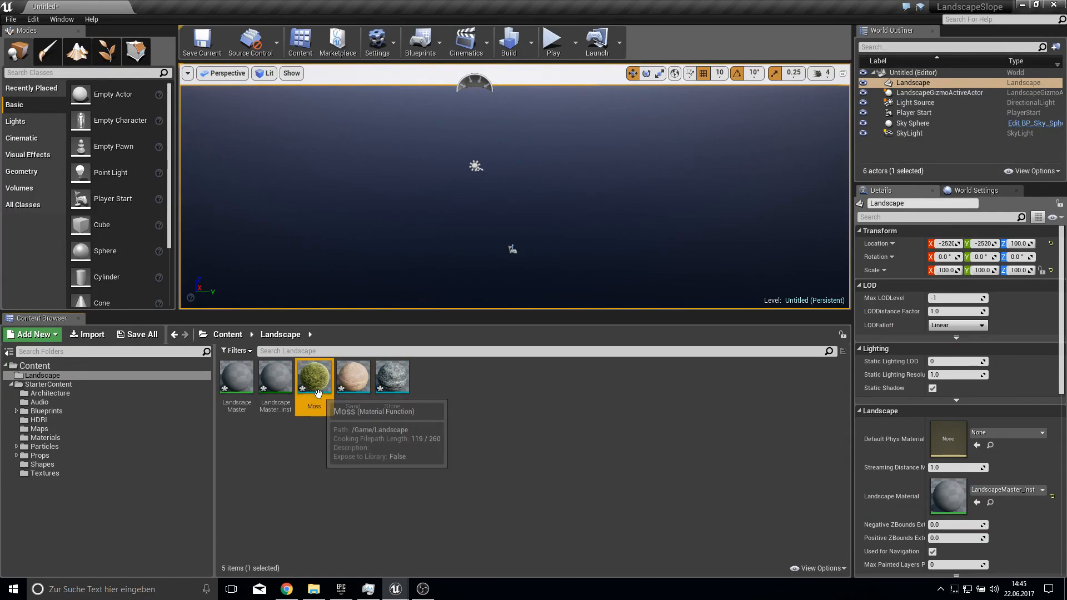
double_click(235, 377)
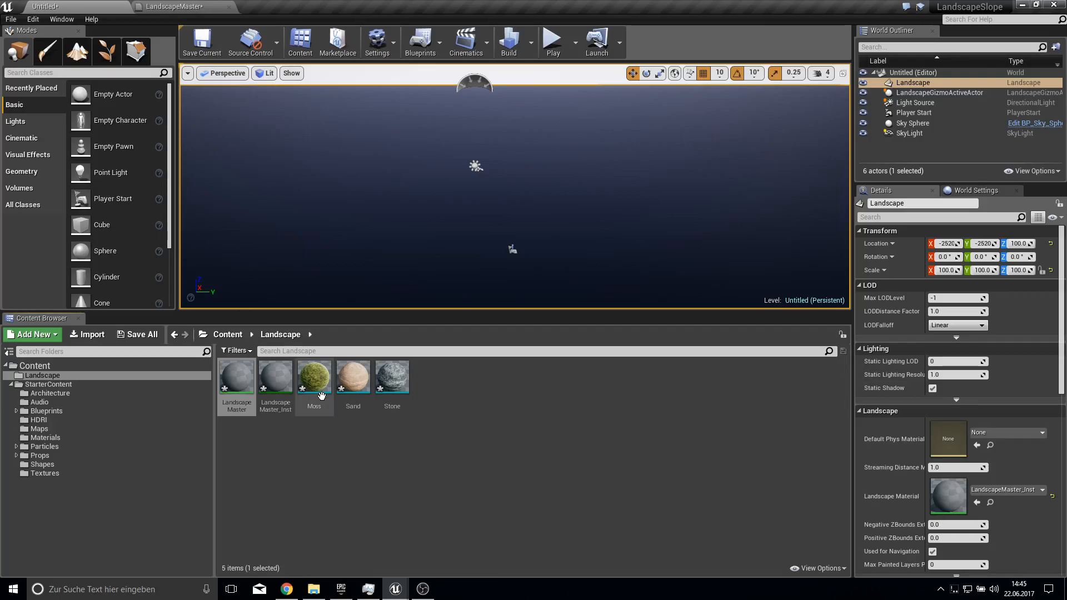
click(392, 377)
text(br)
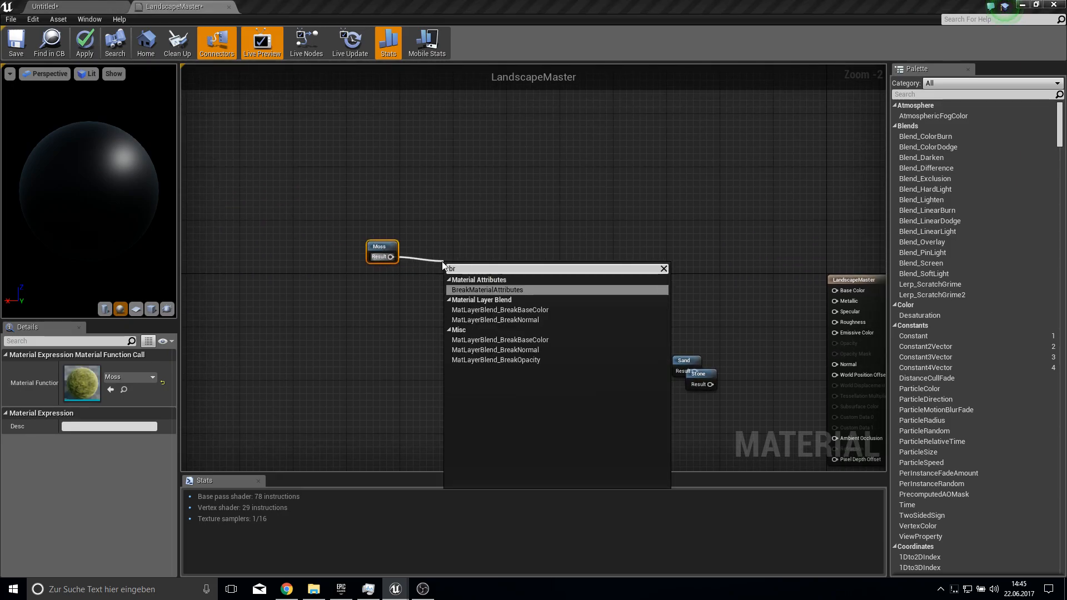
Add BreakMaterialAttributes nodes splitting the Moss, Sand and Stone function outputs.
click(487, 291)
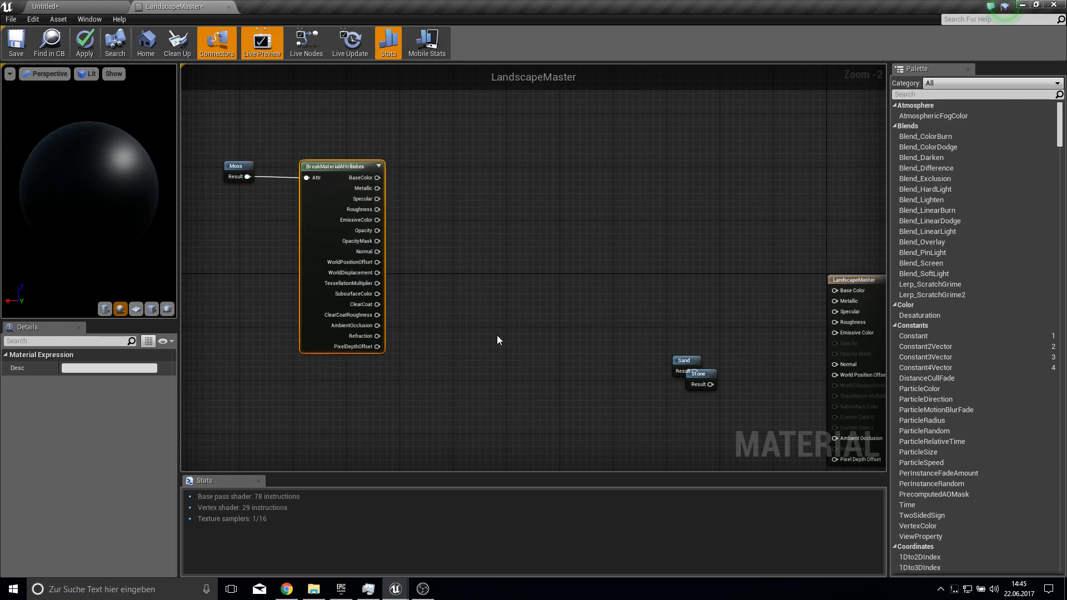
mouse_move(379, 178)
text(br)
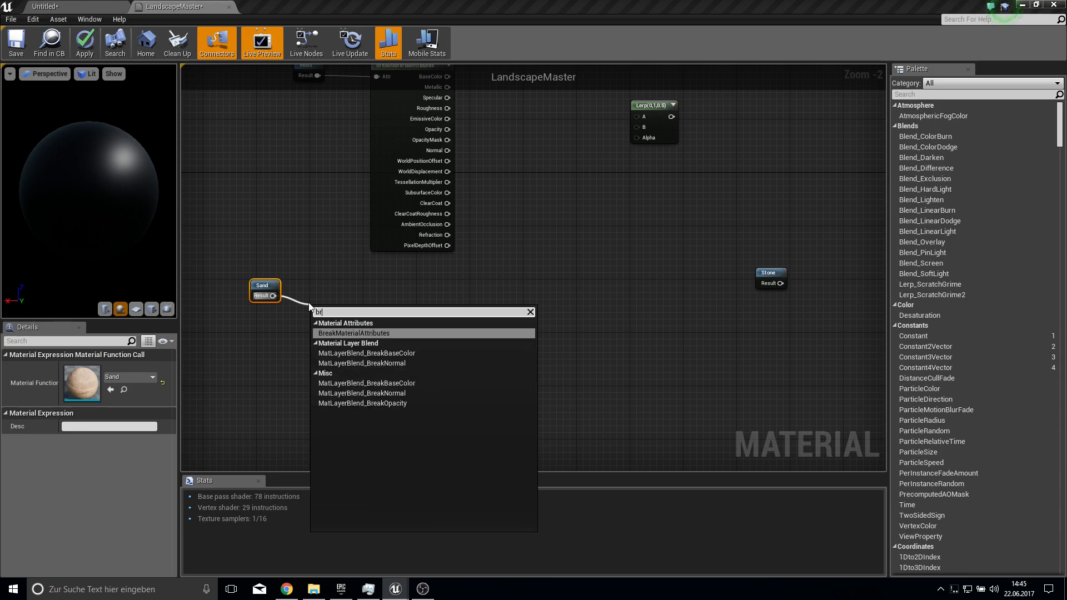
click(354, 333)
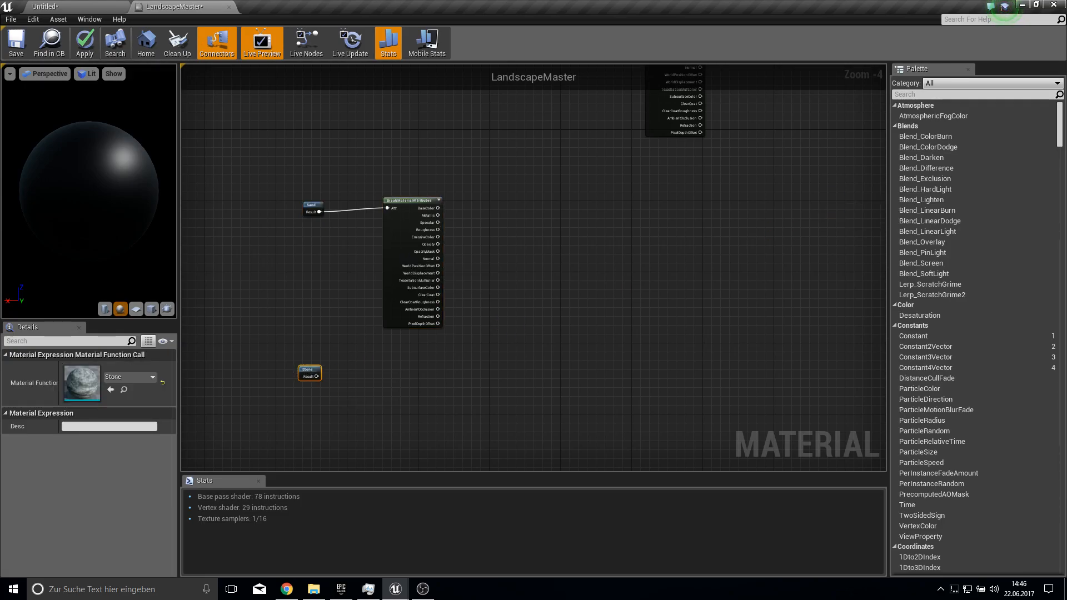
mouse_move(384, 402)
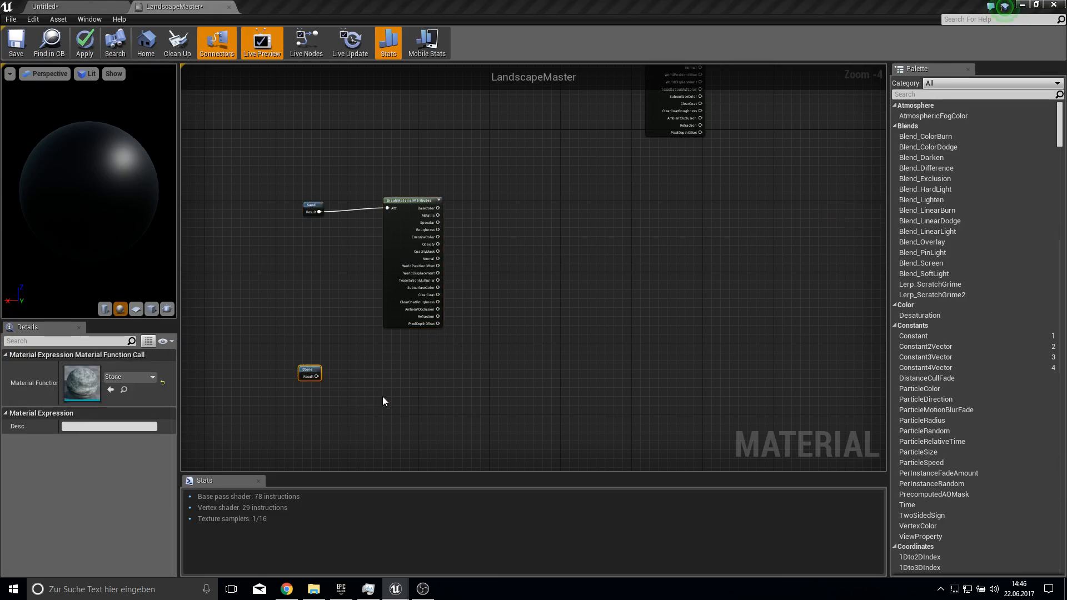
mouse_move(29, 210)
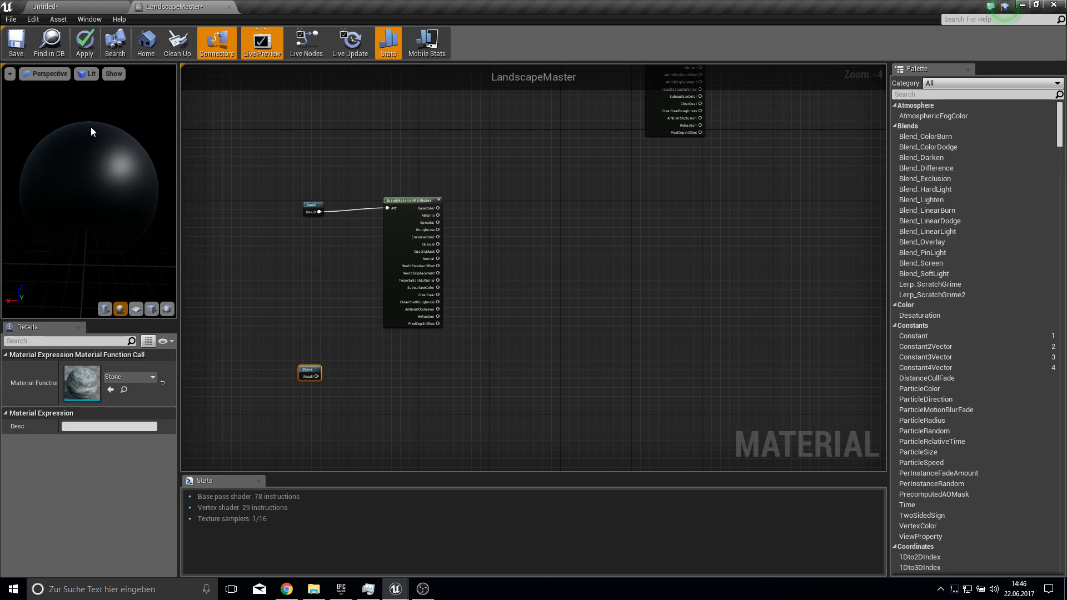
mouse_move(94, 127)
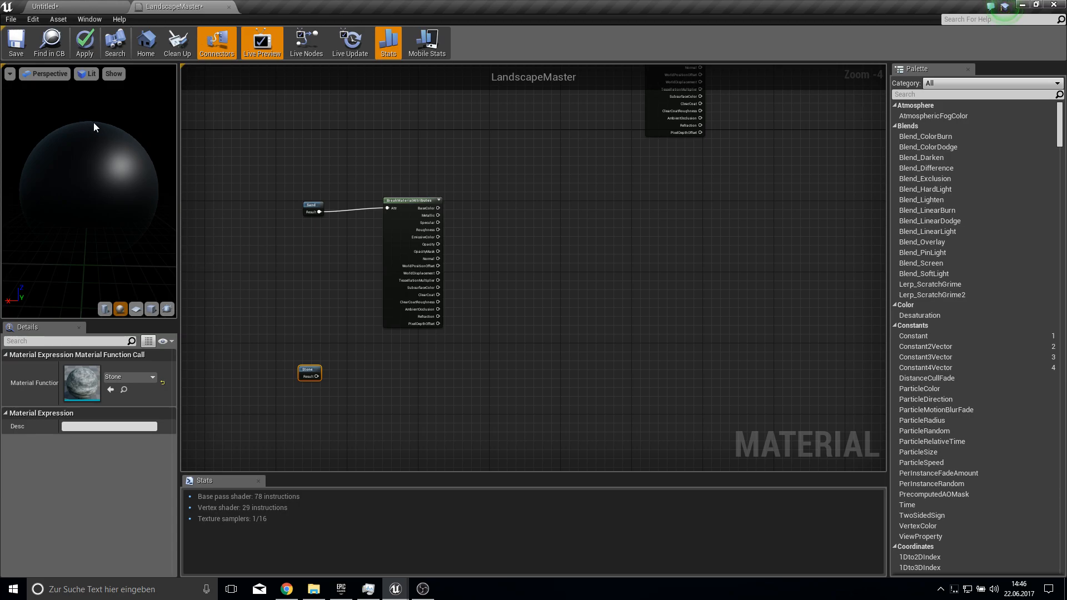
mouse_move(156, 148)
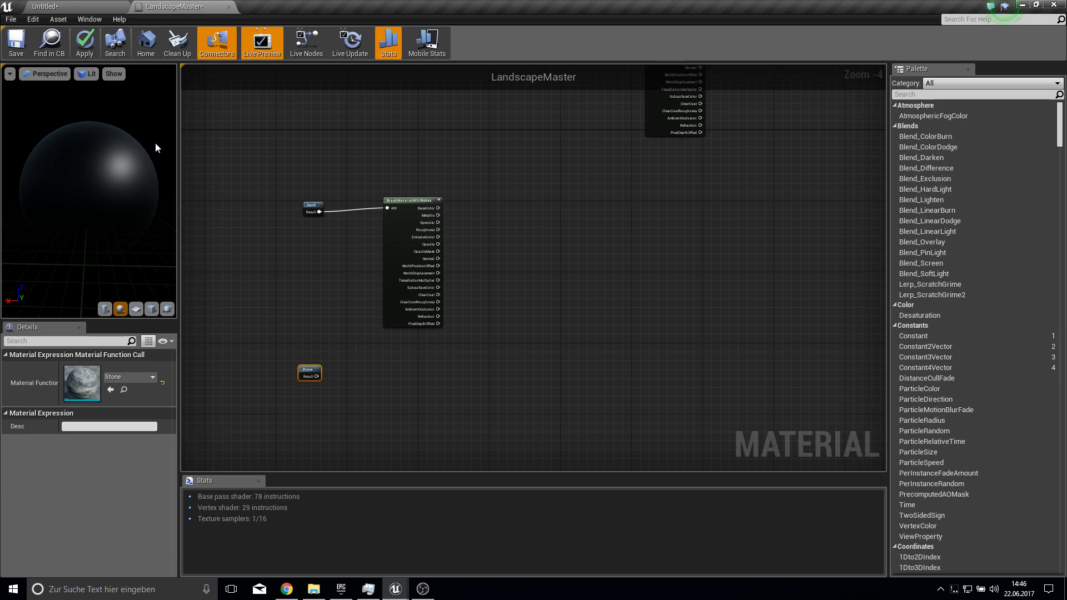
mouse_move(90, 185)
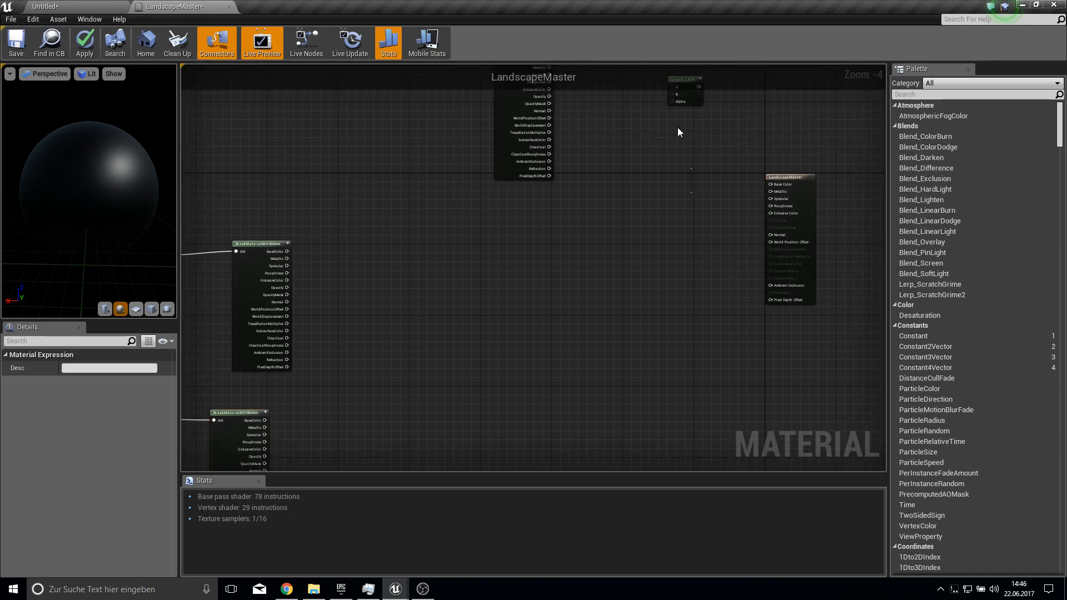
click(575, 278)
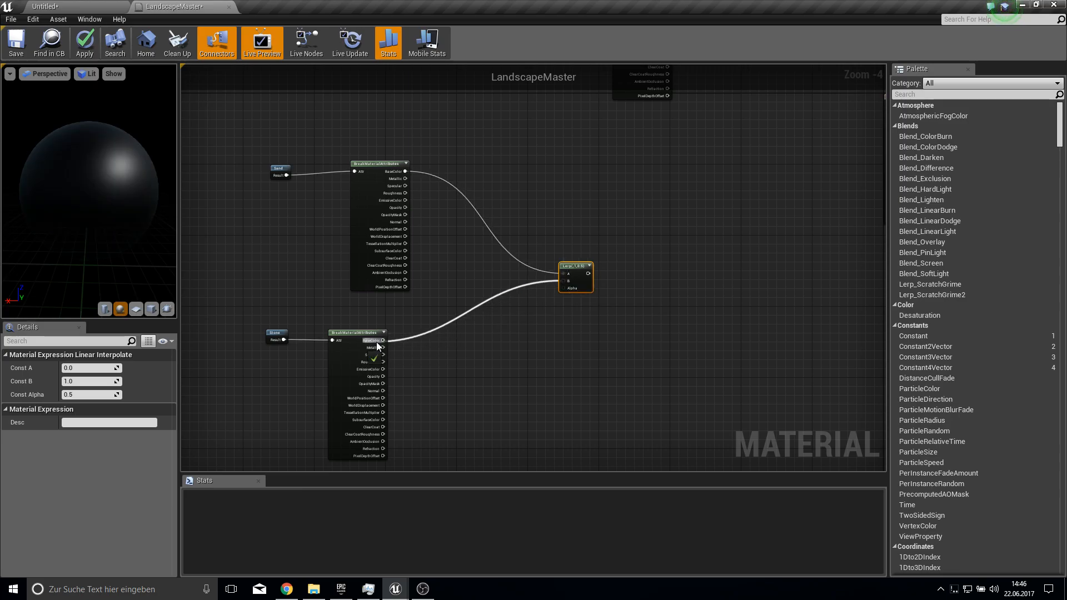
Wire the Sand and Stone BaseColor pins into a Lerp chained into the main blend.
click(280, 332)
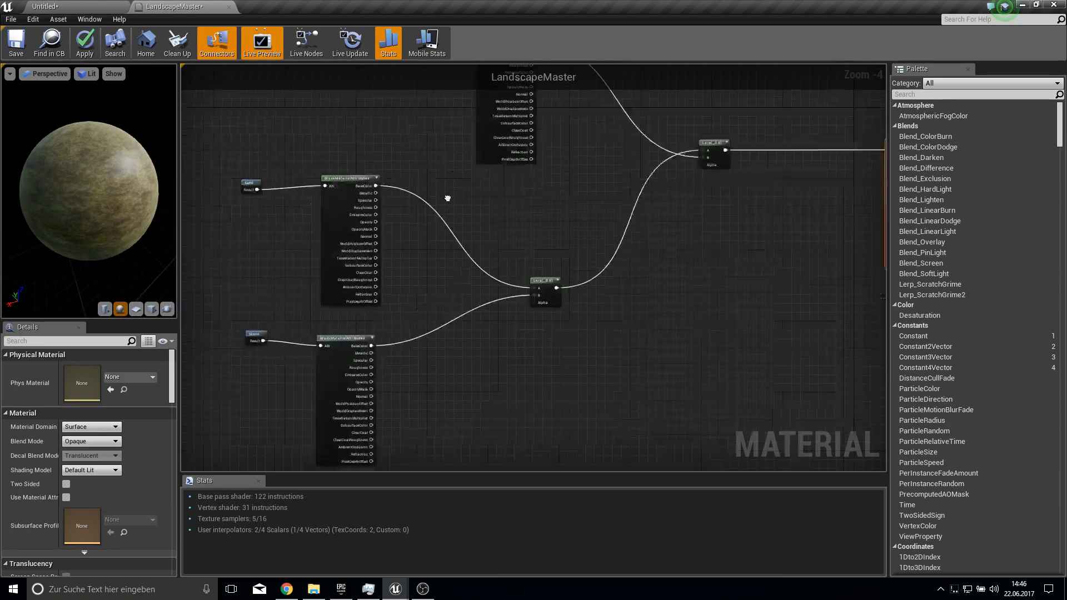
Drive the Sand–Stone Lerp alpha with a WorldAlignedBlend and add a ScalarParameter for its blend sharpness.
right_click(513, 234)
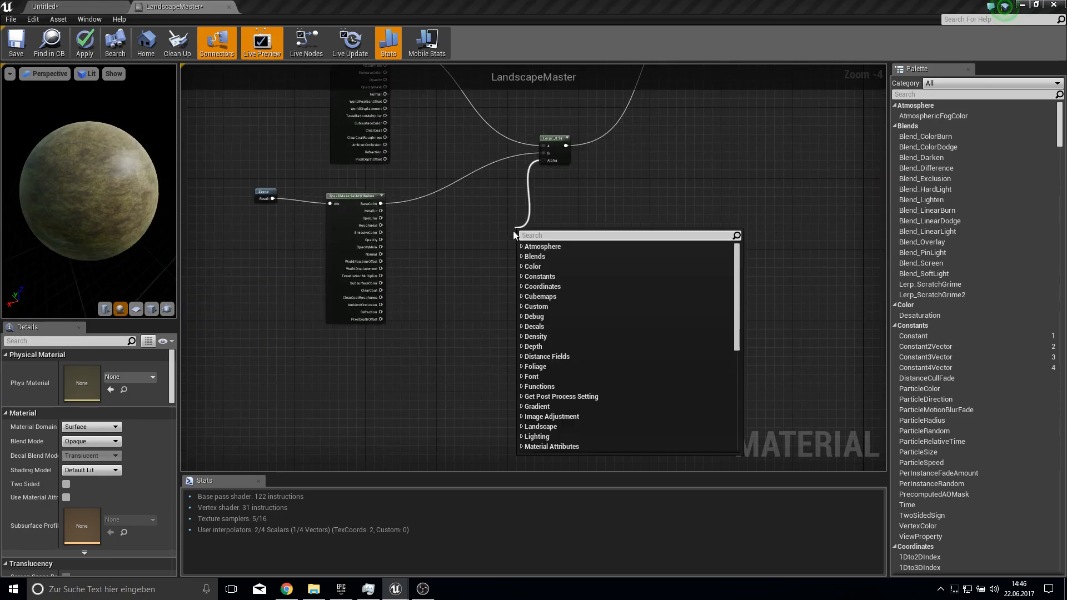
text(worldalign)
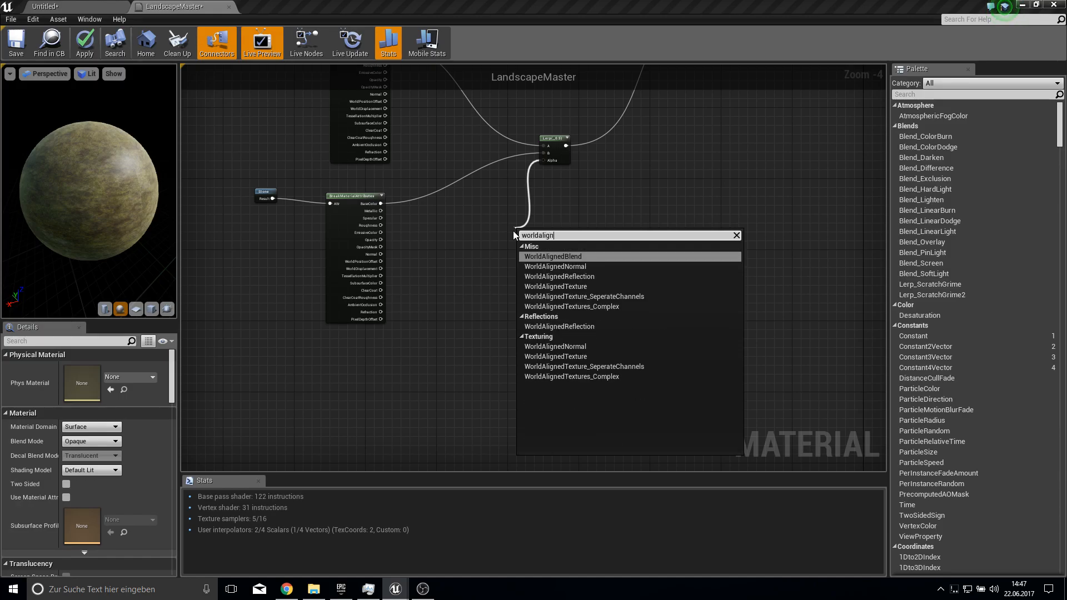
click(554, 256)
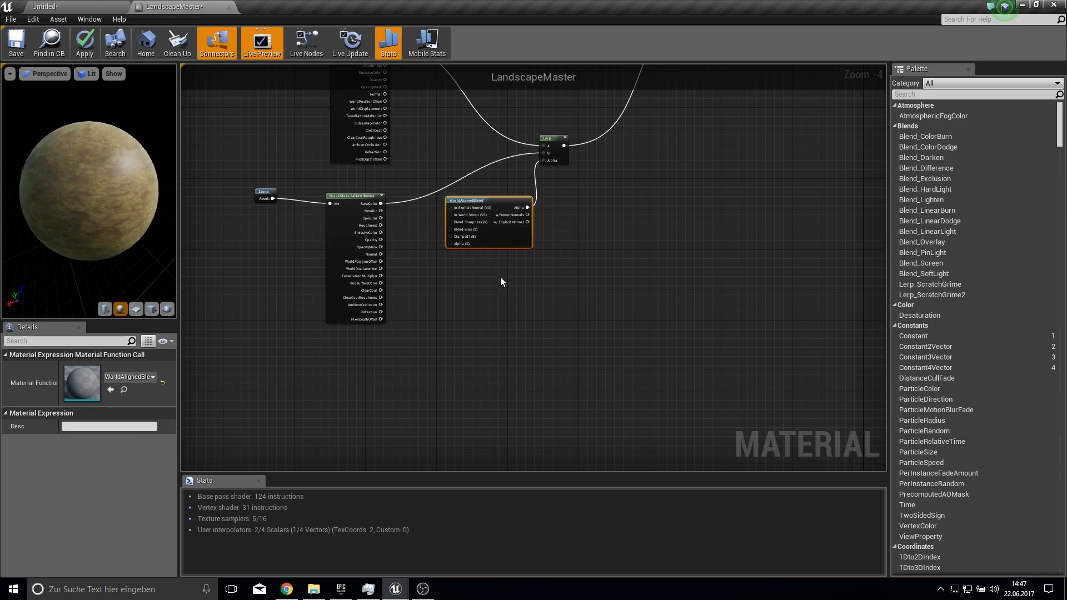
scroll(up, 3)
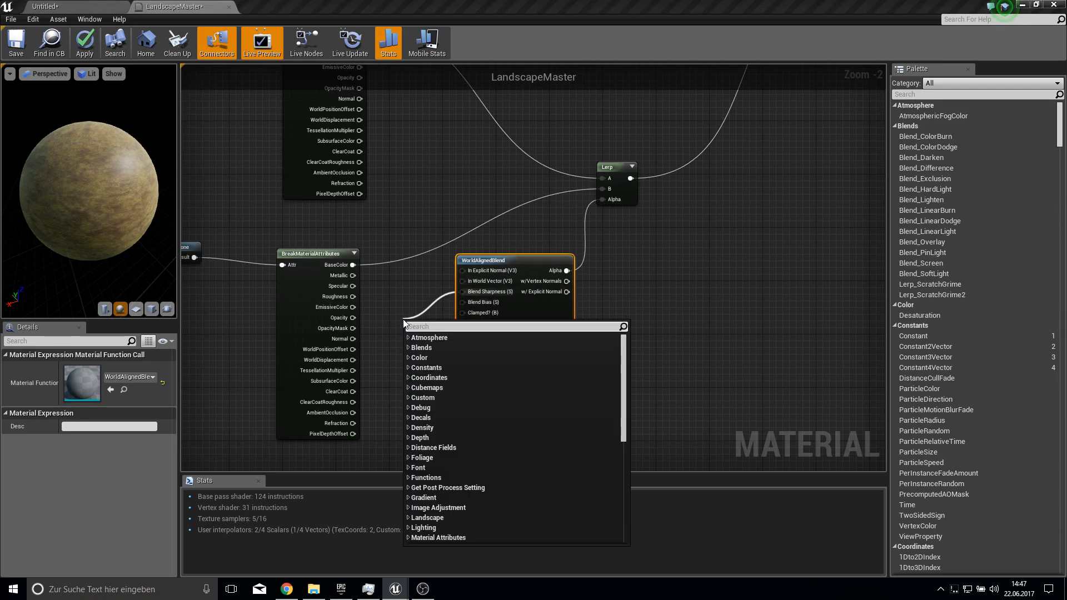
text(scal)
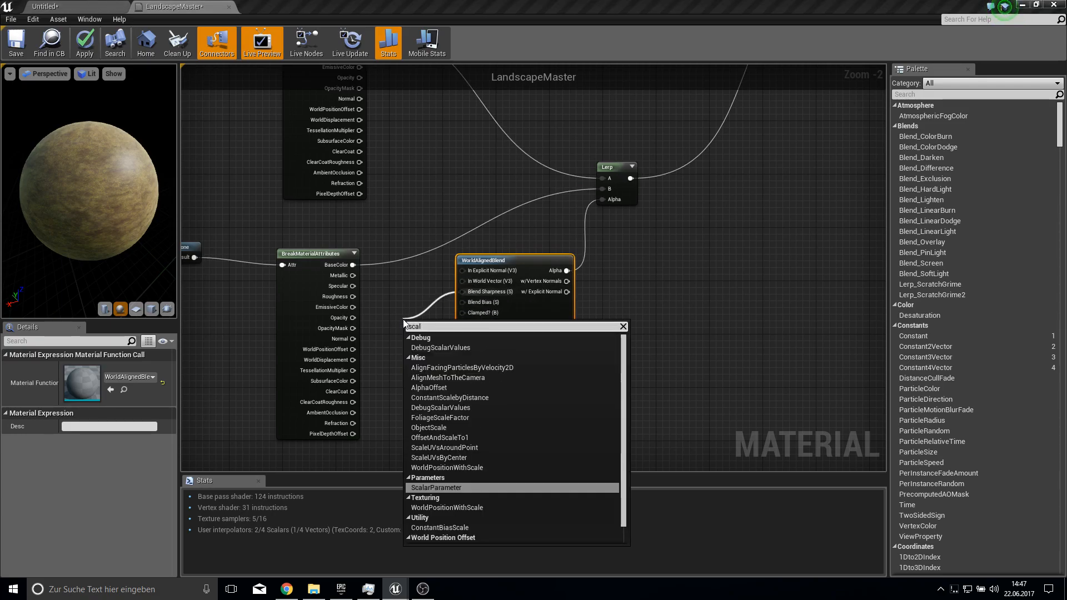
click(436, 487)
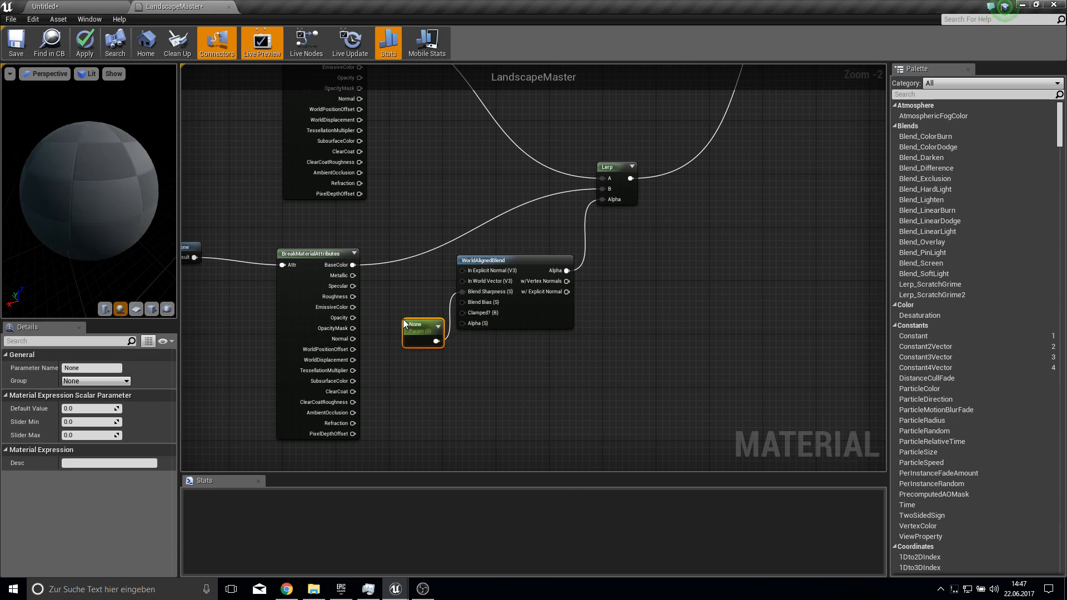
Set defaults 23.15 and -8.7 and rename the parameters StoneSandSharp and StoneSandBias.
click(84, 42)
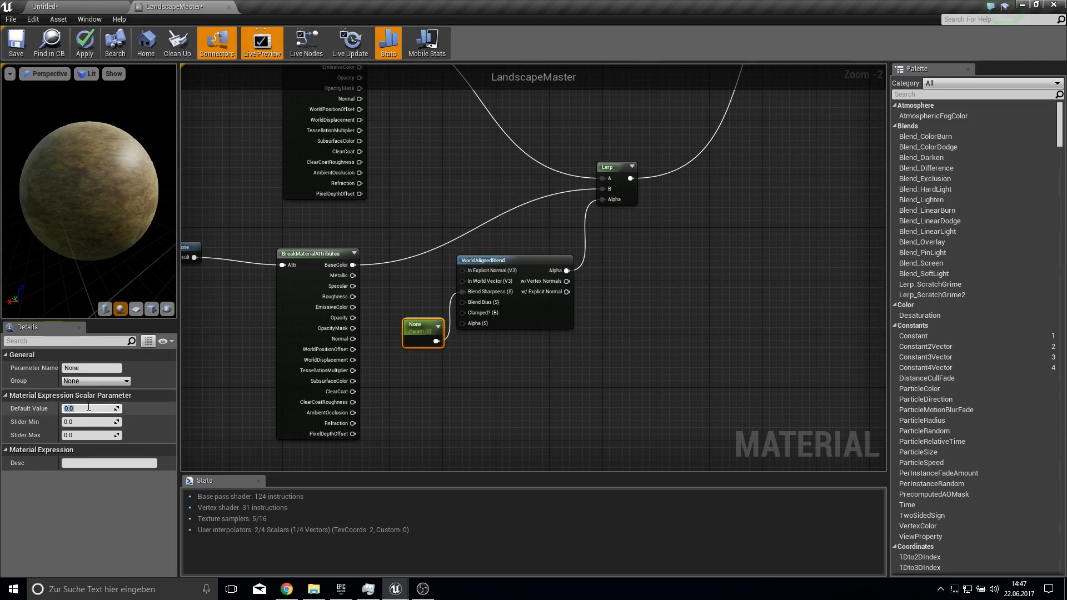
mouse_move(106, 408)
text(23.15)
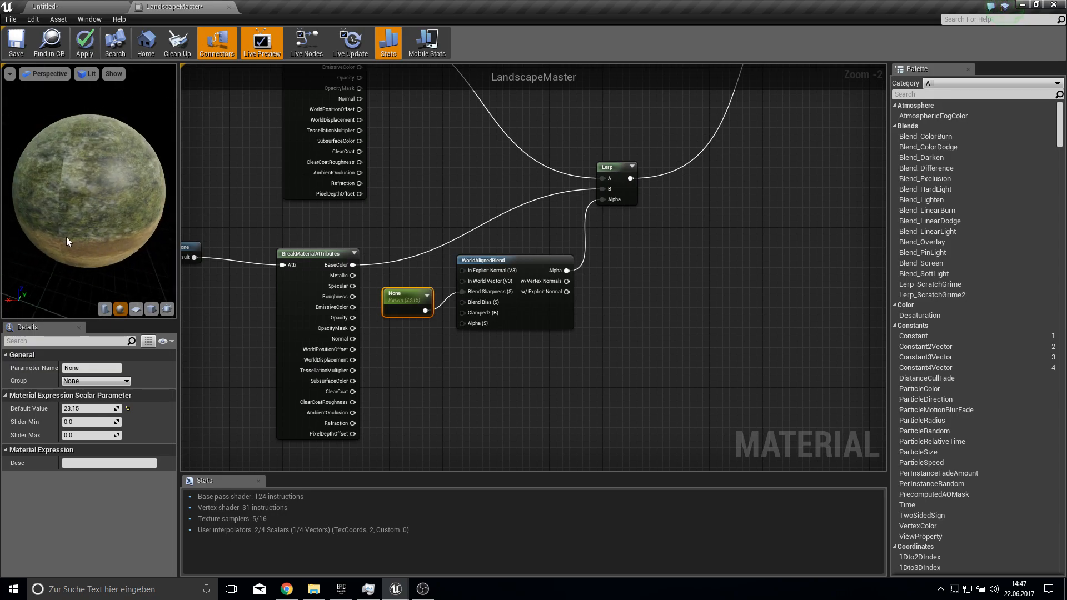
mouse_move(73, 240)
text(1000)
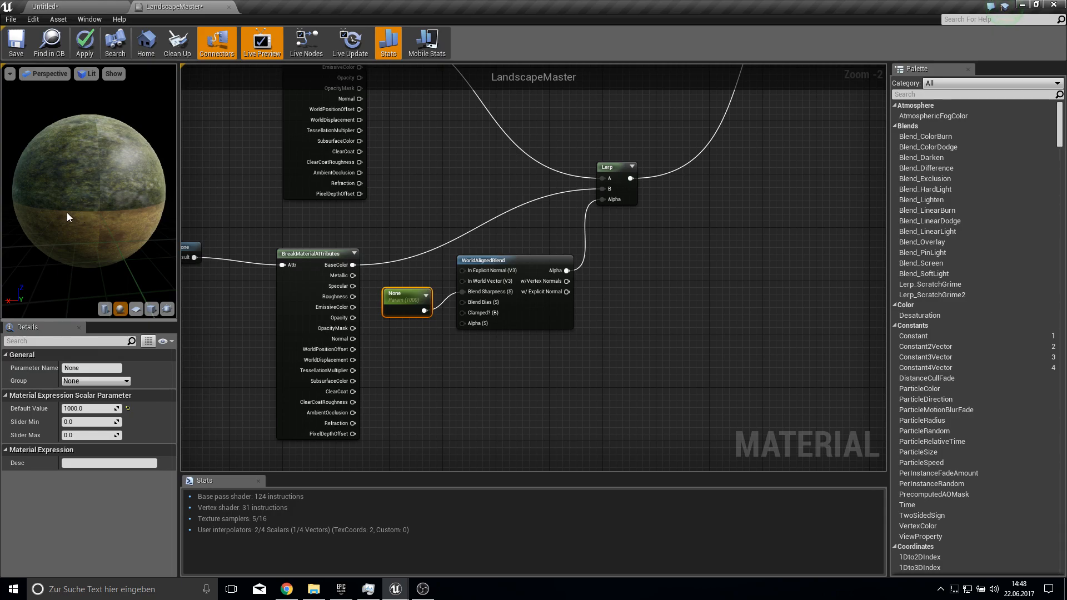
mouse_move(324, 362)
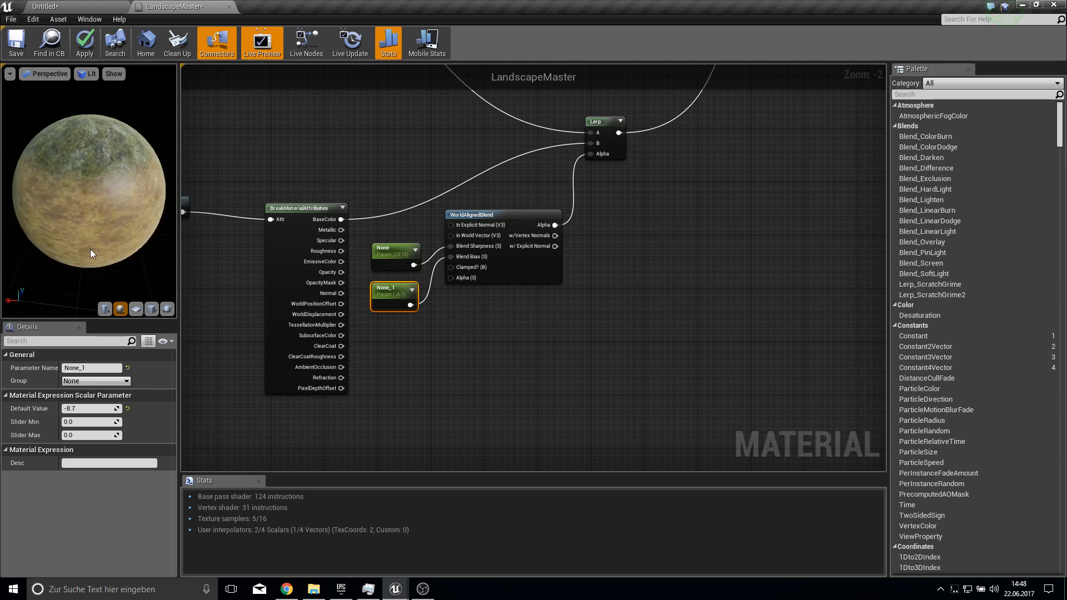
mouse_move(72, 231)
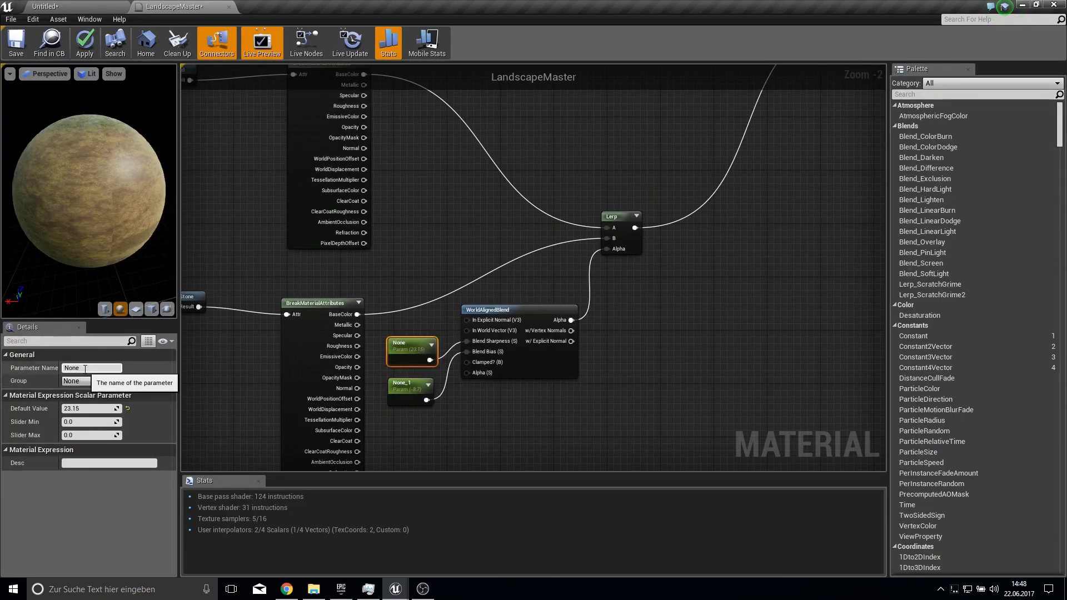
text(Stone)
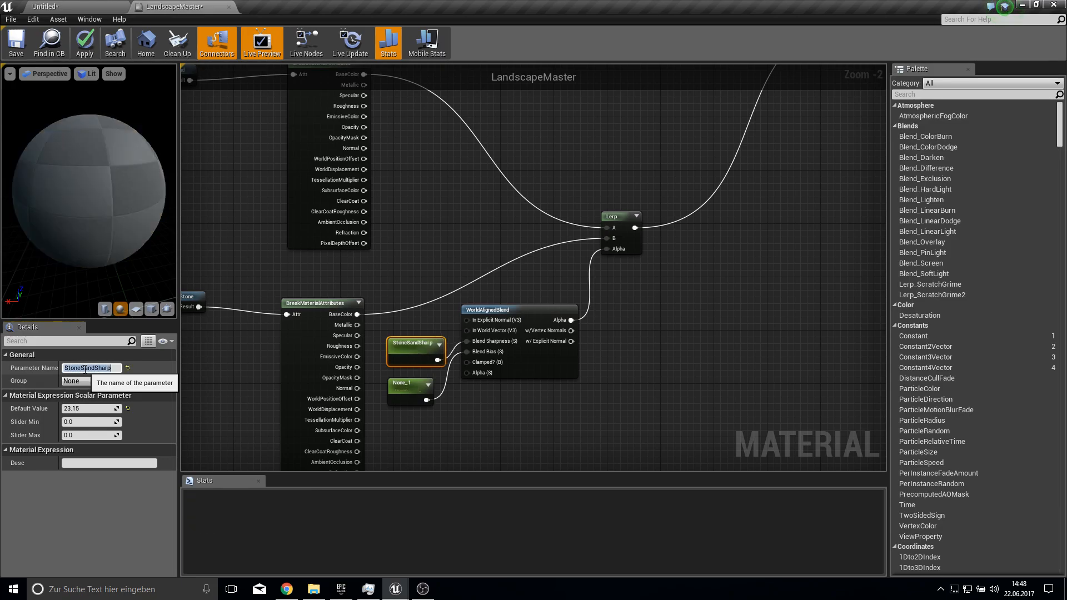
click(407, 391)
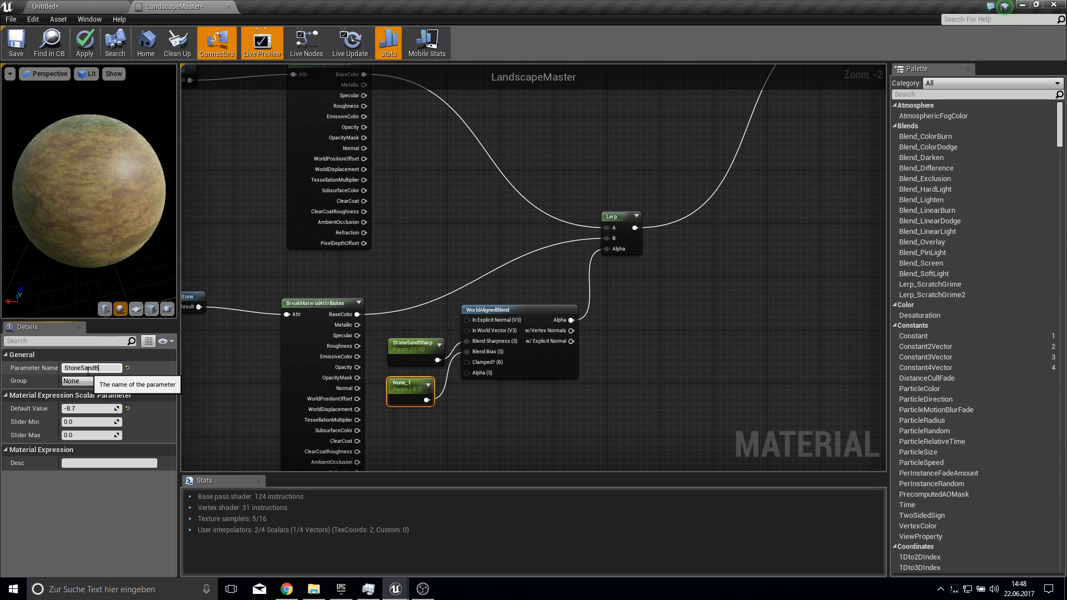
Apply the master material and enable both stone–sand parameter overrides in LandscapeMaster_Inst.
click(45, 7)
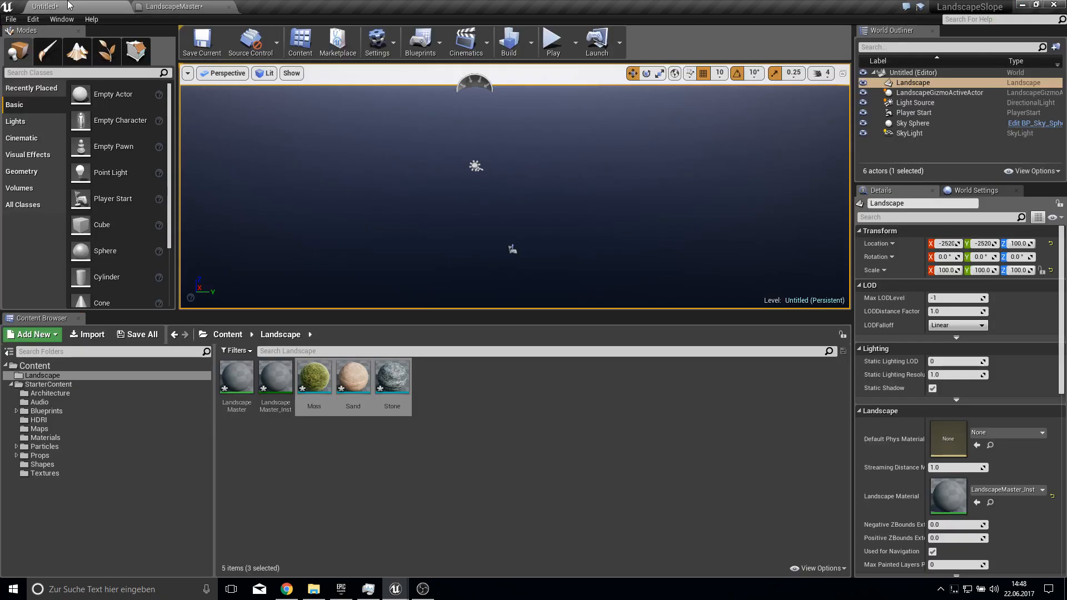
double_click(275, 377)
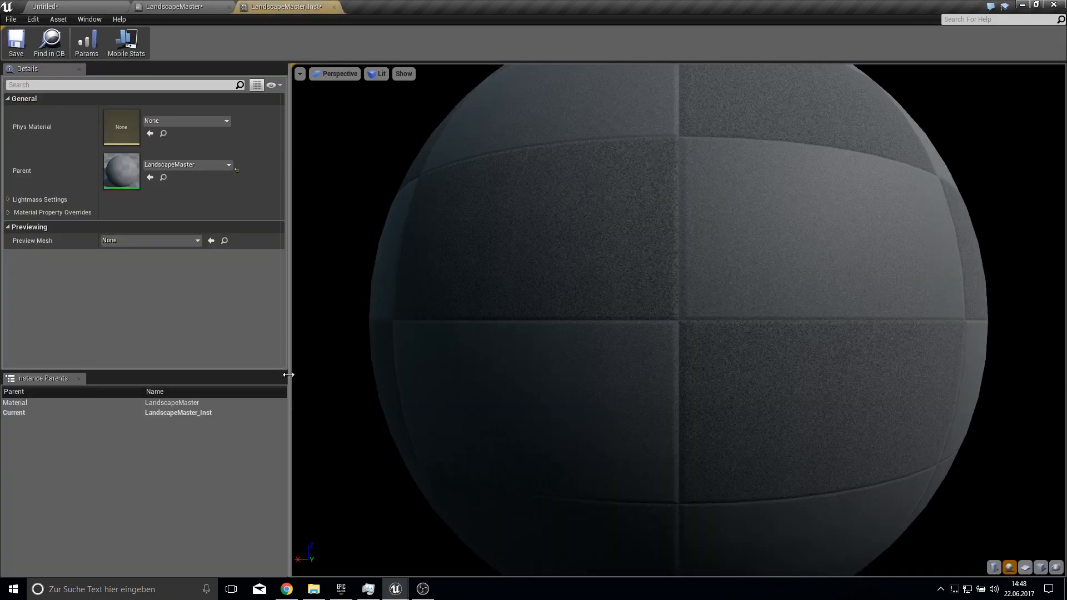
click(178, 7)
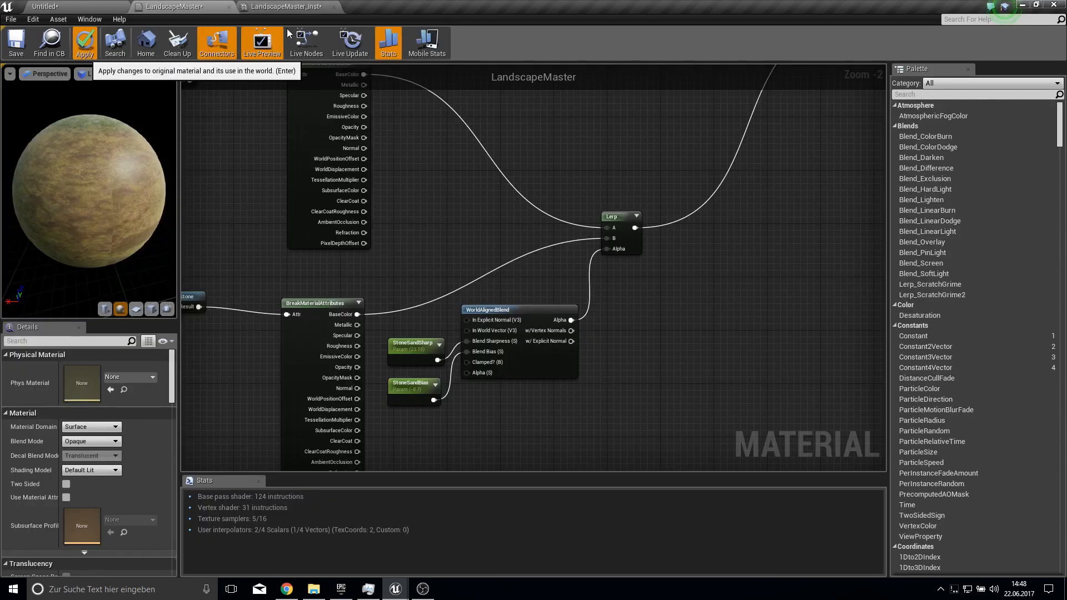
click(289, 7)
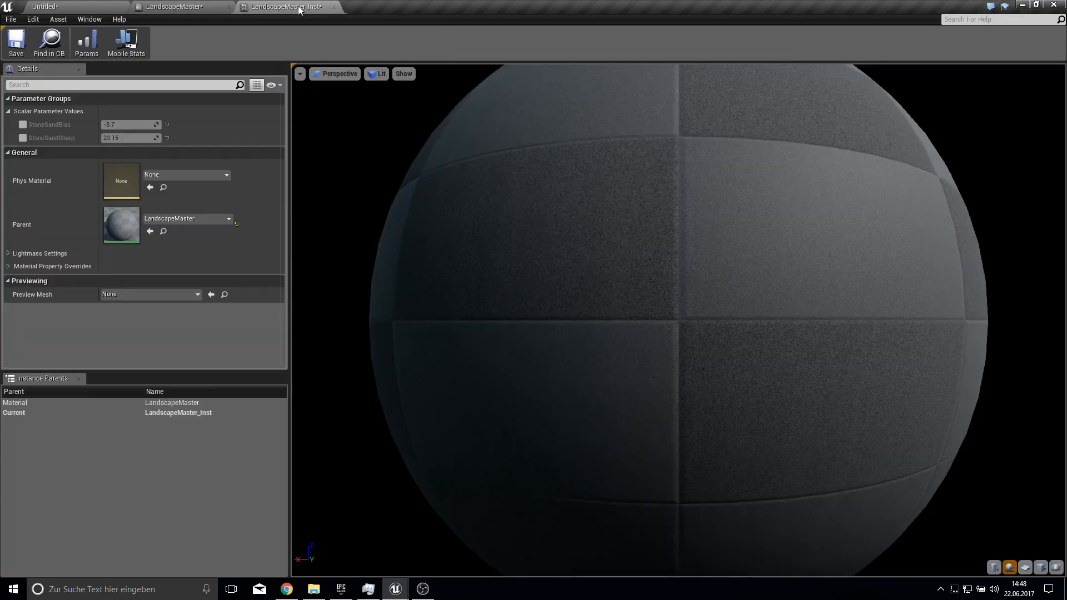
click(22, 138)
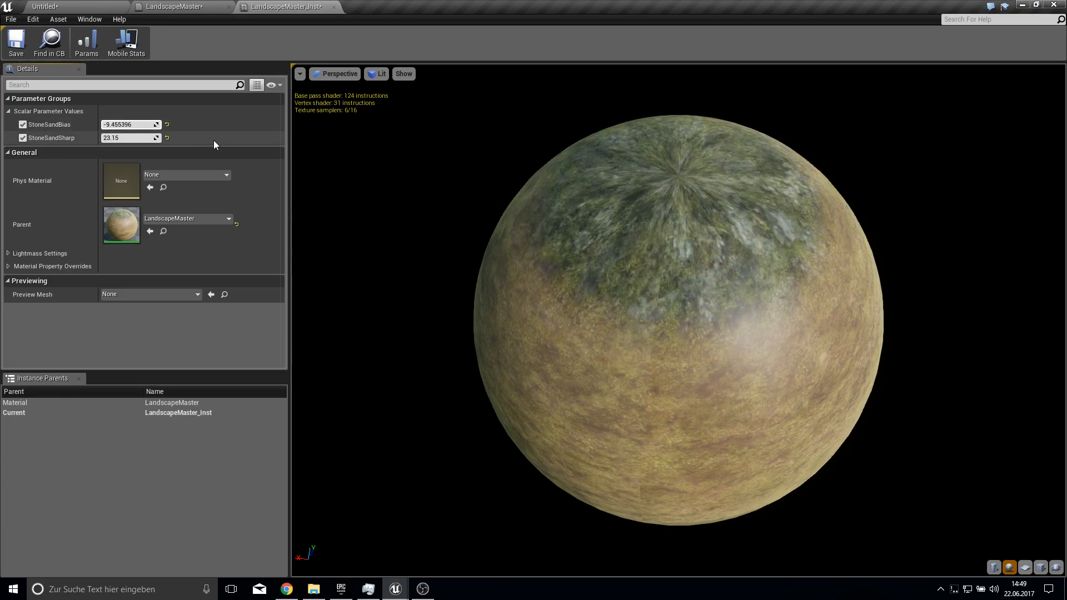
click(173, 6)
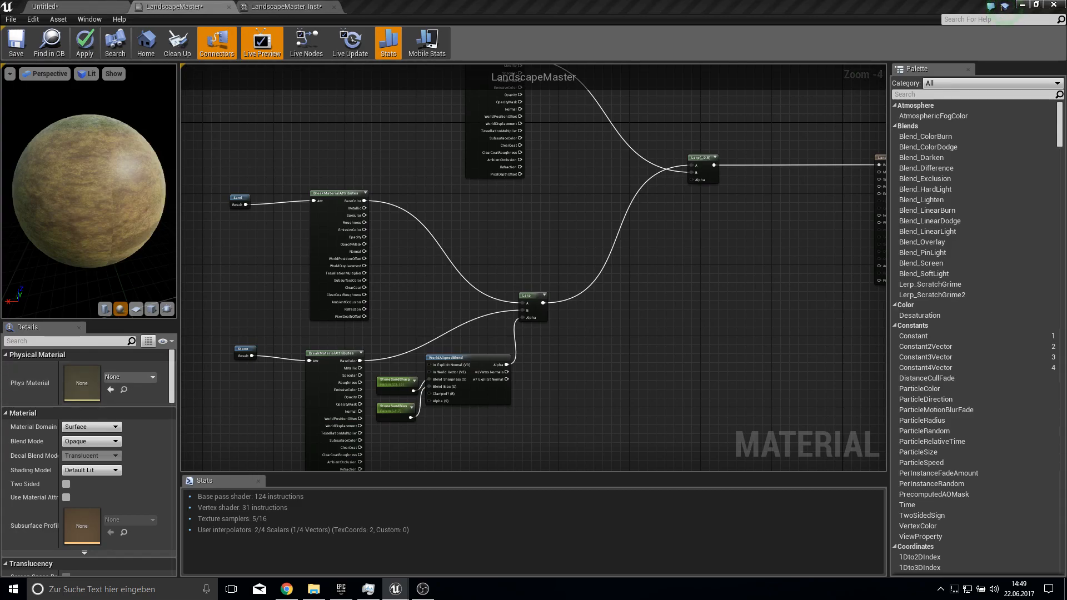
Add StoneMossSharp and StoneMossBias parameters to a second WorldAlignedBlend, with StoneMossBias defaulting to -9.3.
scroll(up, 3)
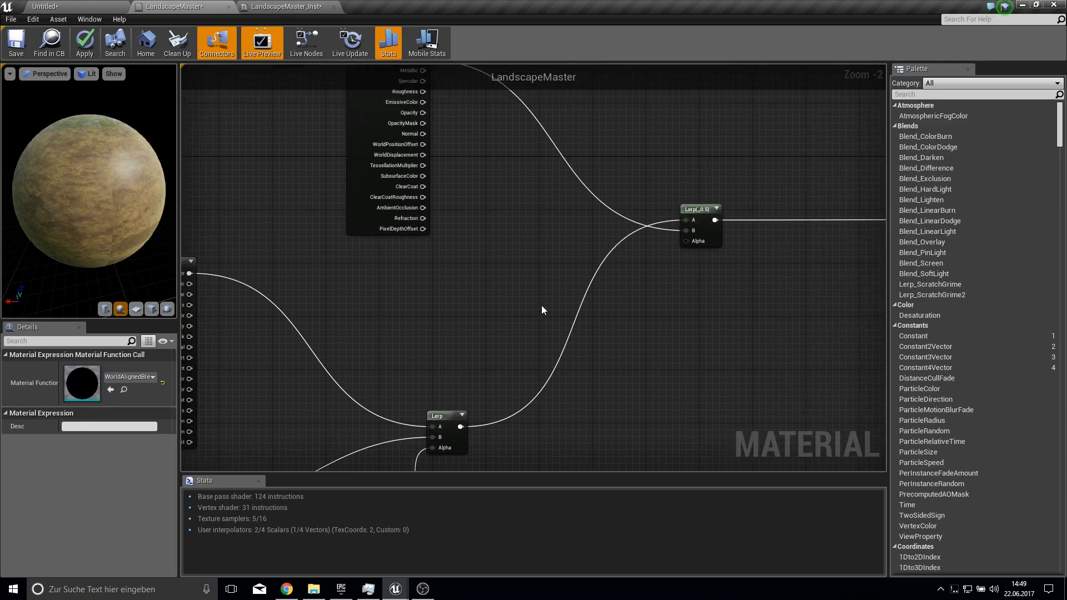
click(571, 308)
text(scala)
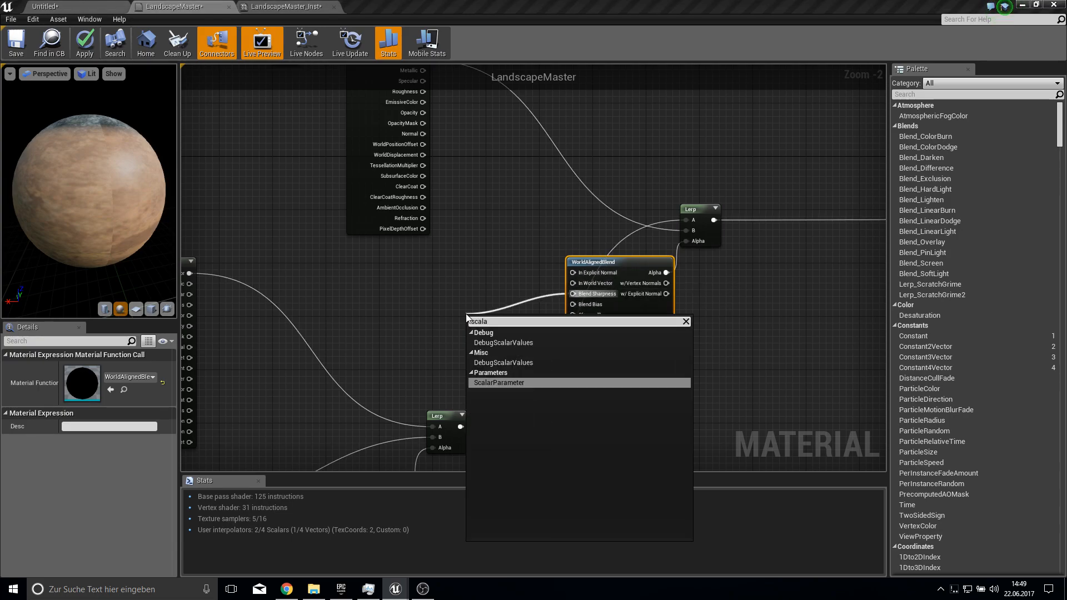
click(499, 382)
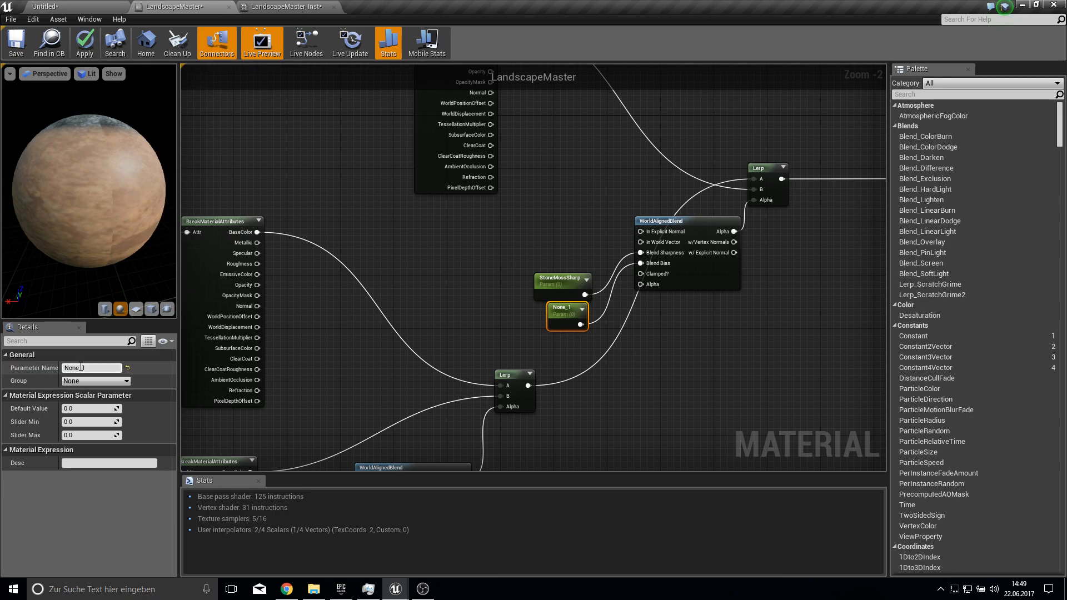
text(Stone)
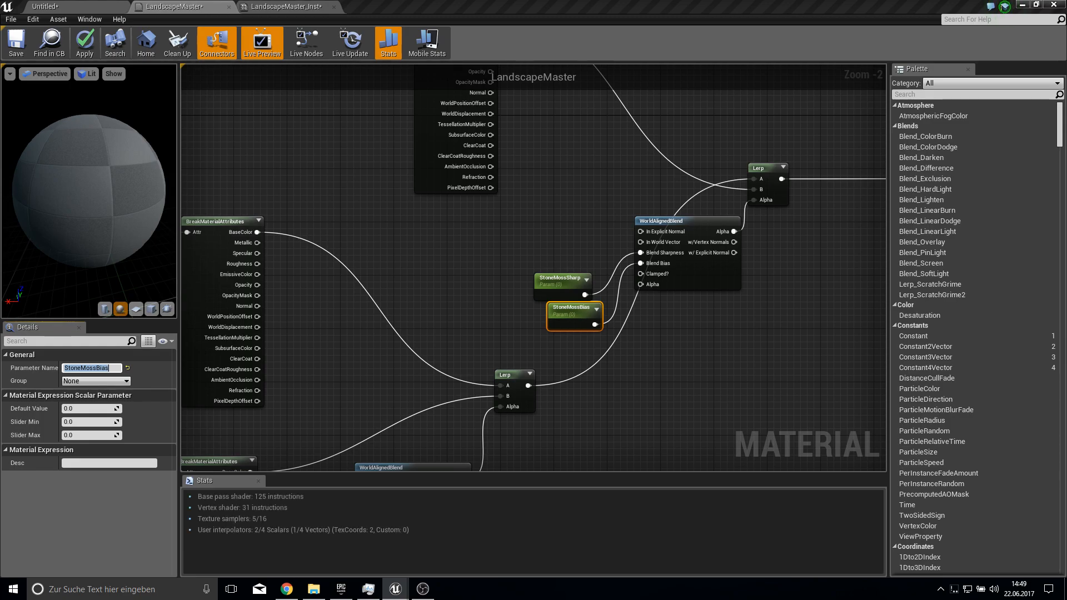
click(560, 280)
text(21)
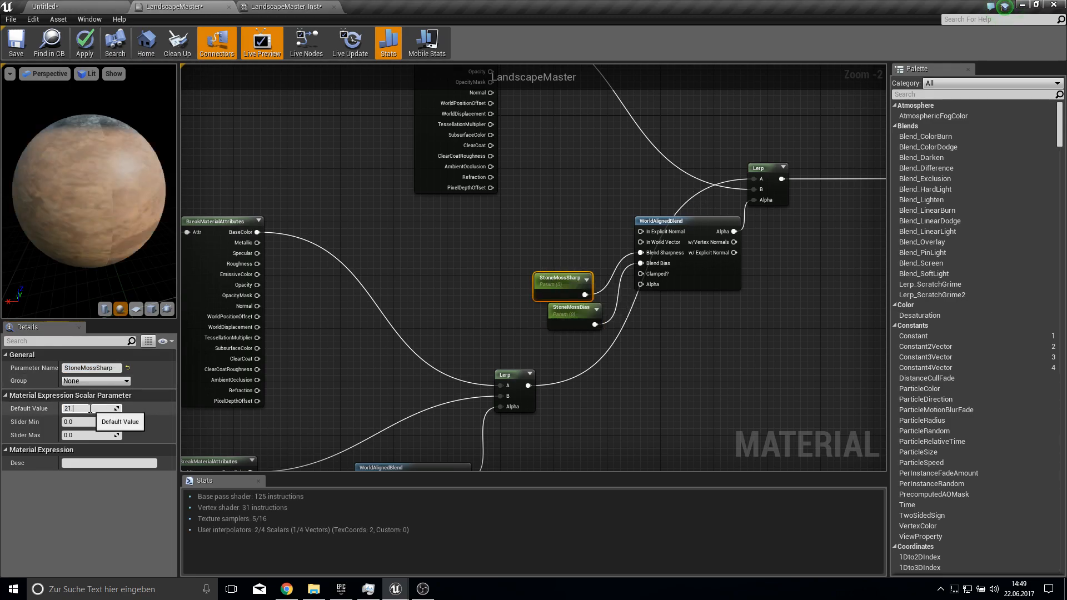
click(574, 307)
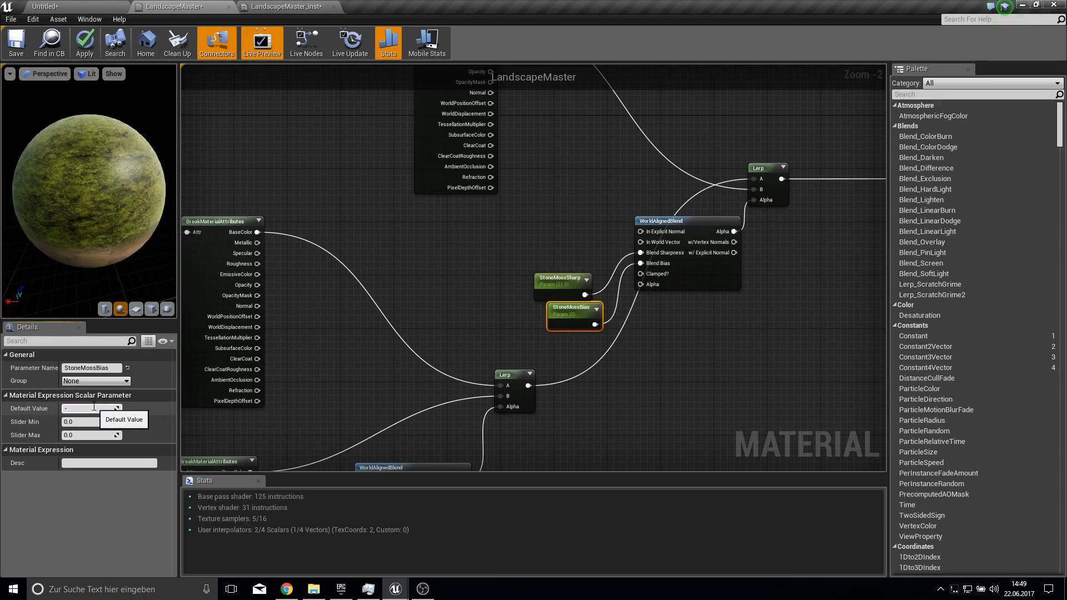
text(-9.3)
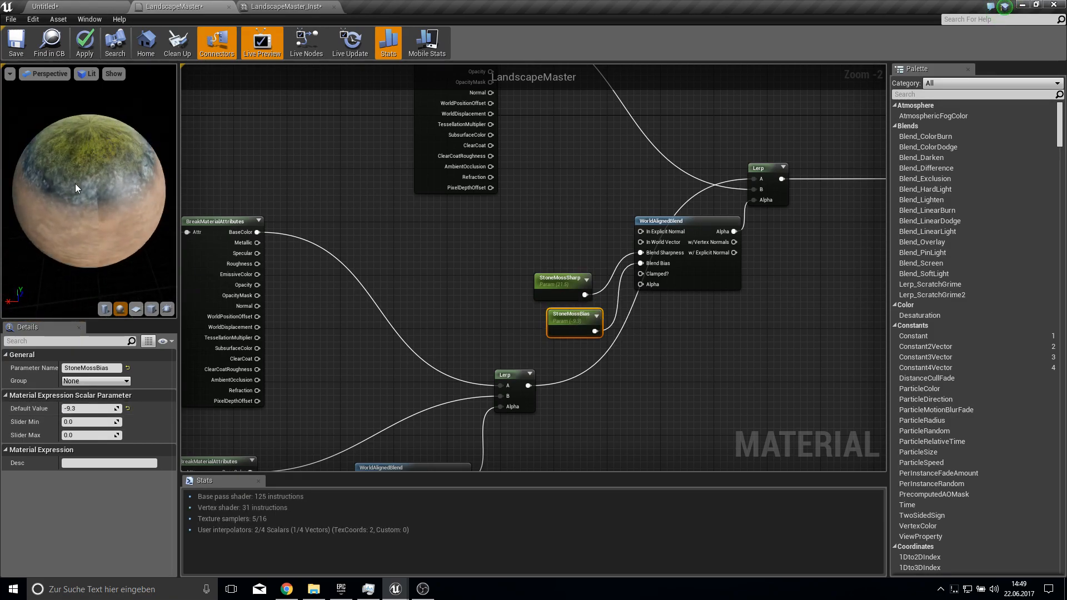
scroll(down, 3)
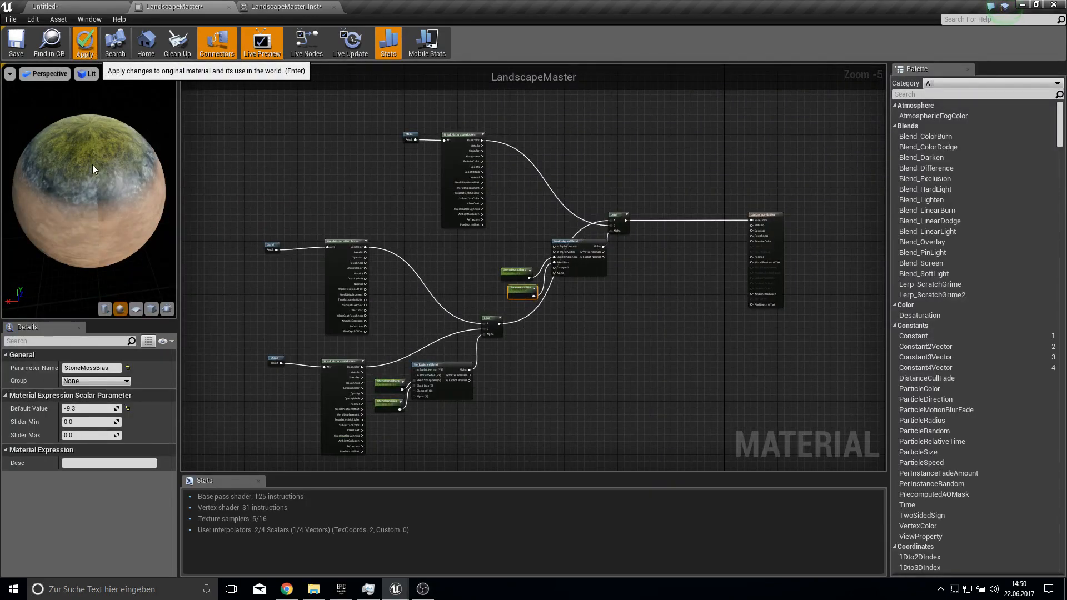
Apply the stone–moss blend, check the landscape and the instance, then return to the master graph.
click(83, 42)
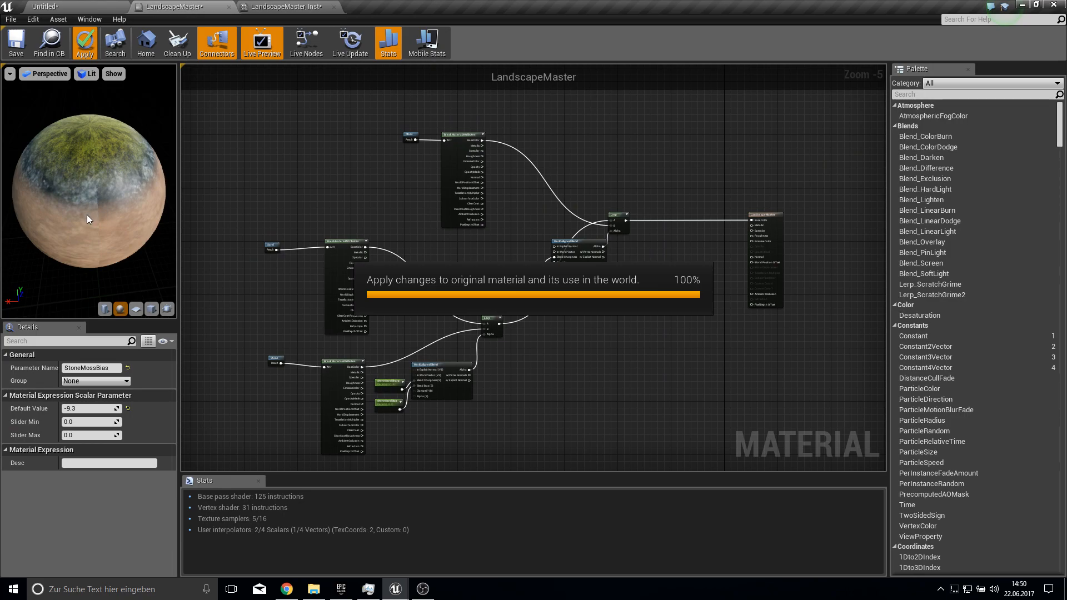
click(84, 42)
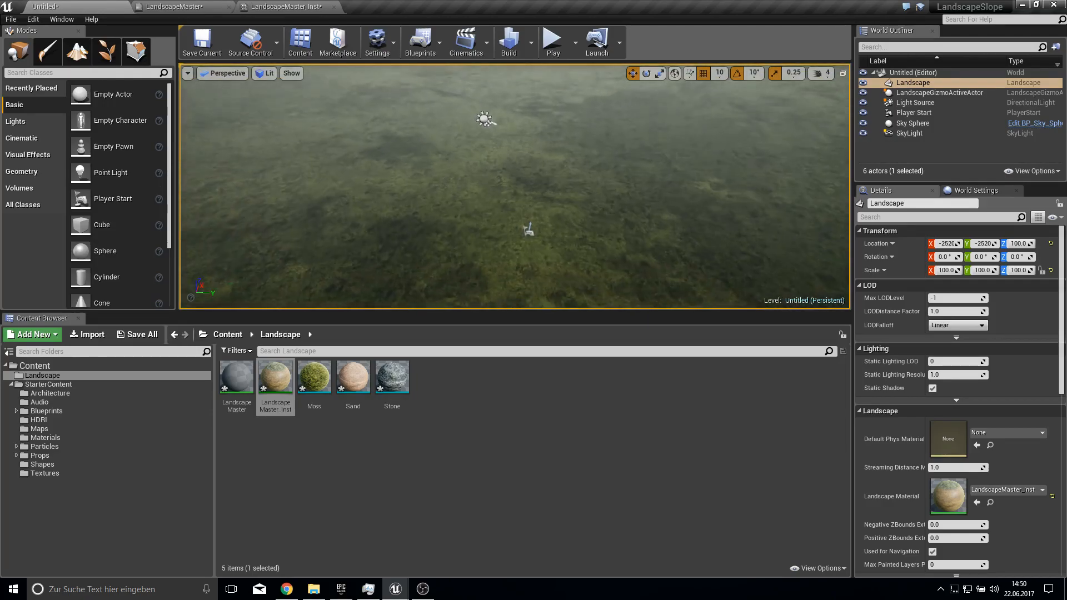
click(285, 7)
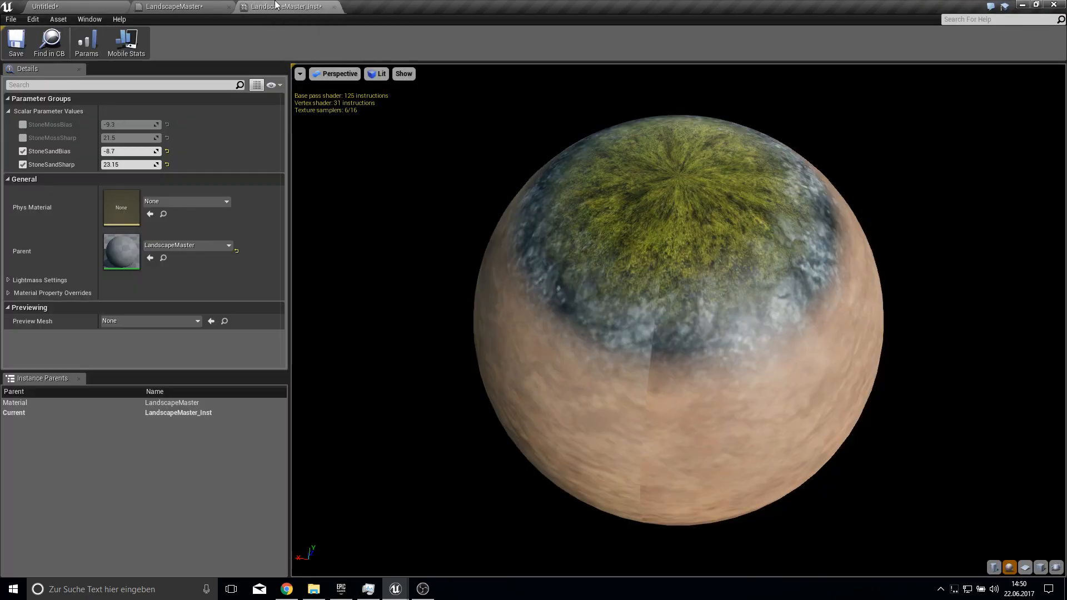
click(178, 6)
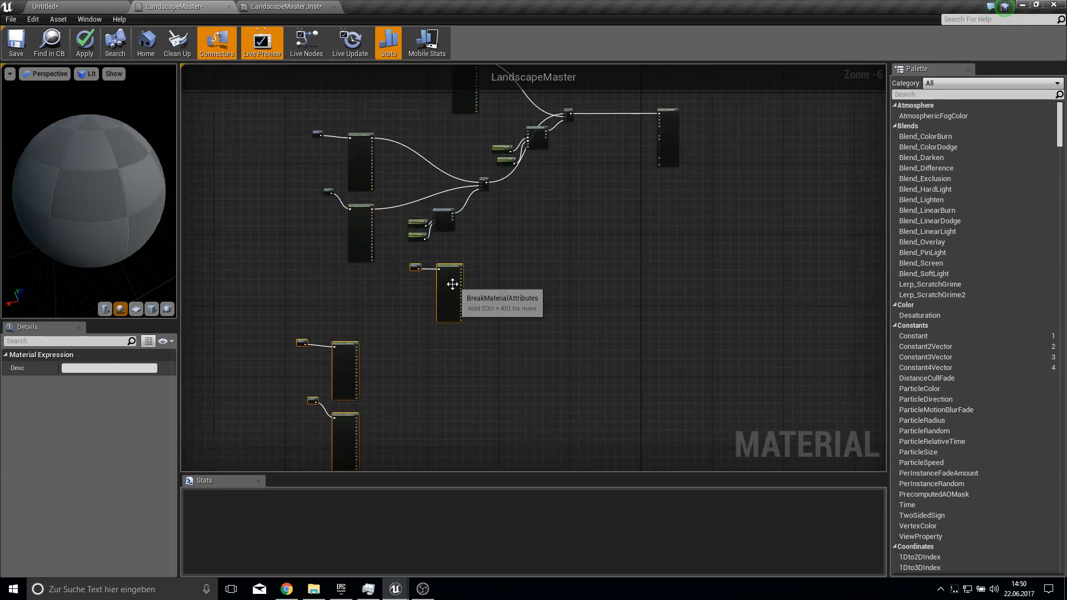
Blend the texture sets' Normal outputs through a duplicated WorldAlignedBlend and Lerp chain into the Normal input.
scroll(up, 3)
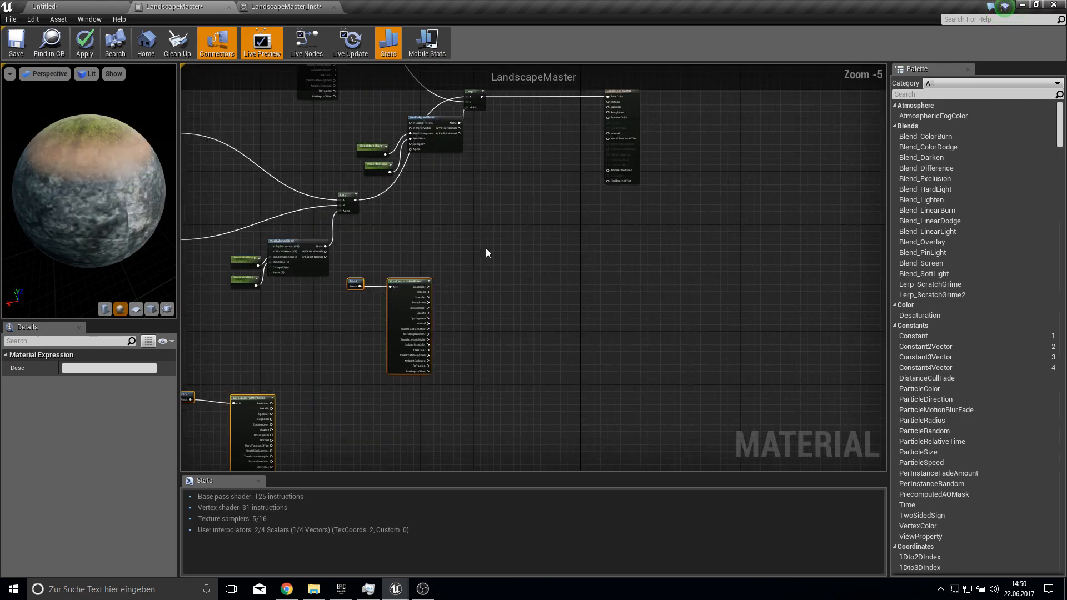
click(435, 118)
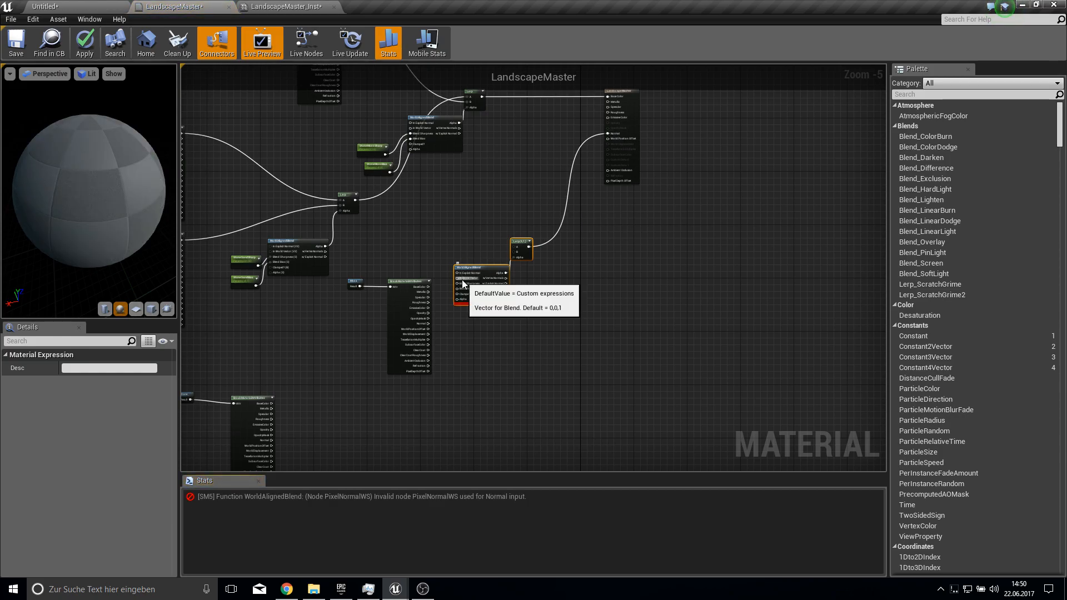
click(372, 148)
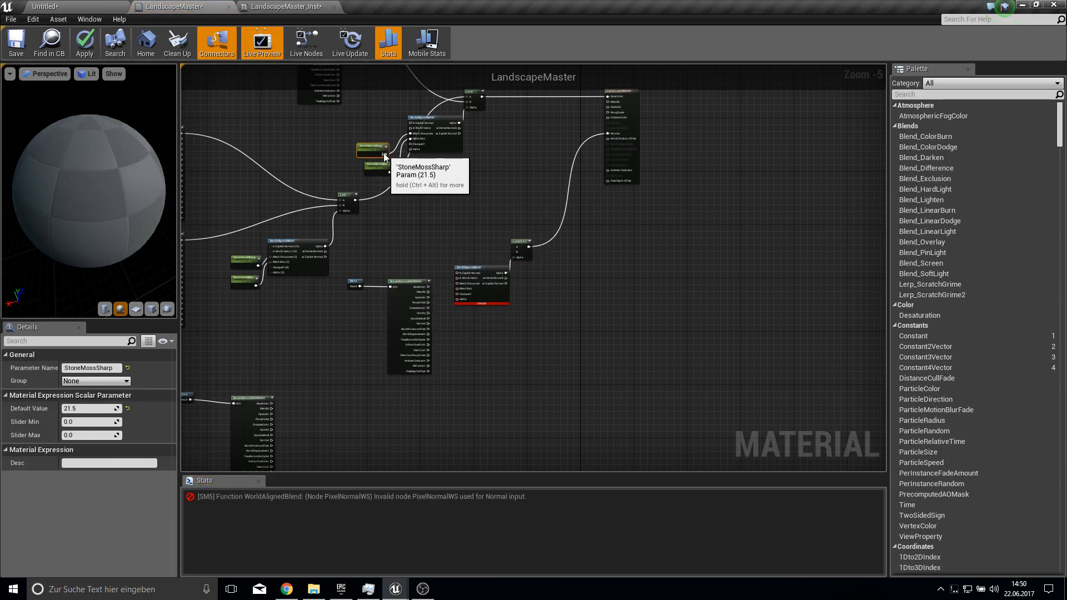
mouse_move(442, 282)
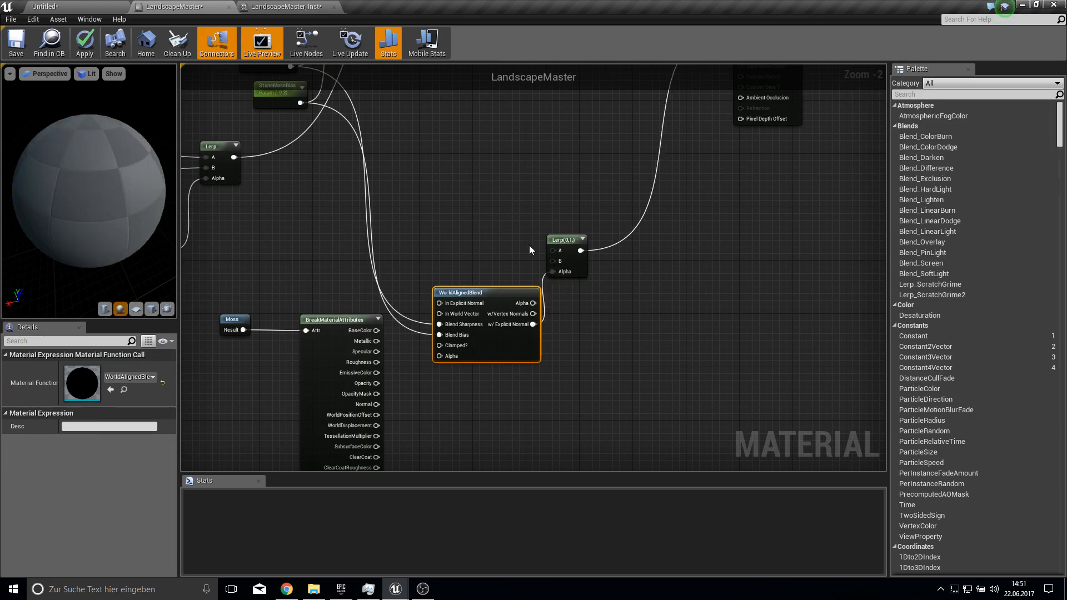
scroll(down, 3)
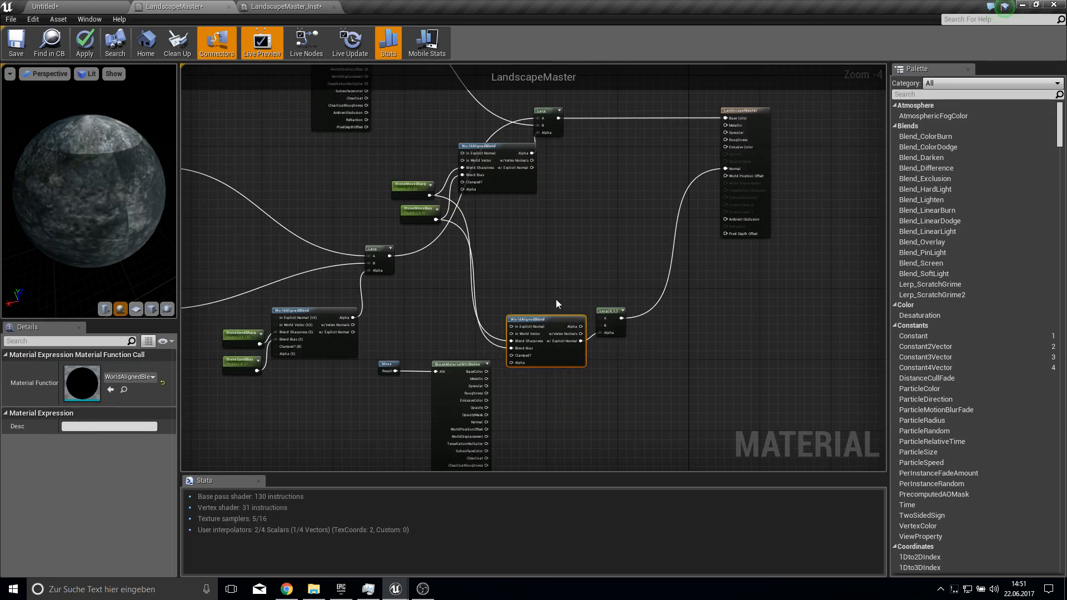
mouse_move(597, 332)
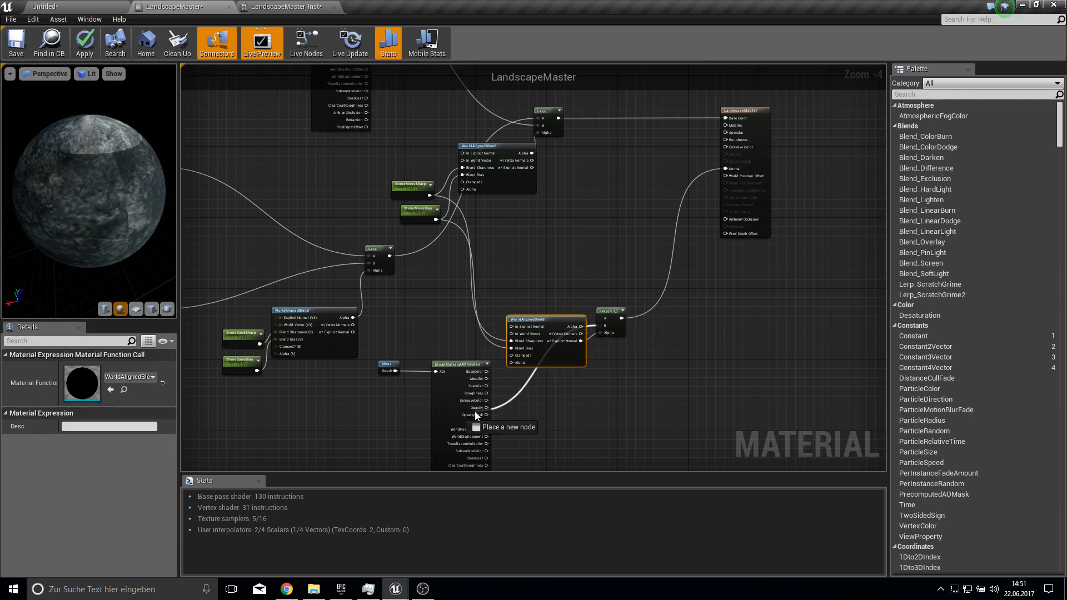
scroll(down, 3)
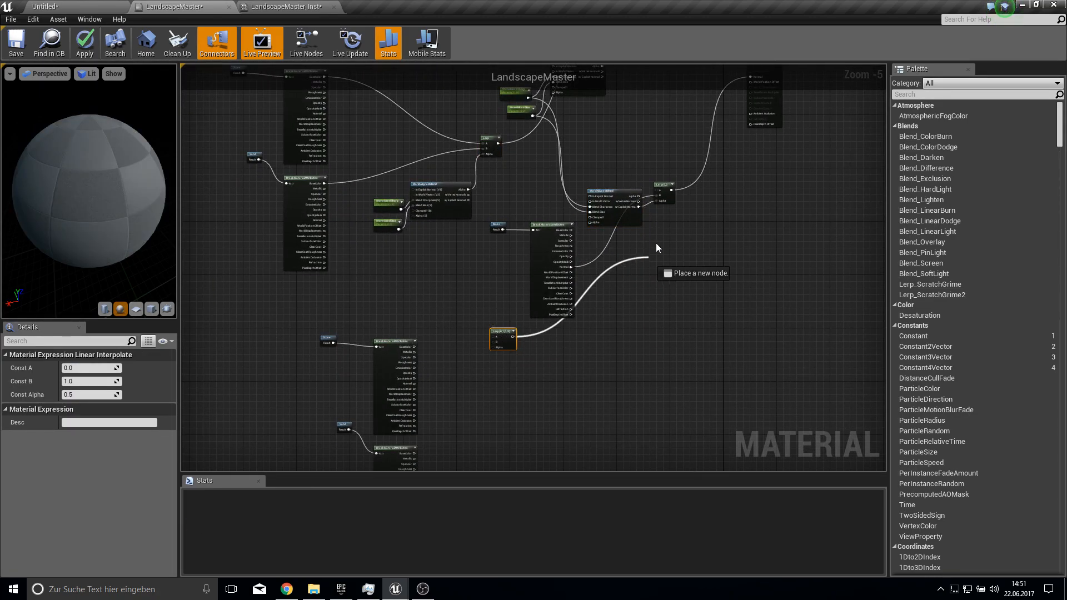
scroll(up, 3)
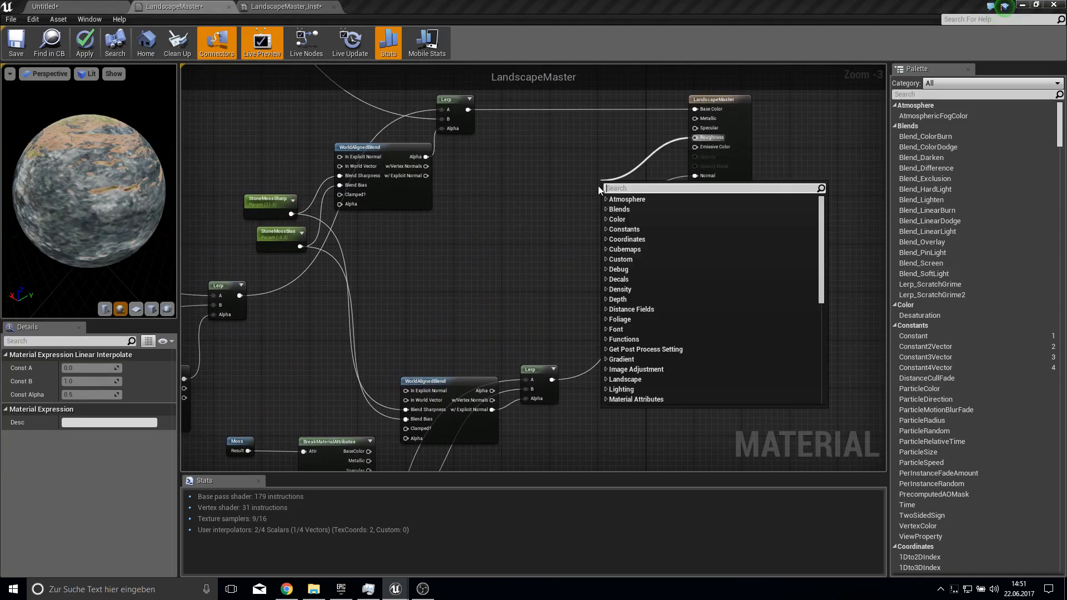
Drive Roughness with a Rough scalar parameter of 1, apply, and return to the level.
text(scal)
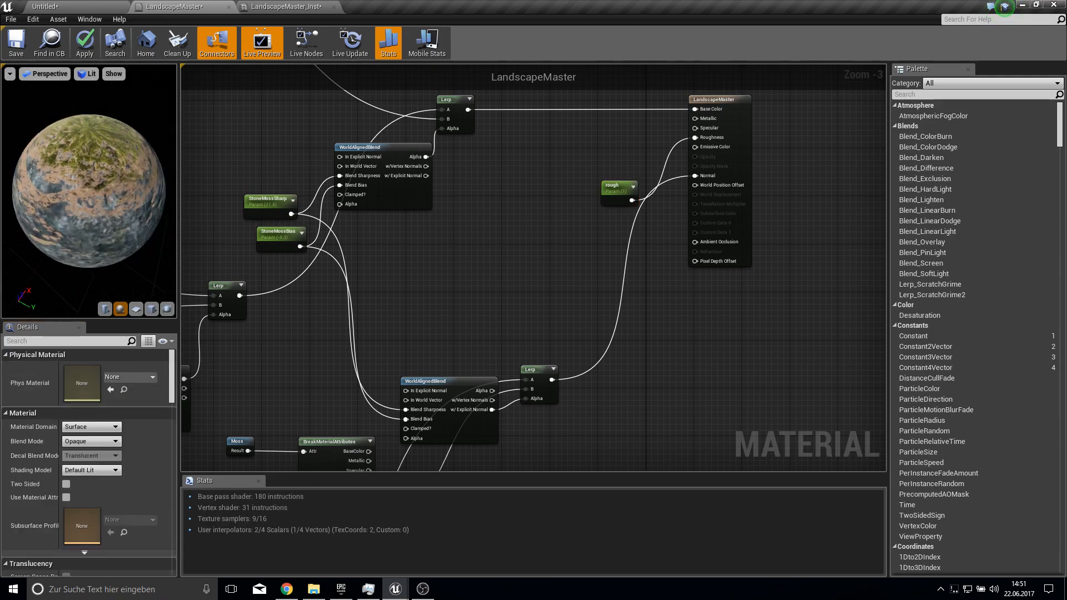
click(84, 42)
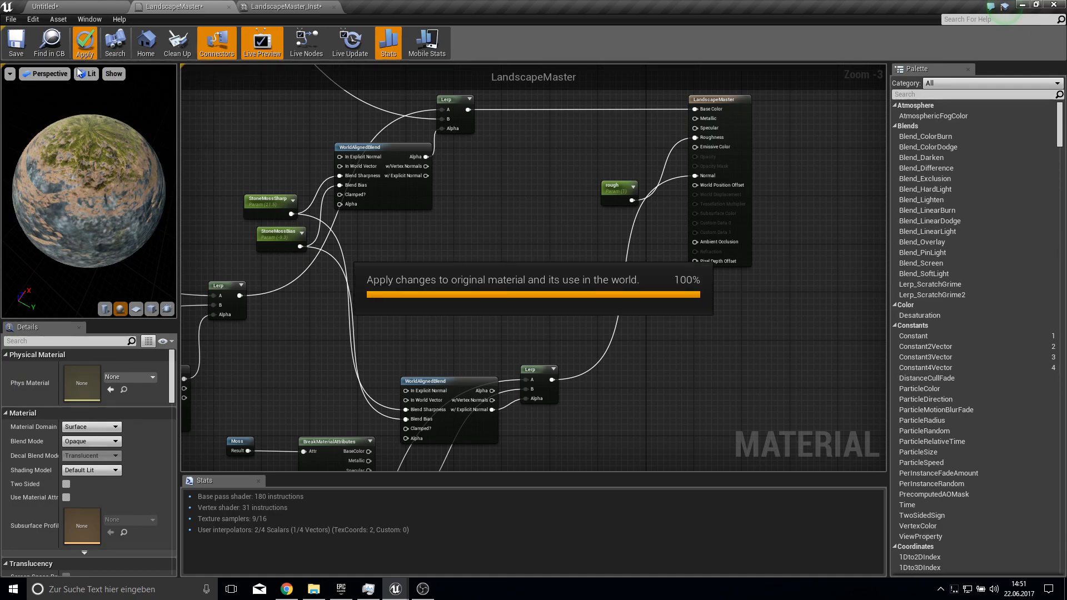
click(84, 42)
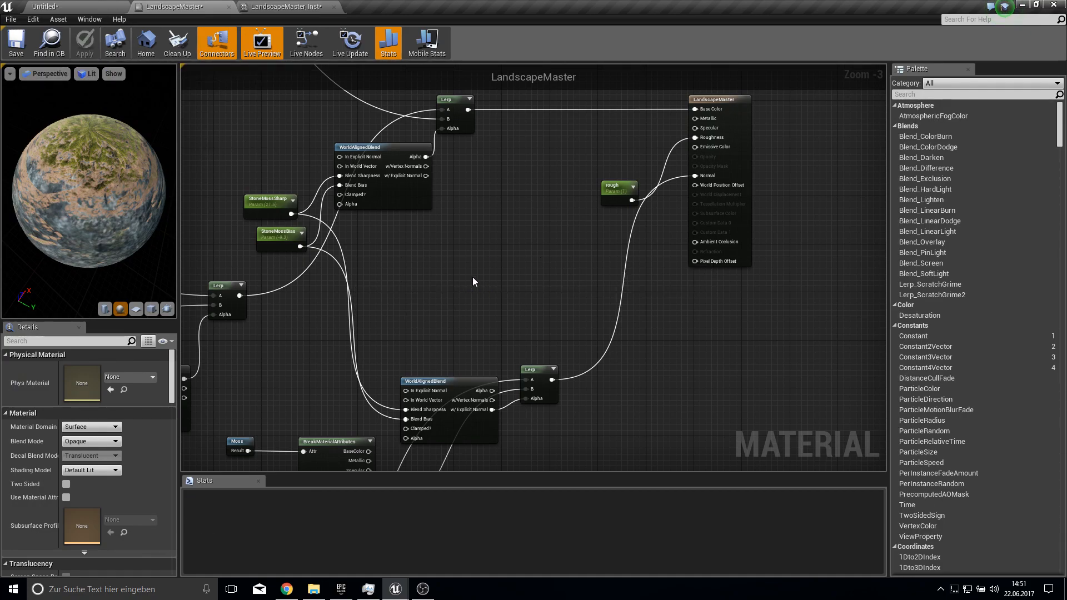
scroll(down, 3)
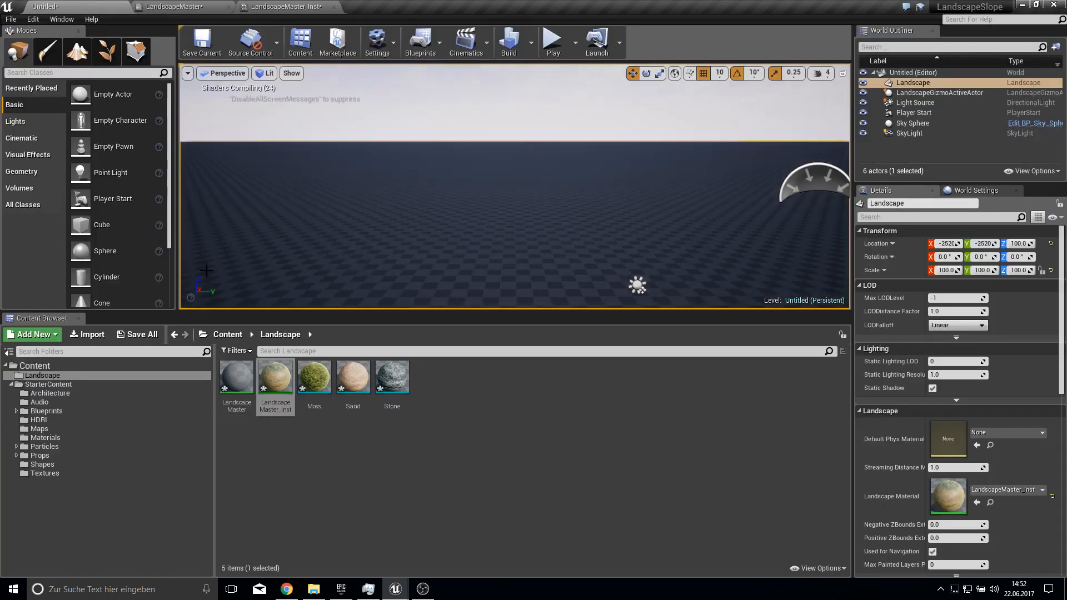
Sculpt the terrain into hills with the Circle brush and Noise tool in Landscape mode, then open LandscapeMaster_Inst.
click(321, 496)
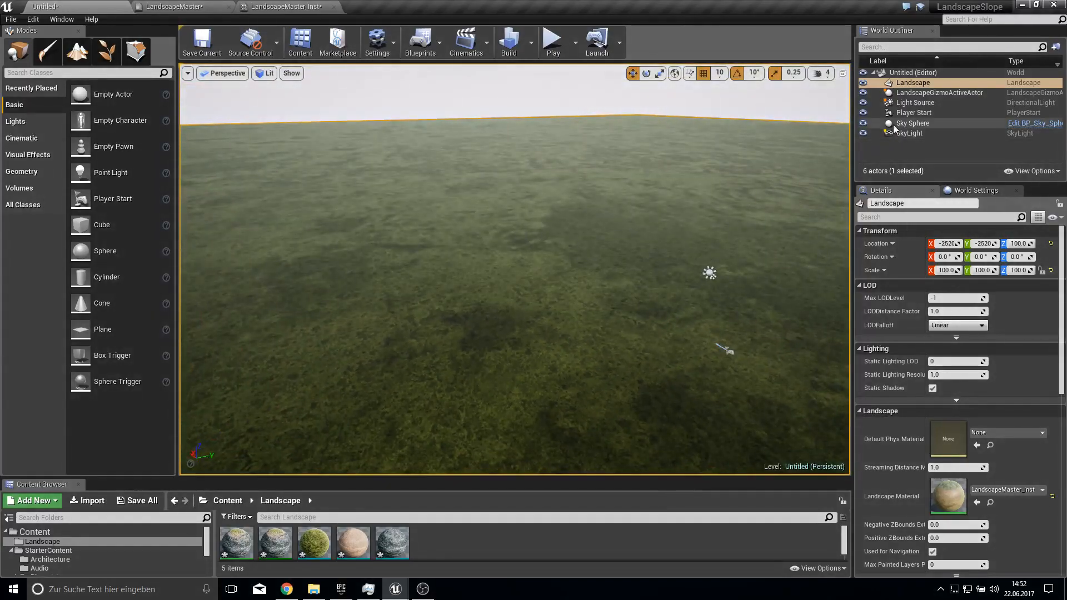
click(914, 103)
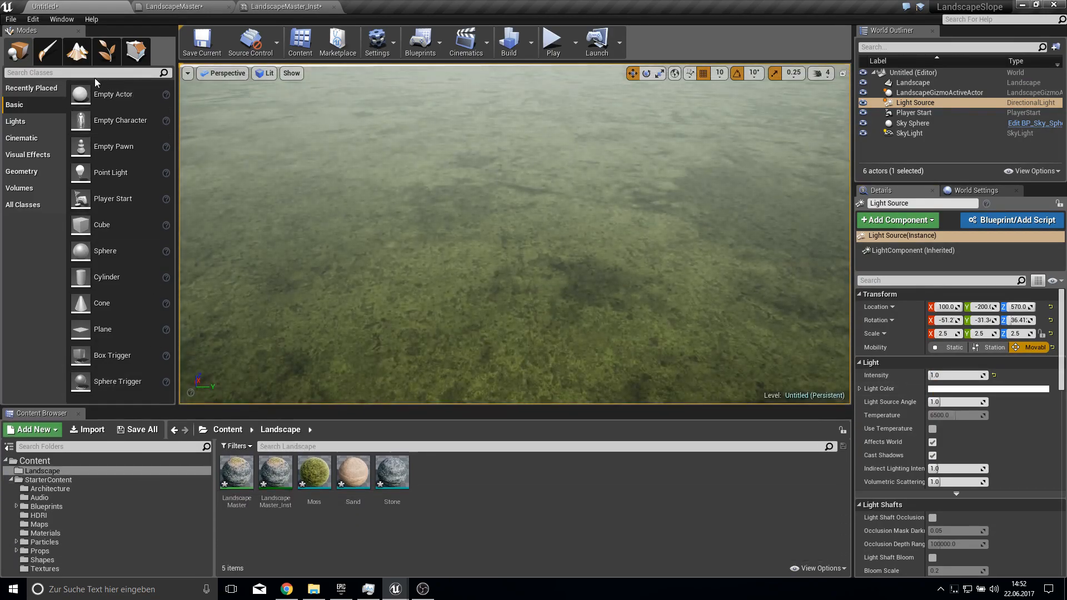
click(77, 52)
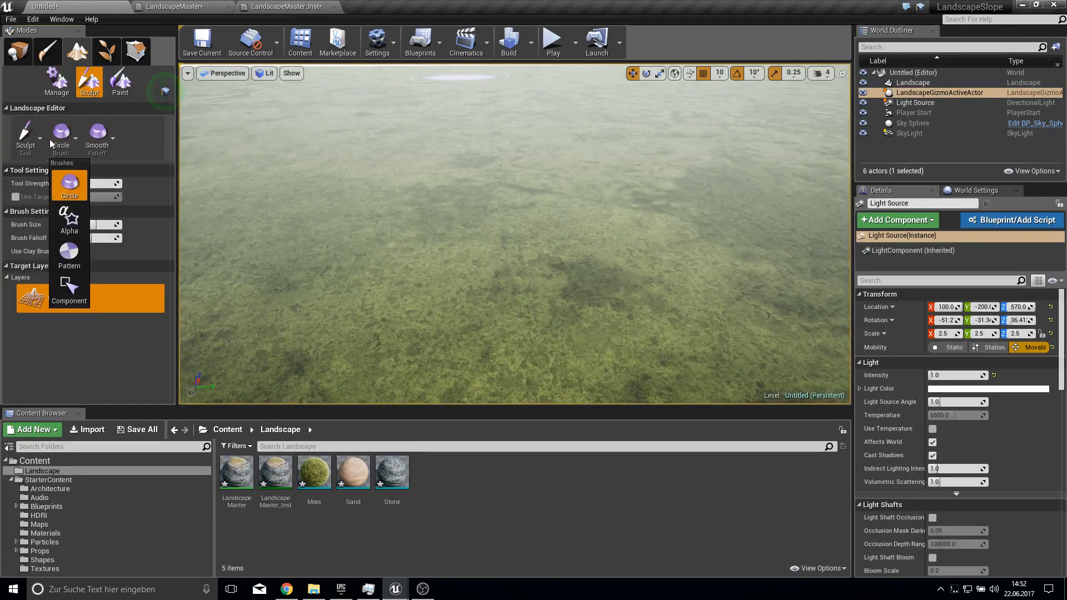
click(26, 132)
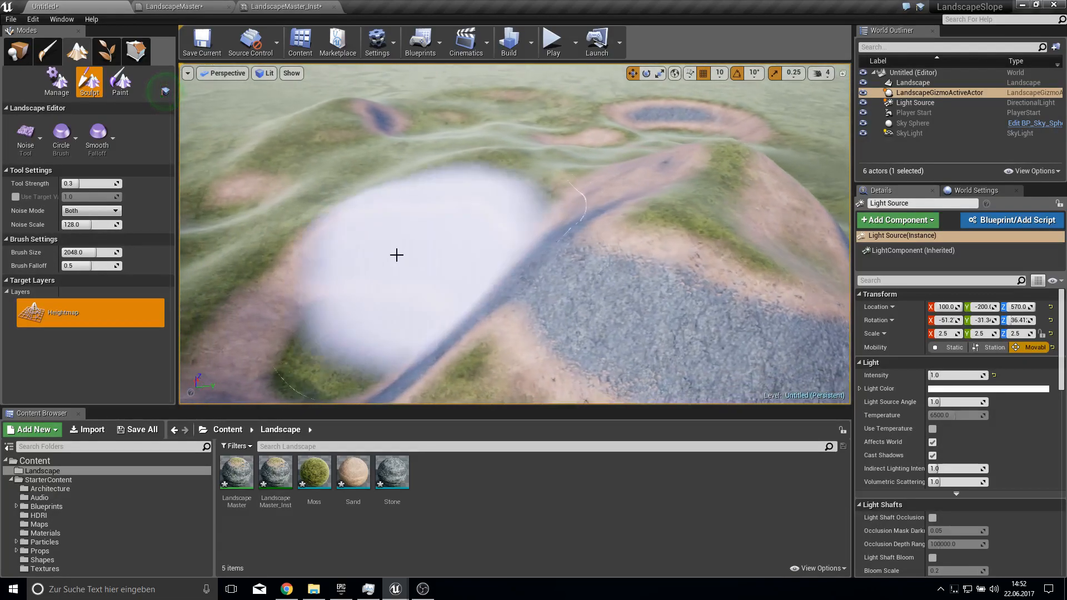
click(26, 136)
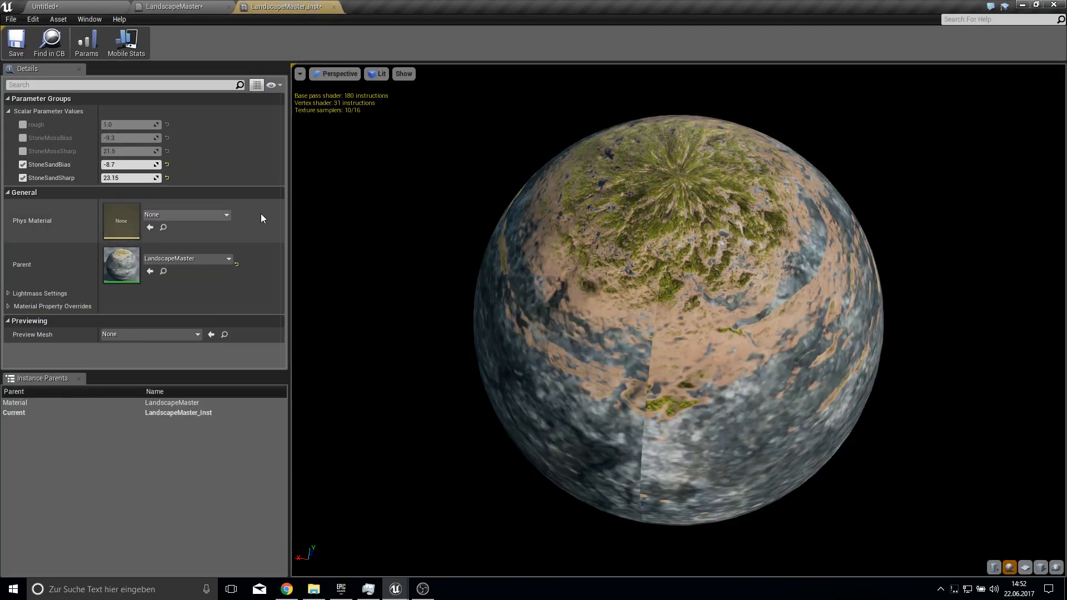
Override StoneMossBias (-9.3) and StoneMossSharp (21.5) in the instance, then return to the level.
click(22, 138)
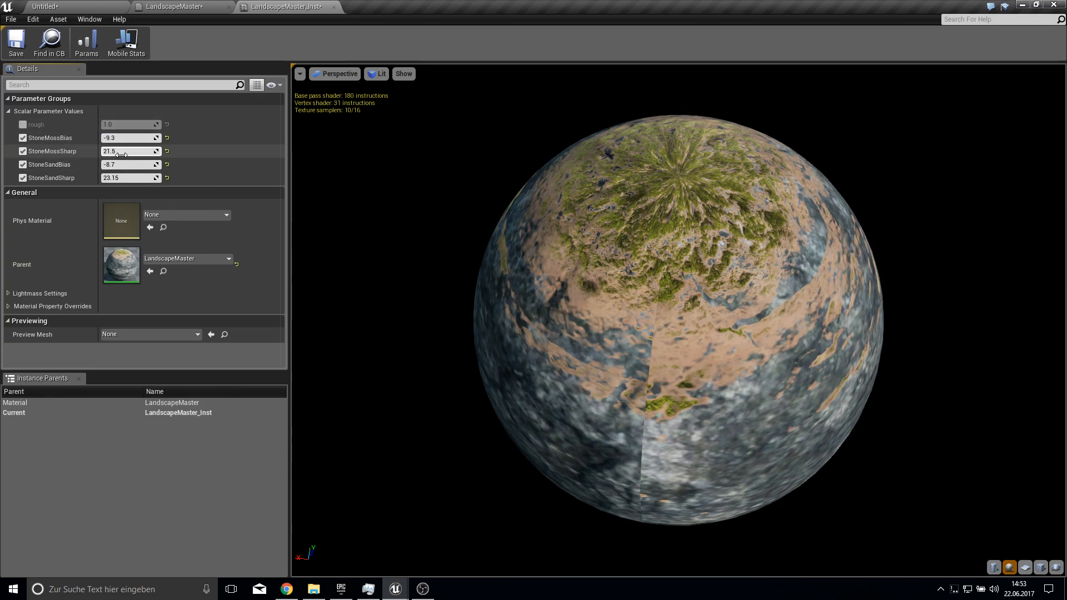
drag(116, 151, 136, 151)
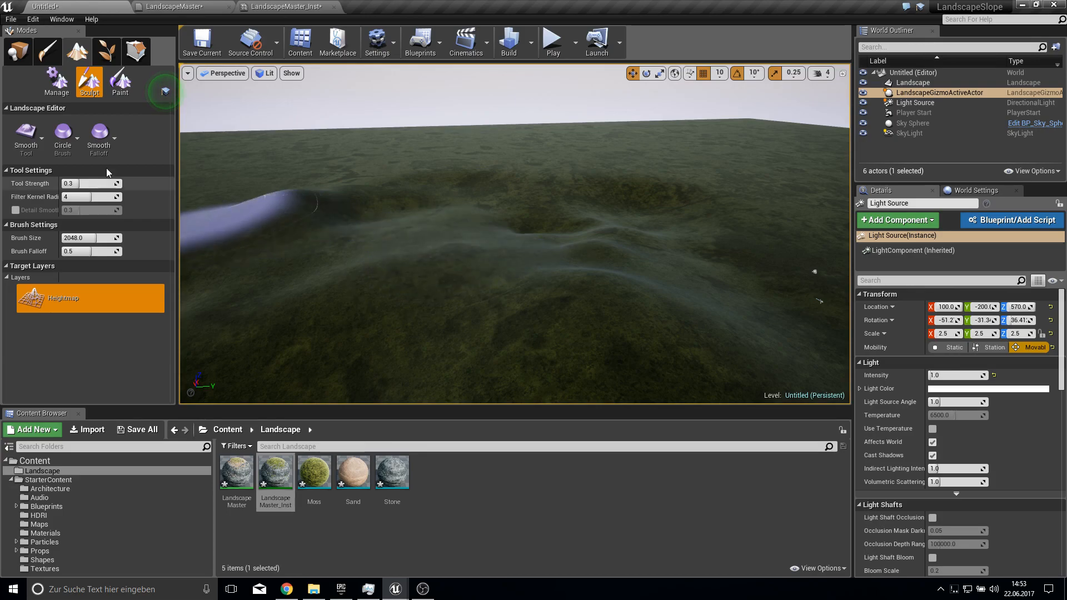
click(26, 135)
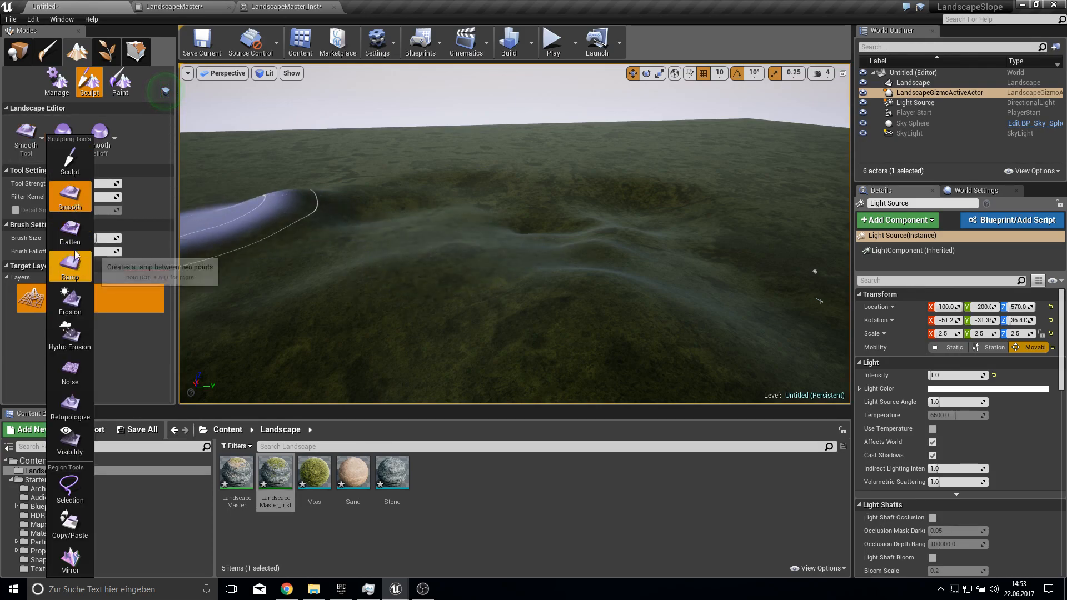
click(69, 231)
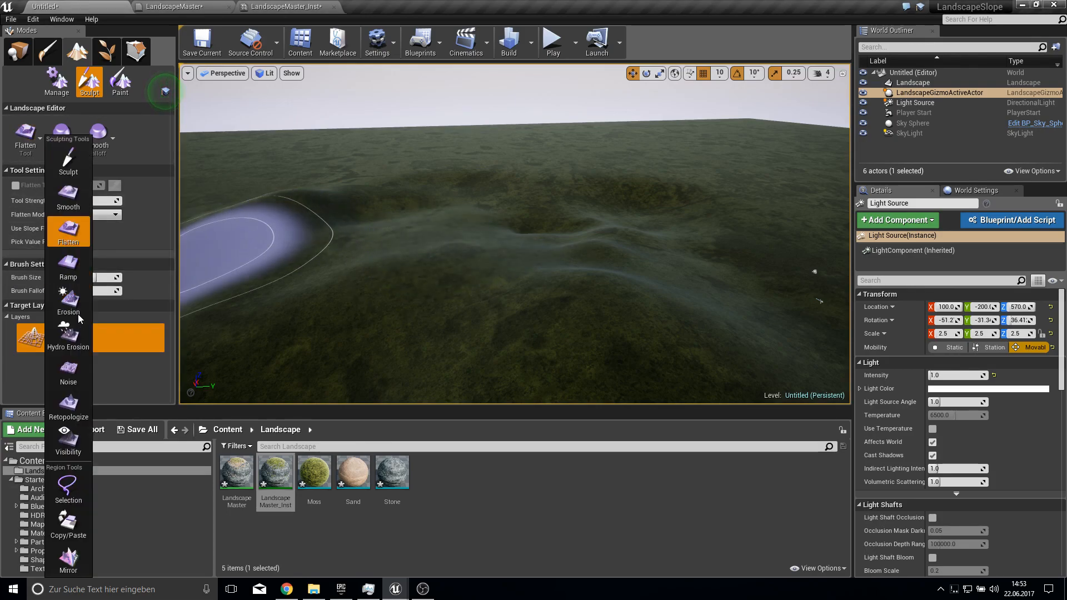
click(69, 197)
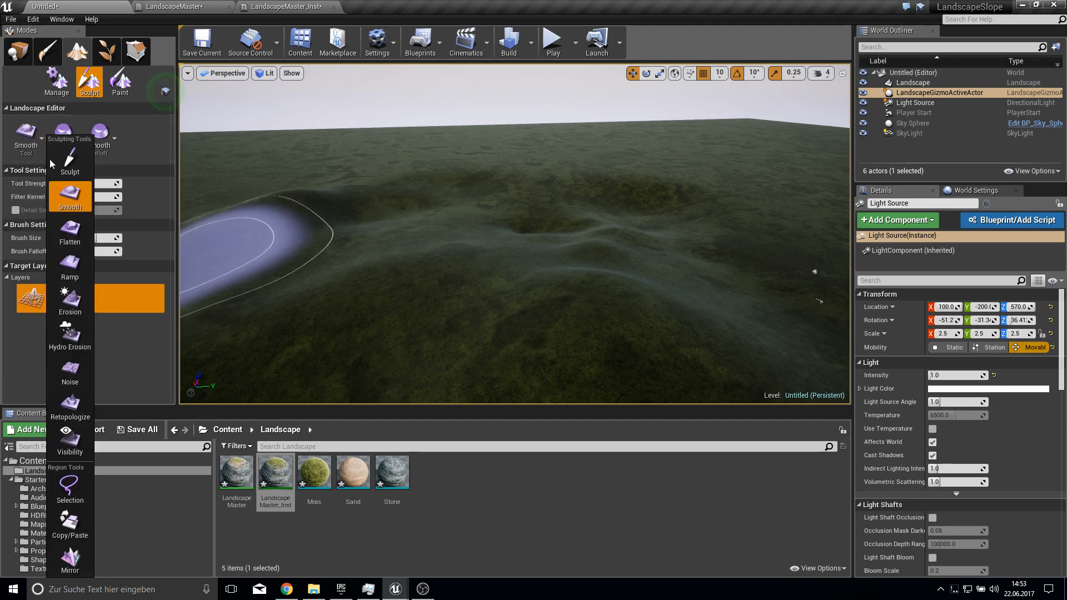